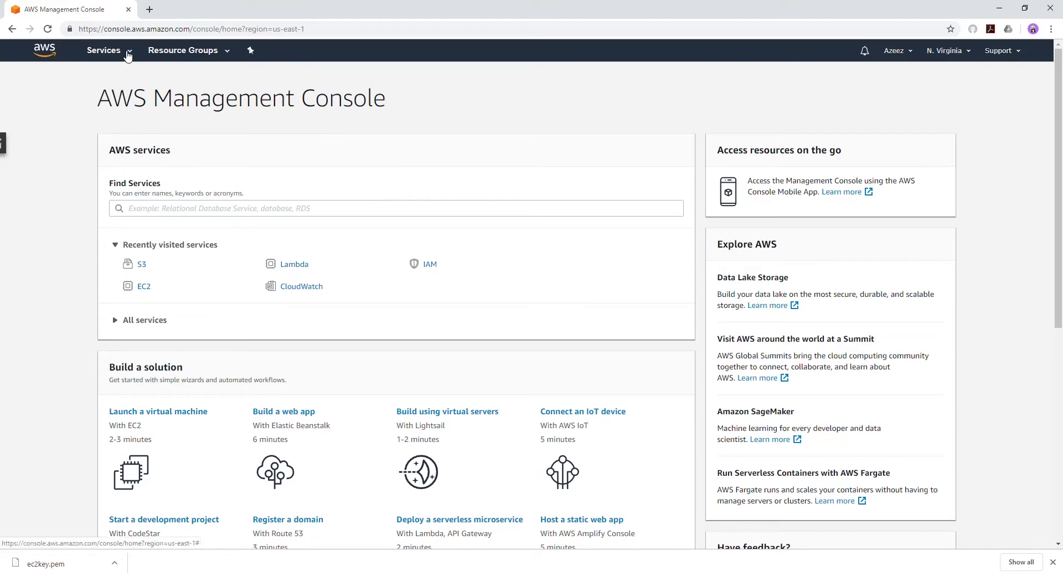
- Navigate from the Services menu to the S3 storage service
left_click(103, 50)
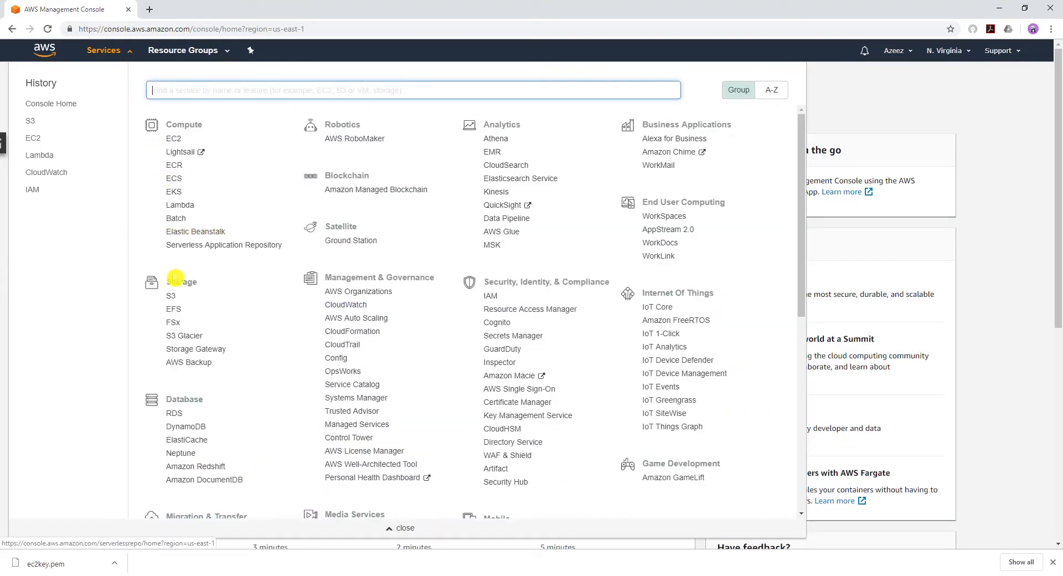
mouse_move(171, 297)
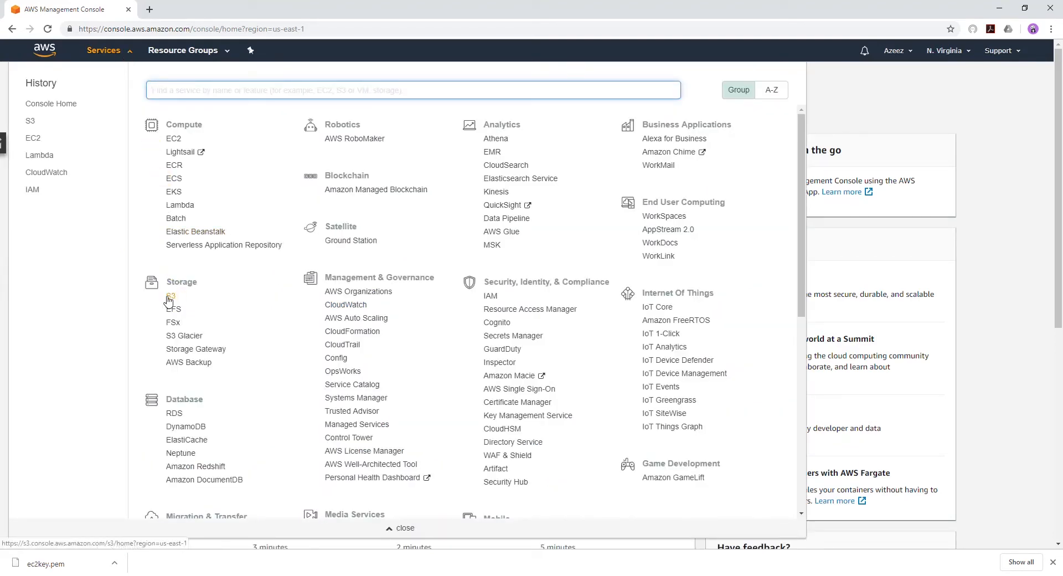
left_click(170, 296)
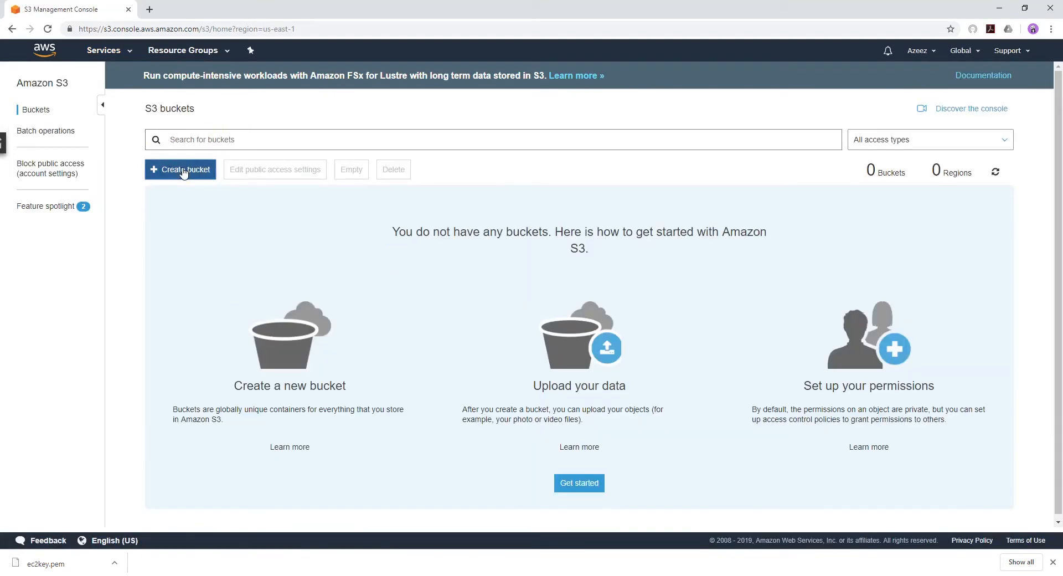
- Create bucket mys3bucket215 in US East (N. Virginia) with default options and permissions
left_click(179, 169)
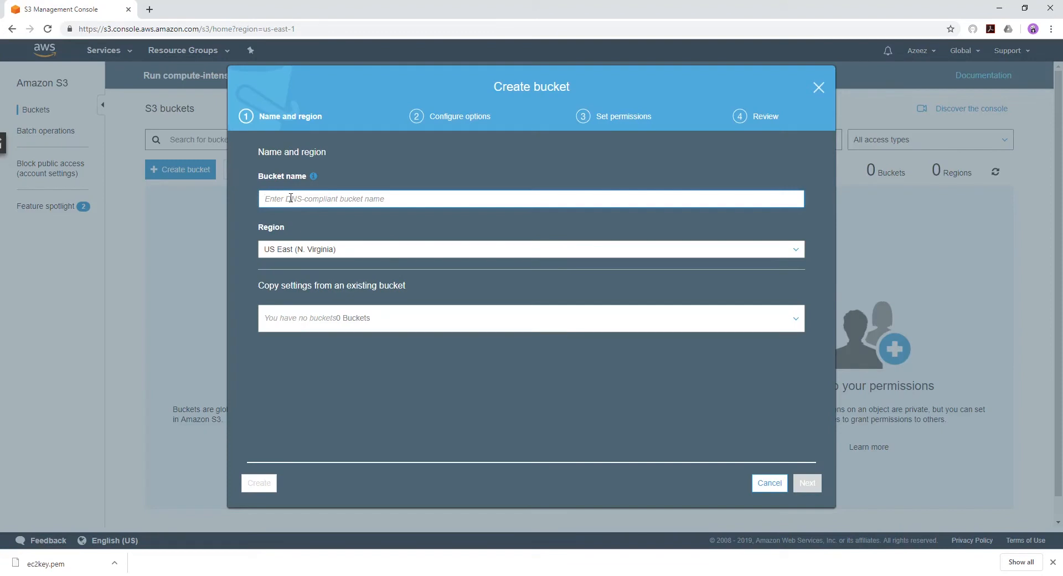
type("mys3bu")
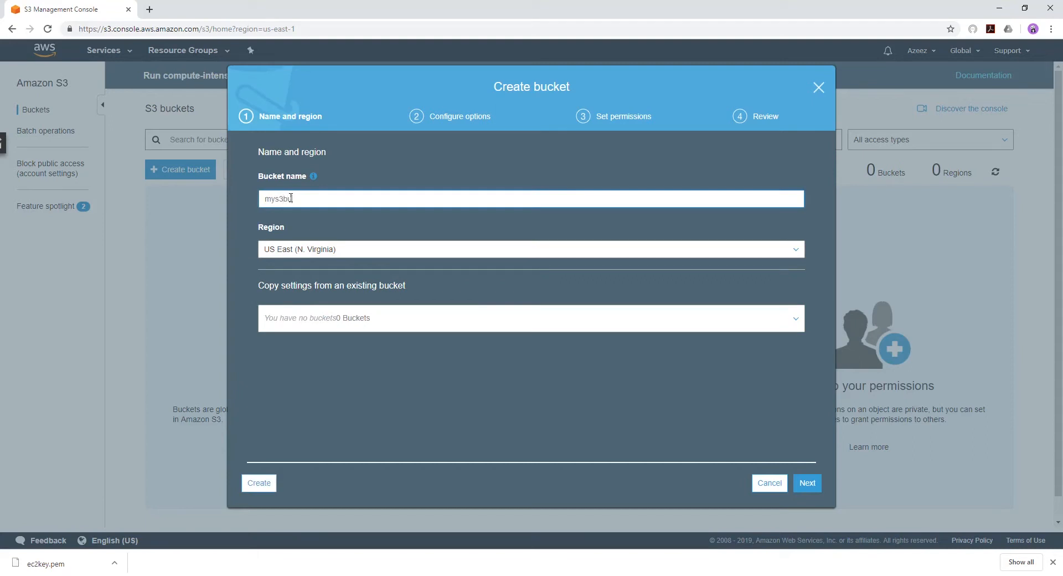
type("cket215")
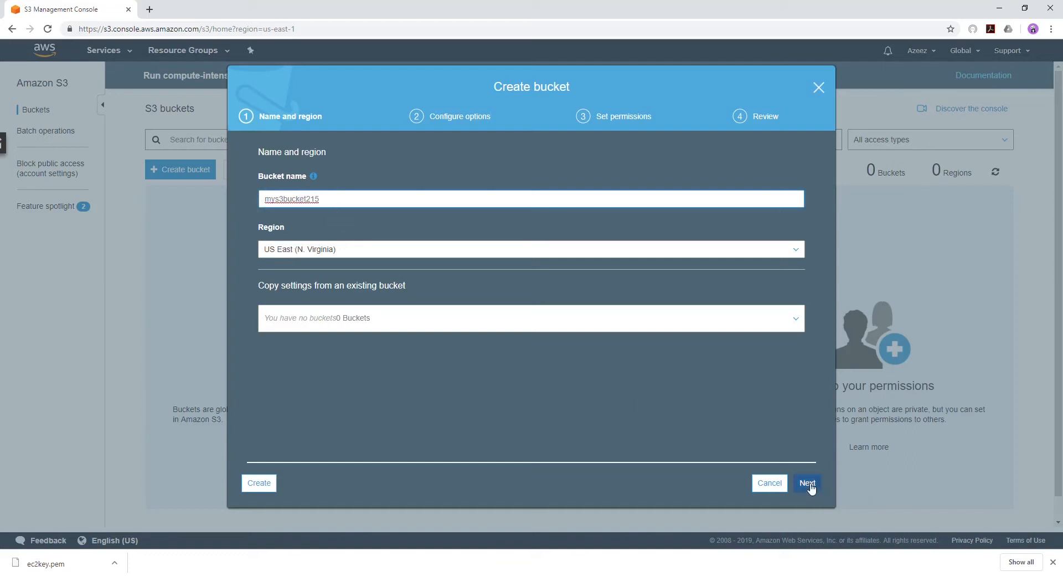
left_click(806, 482)
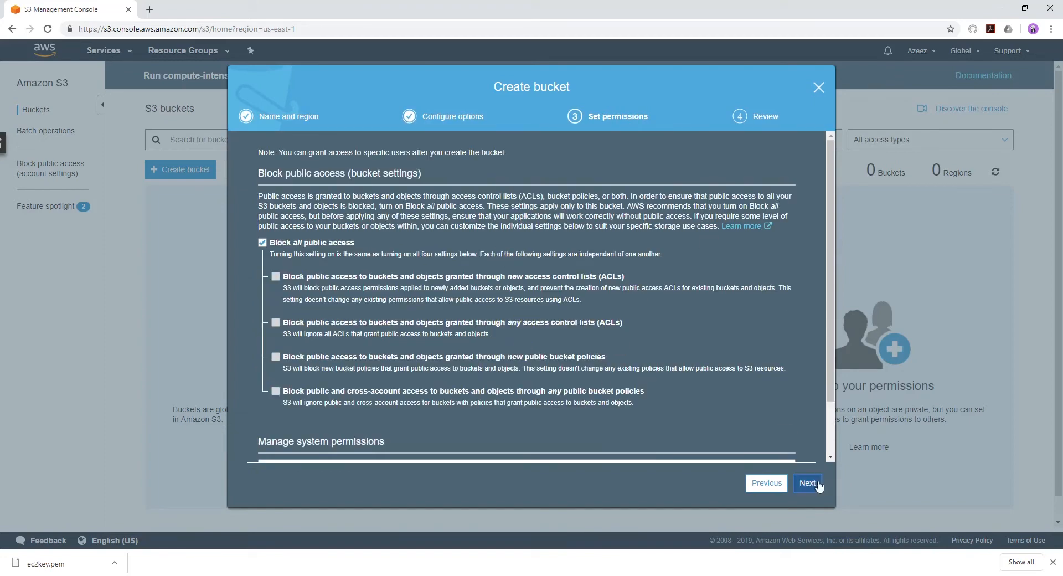
left_click(808, 483)
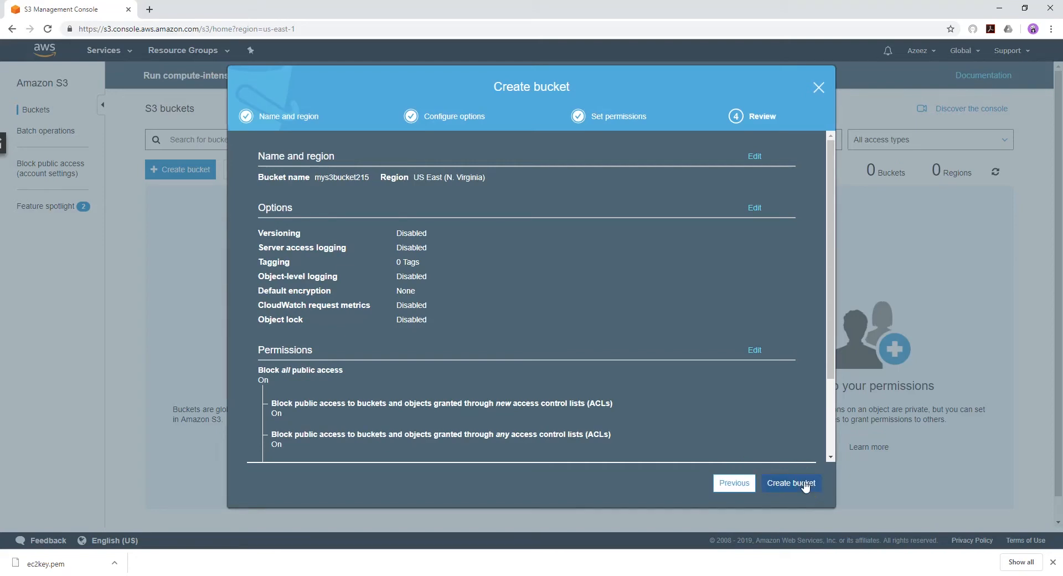
left_click(791, 483)
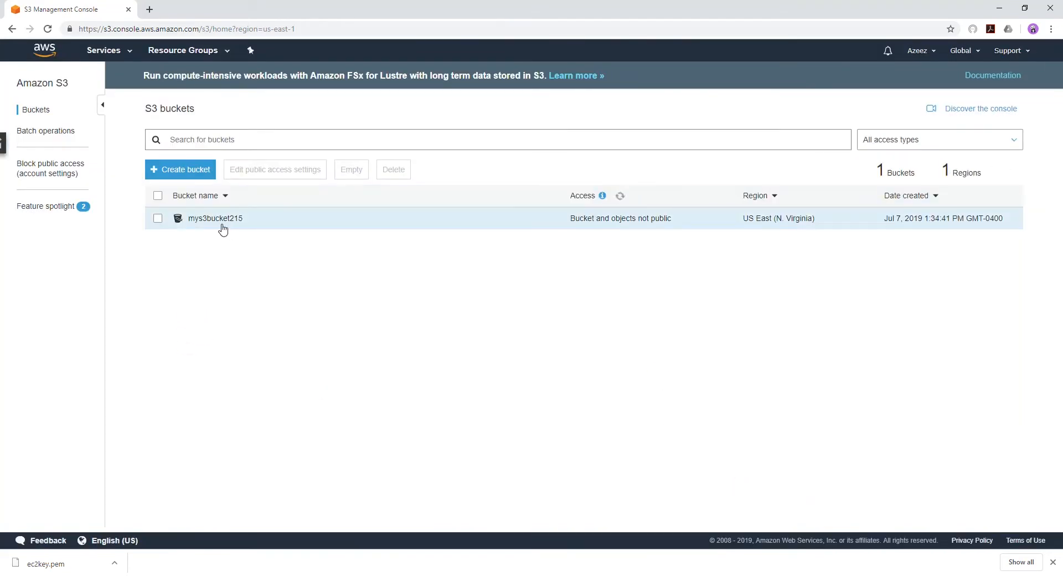
- Upload Rocket.zip and SolidWorks Assembly.jpg from the computer into mys3bucket215
left_click(215, 218)
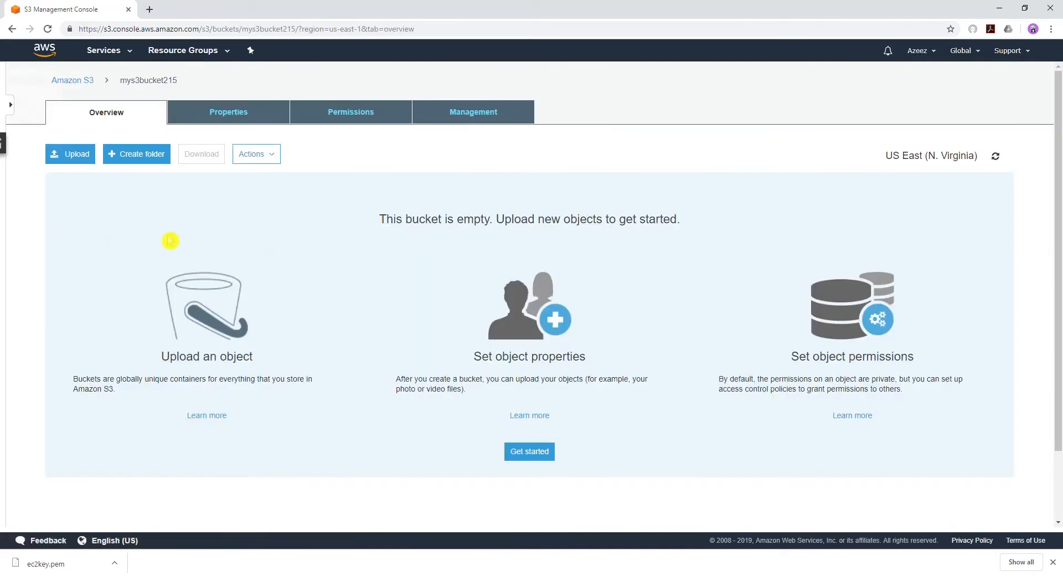
left_click(70, 154)
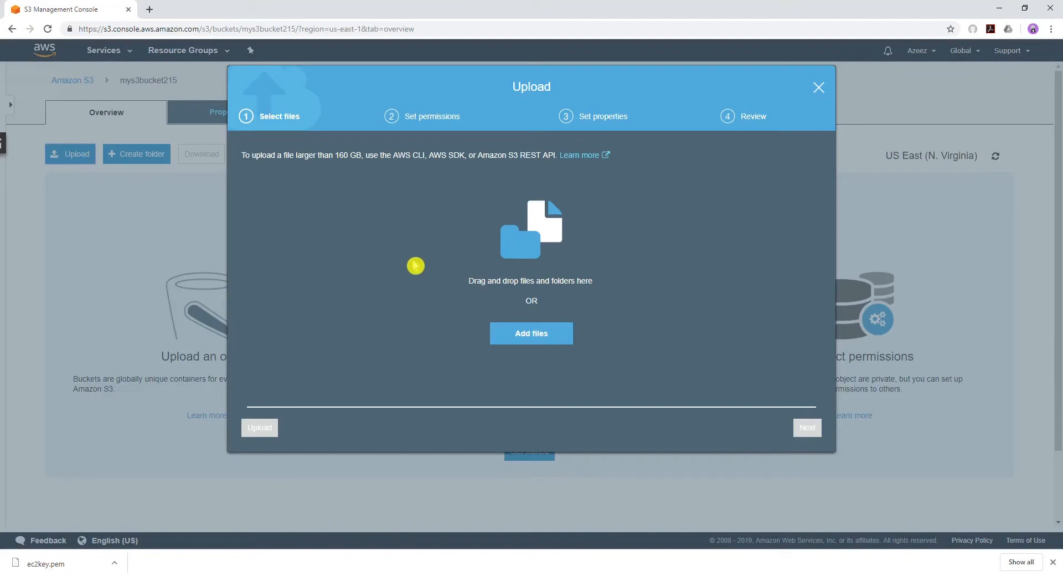
left_click(531, 333)
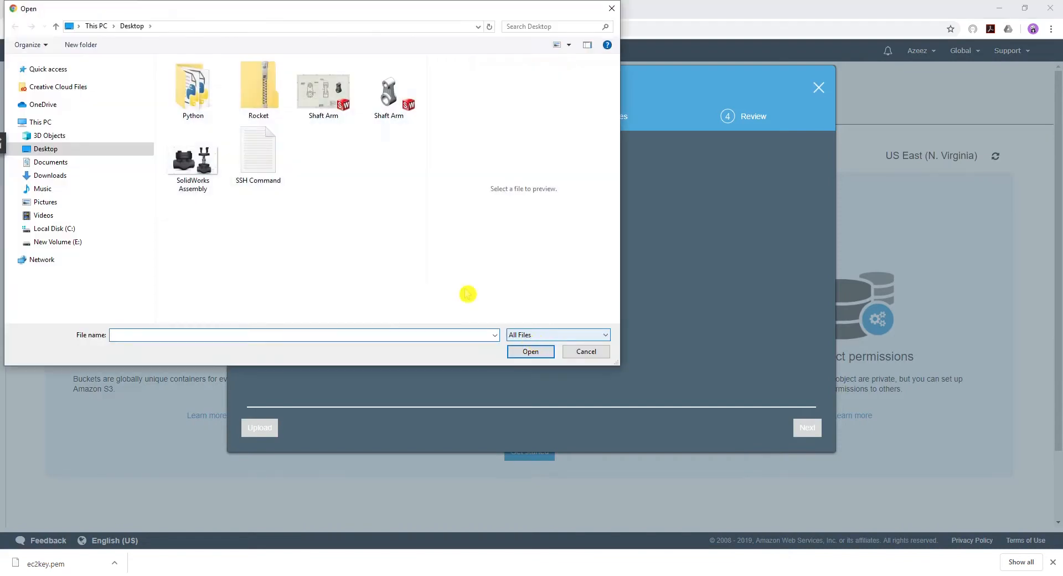
left_click(193, 157)
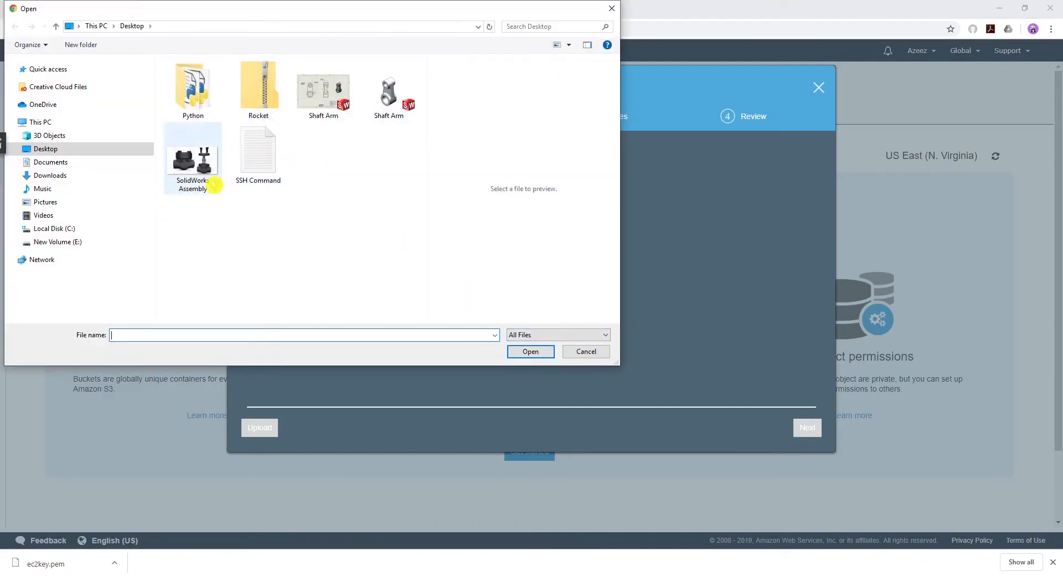
left_click(258, 85)
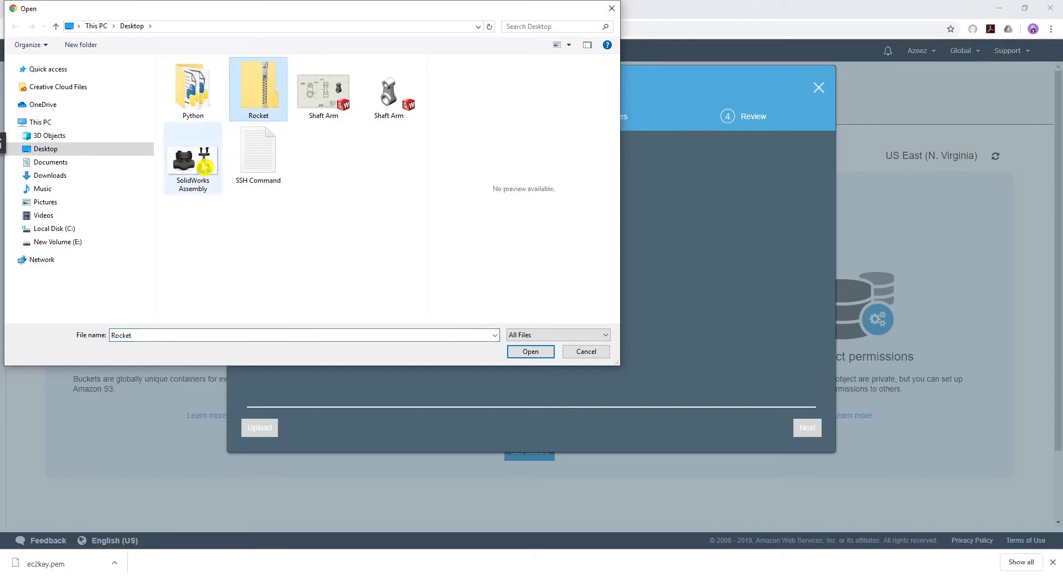
left_click(193, 156)
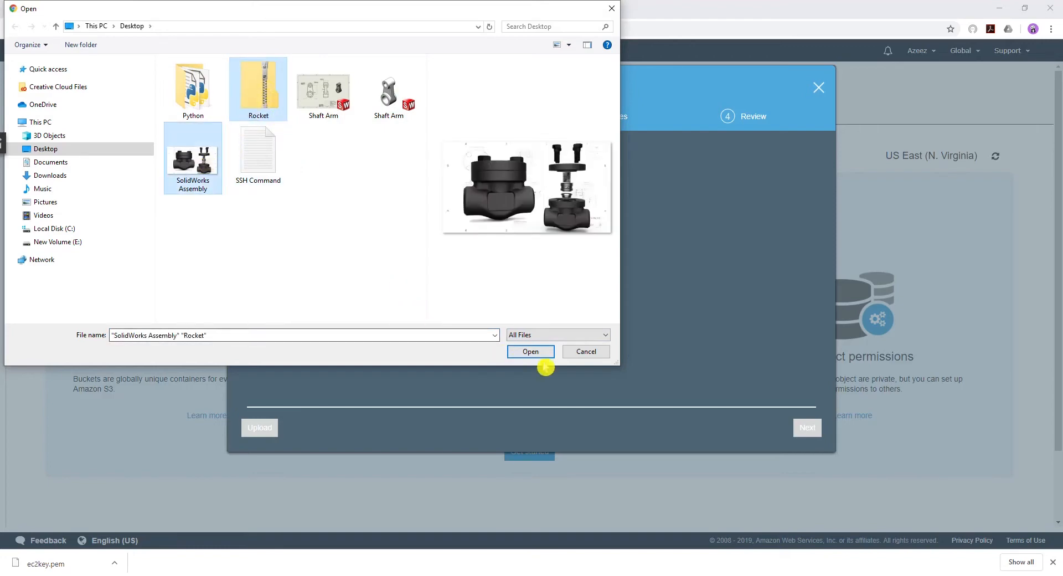
left_click(531, 351)
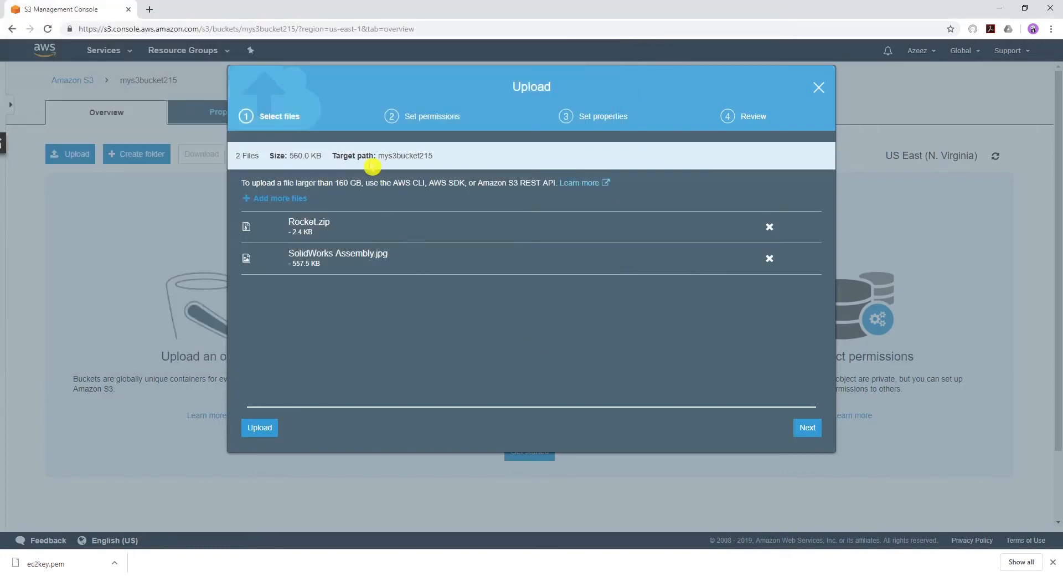
mouse_move(332, 323)
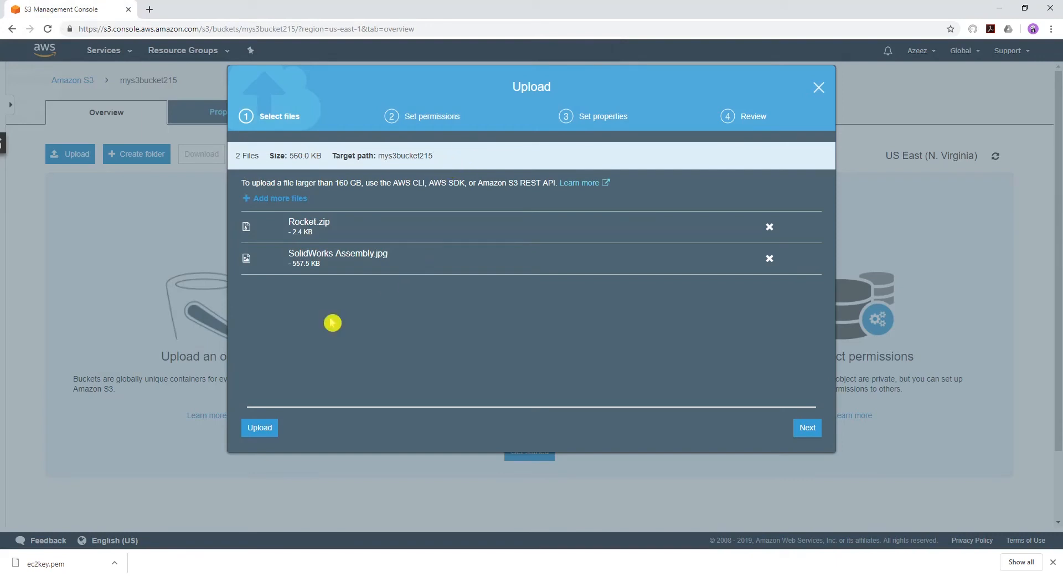
mouse_move(772, 438)
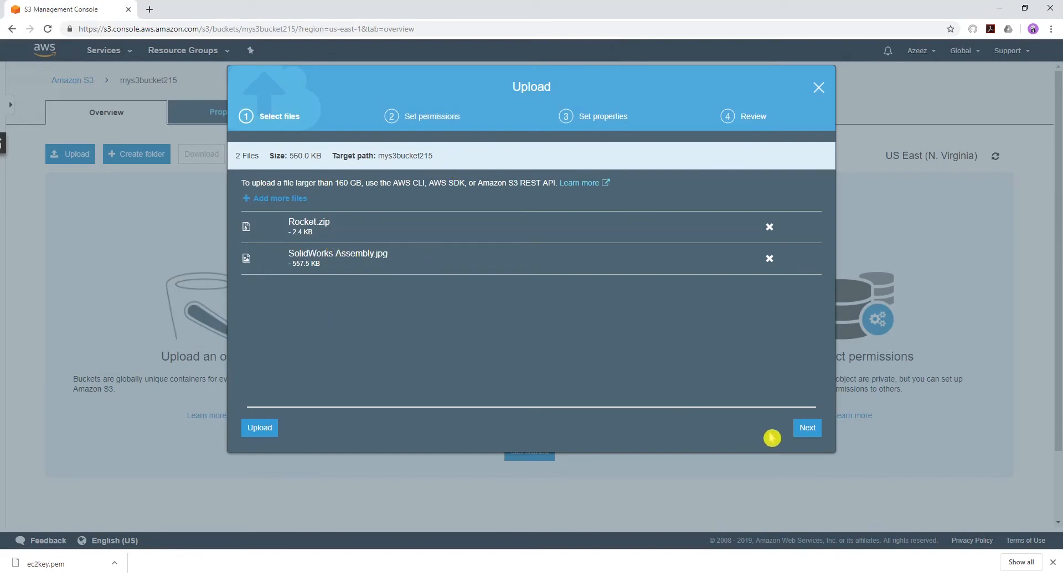
mouse_move(366, 365)
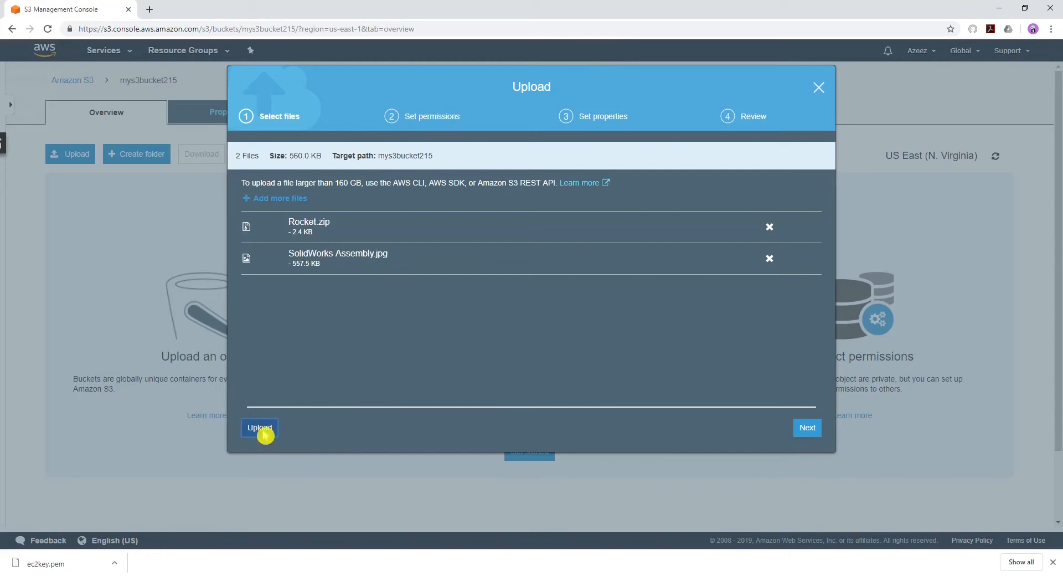
left_click(259, 428)
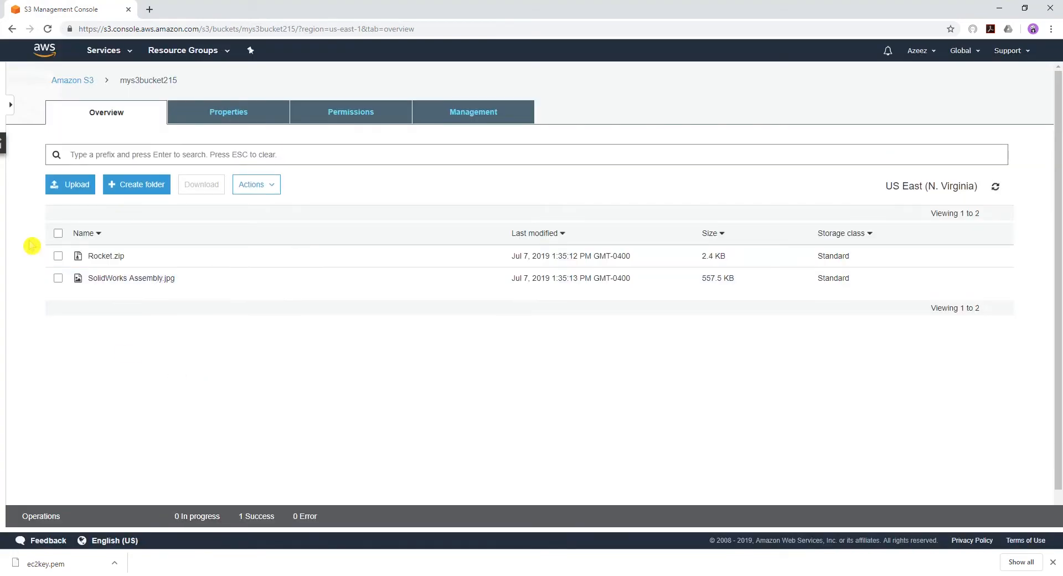
mouse_move(131, 278)
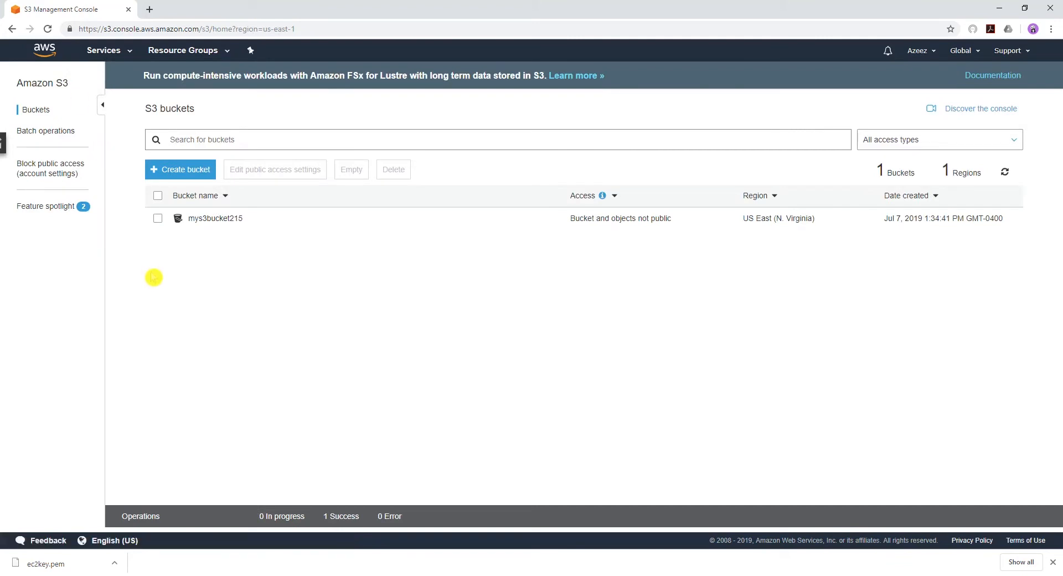
- Turn off Block all public access for mys3bucket215 and confirm by typing 'confirm'
left_click(157, 218)
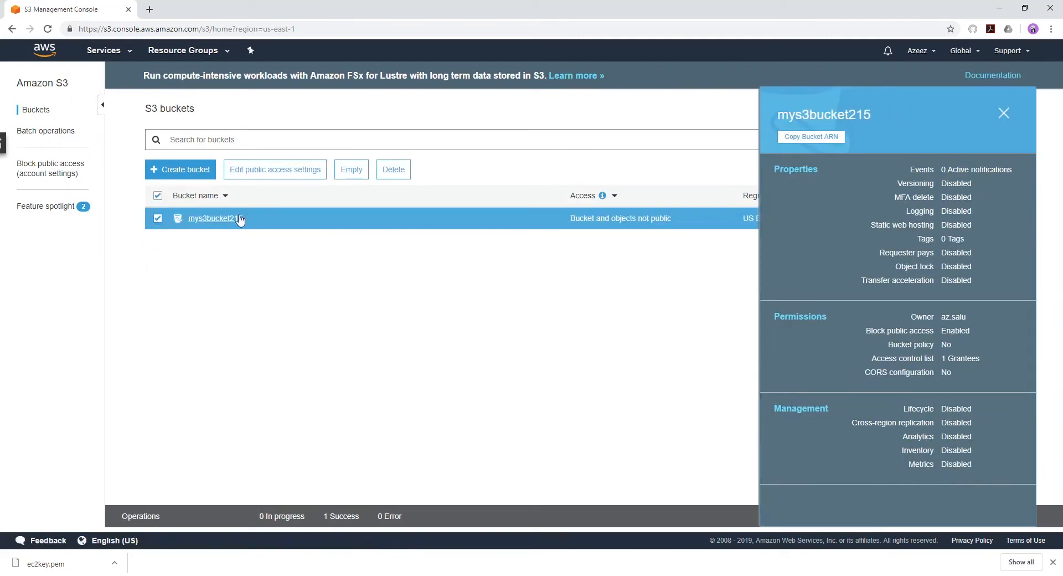
left_click(274, 169)
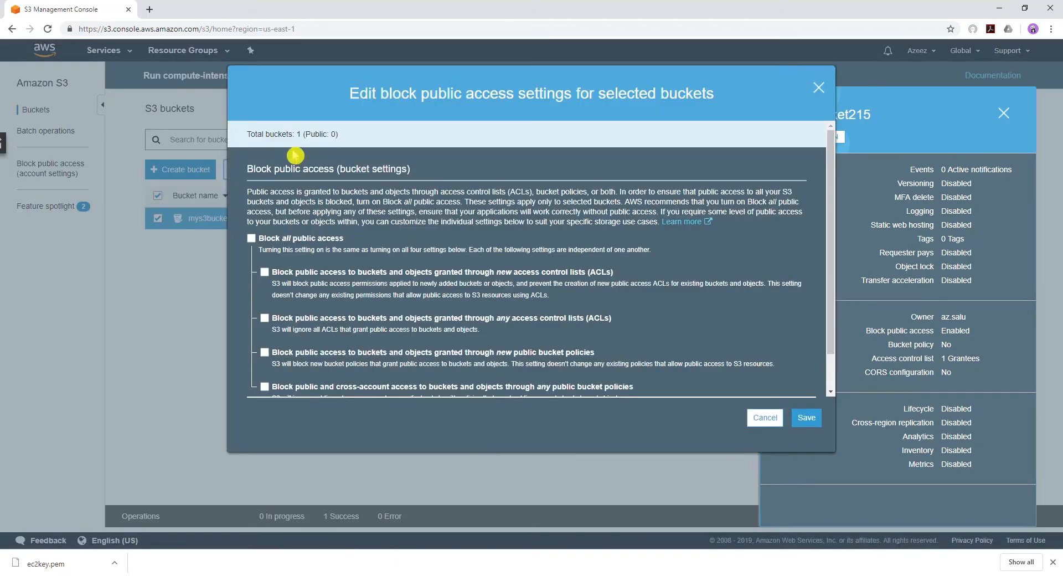
mouse_move(292, 265)
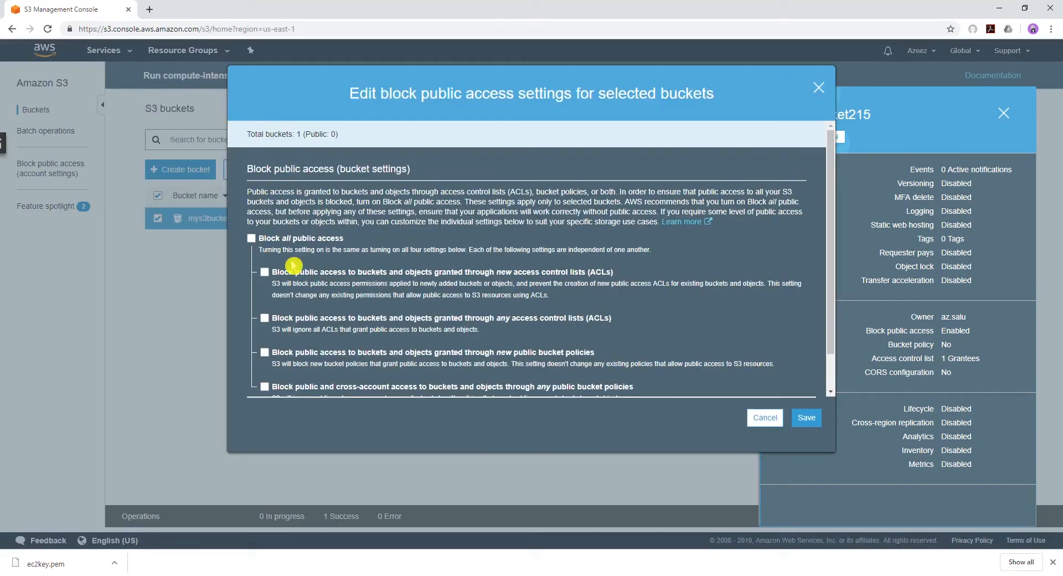
left_click(806, 418)
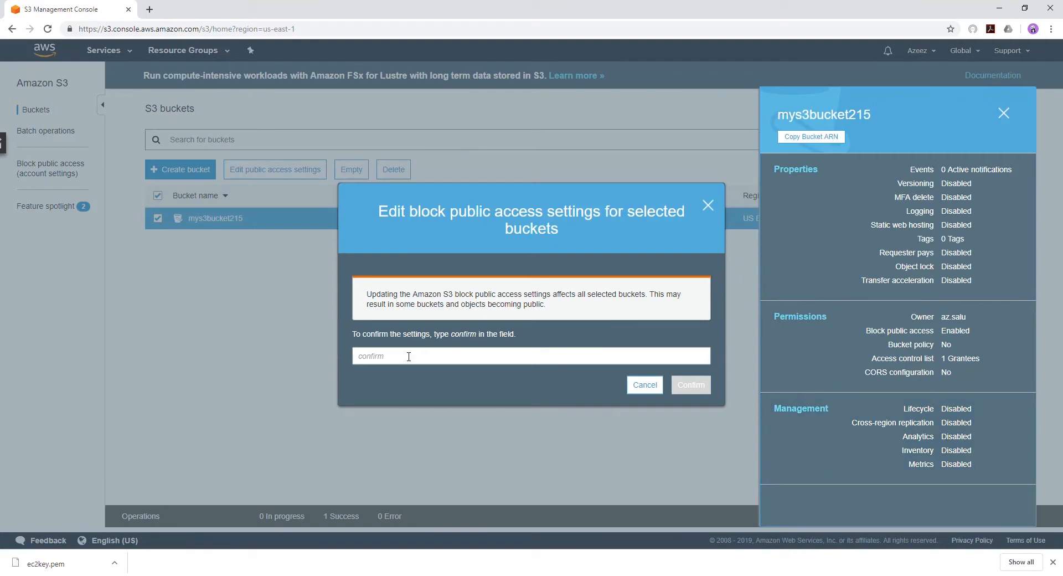
type("c")
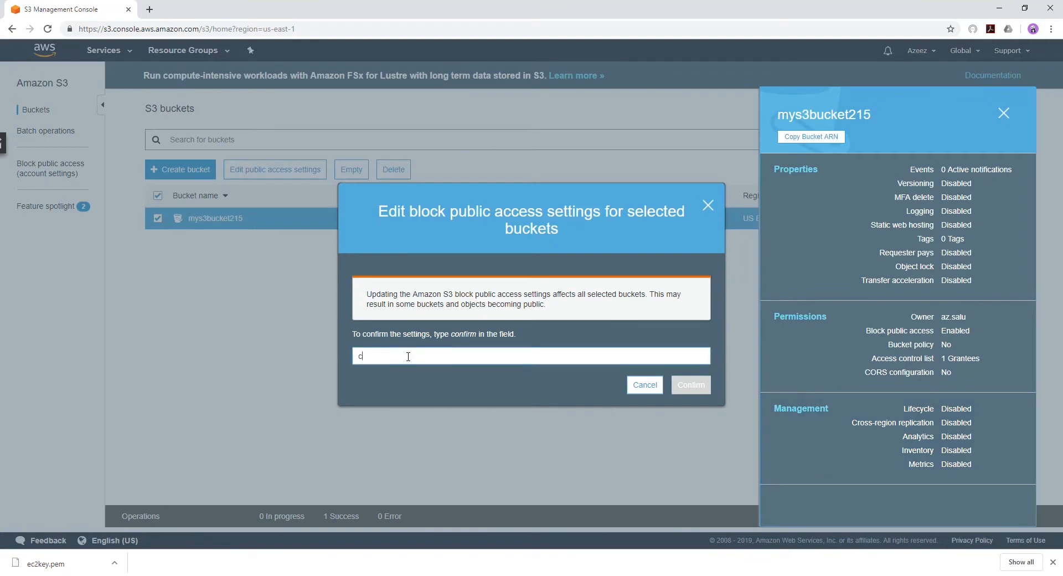
type("onfirm")
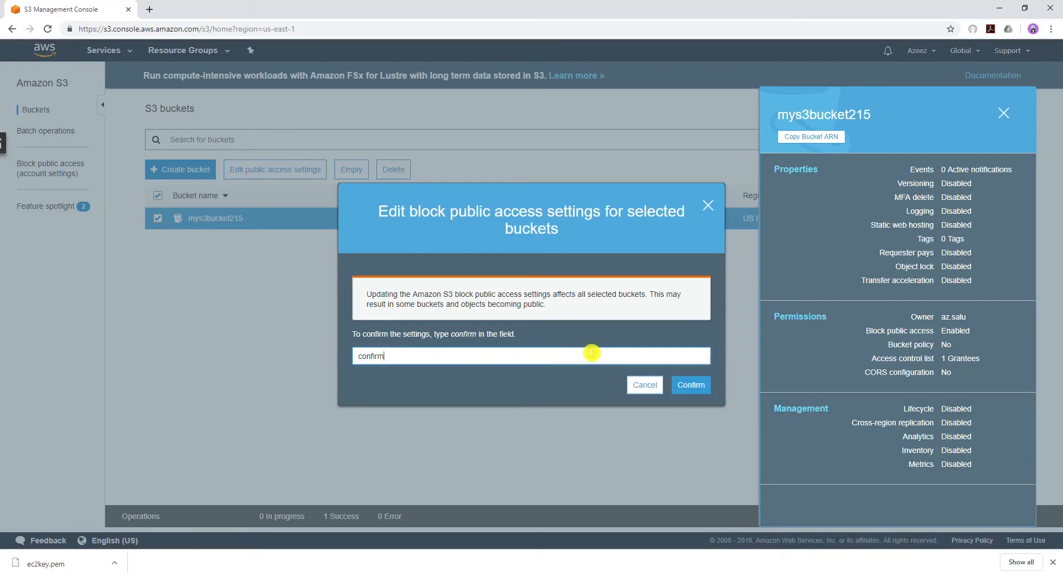
left_click(690, 385)
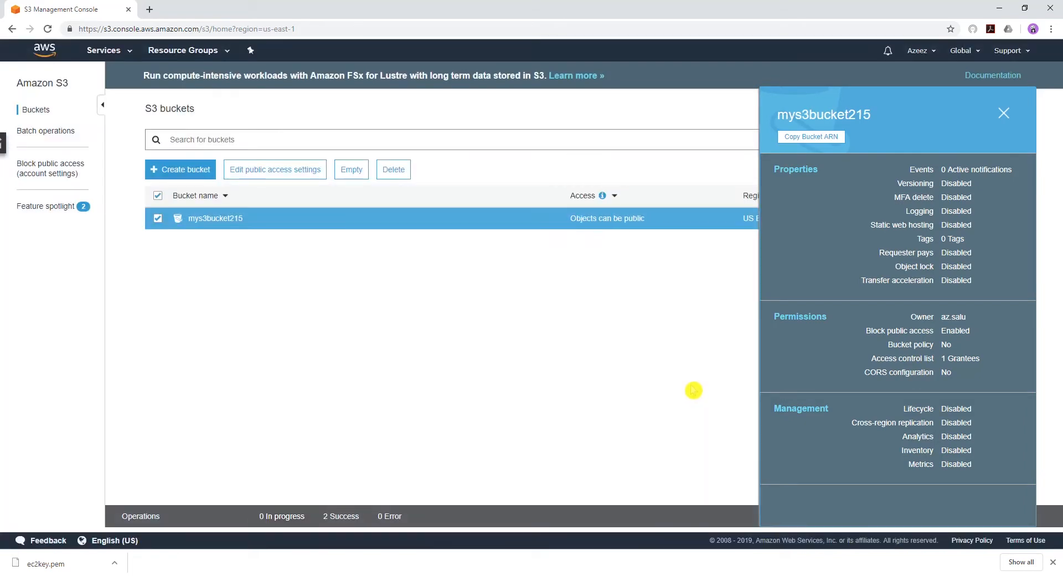
mouse_move(312, 229)
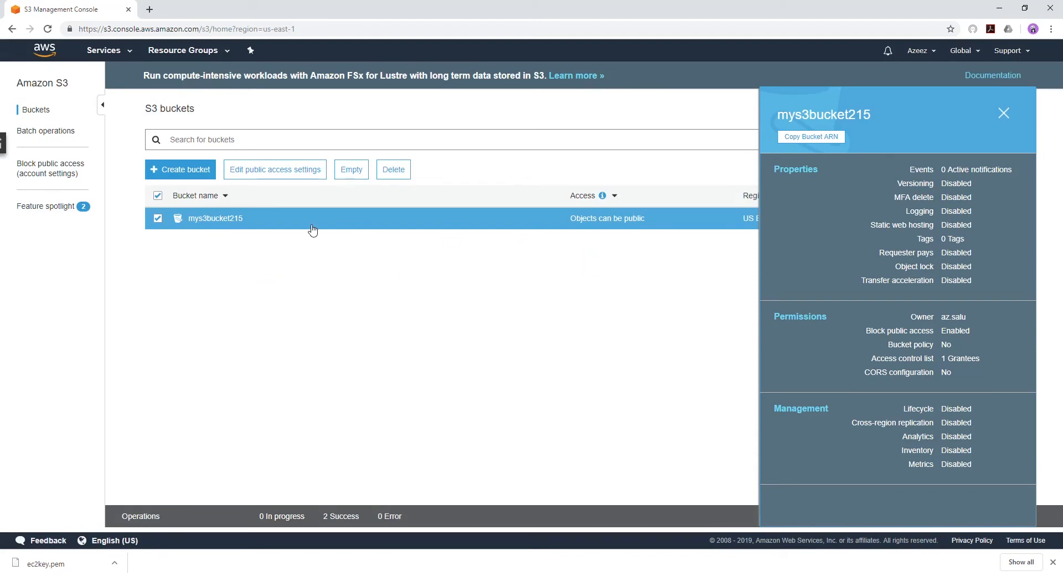
mouse_move(322, 205)
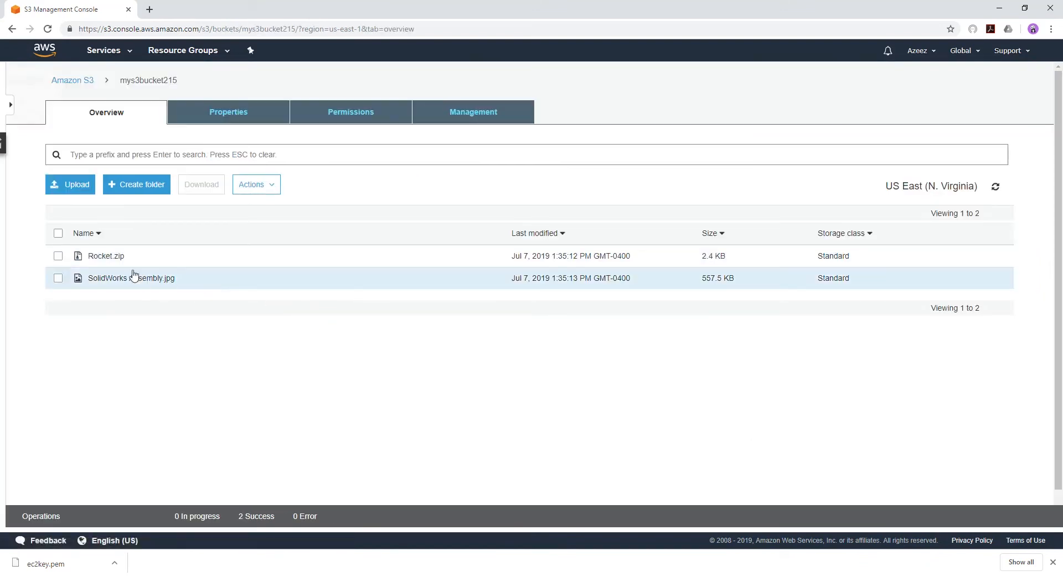
mouse_move(62, 248)
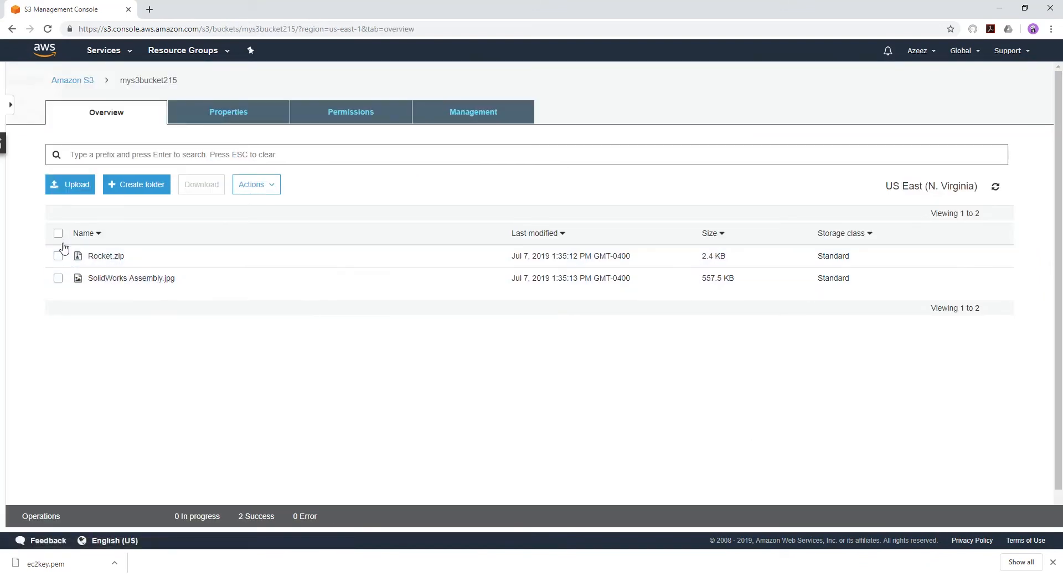
- Select both objects and apply Actions > Make public, then clear the selection
left_click(59, 233)
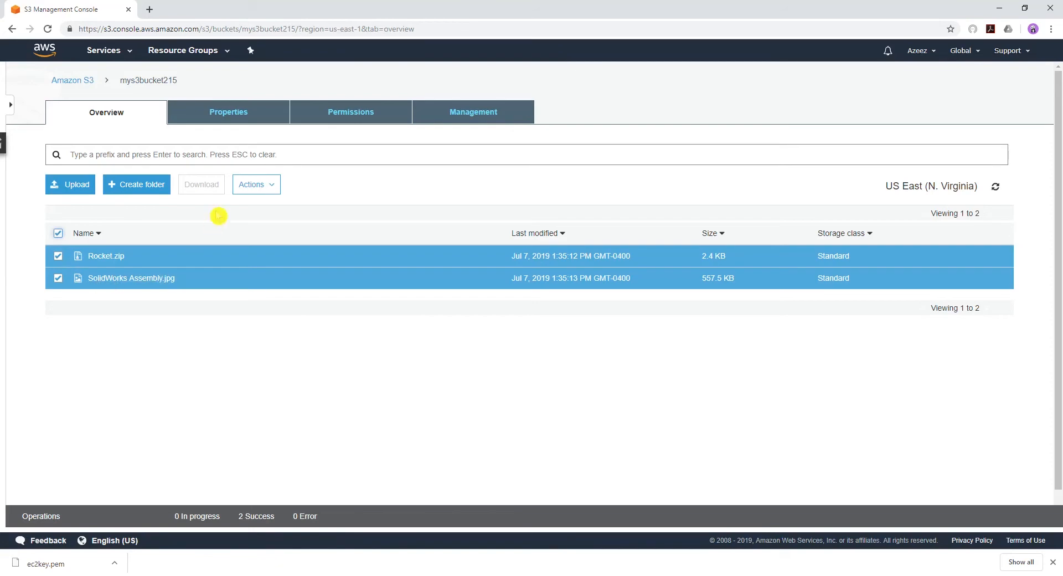
left_click(256, 184)
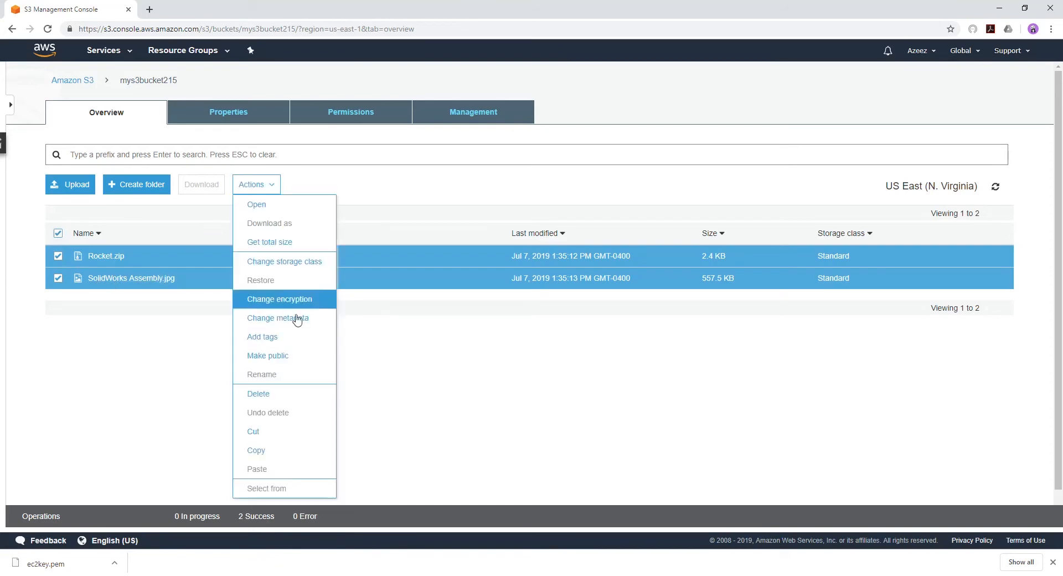
left_click(267, 354)
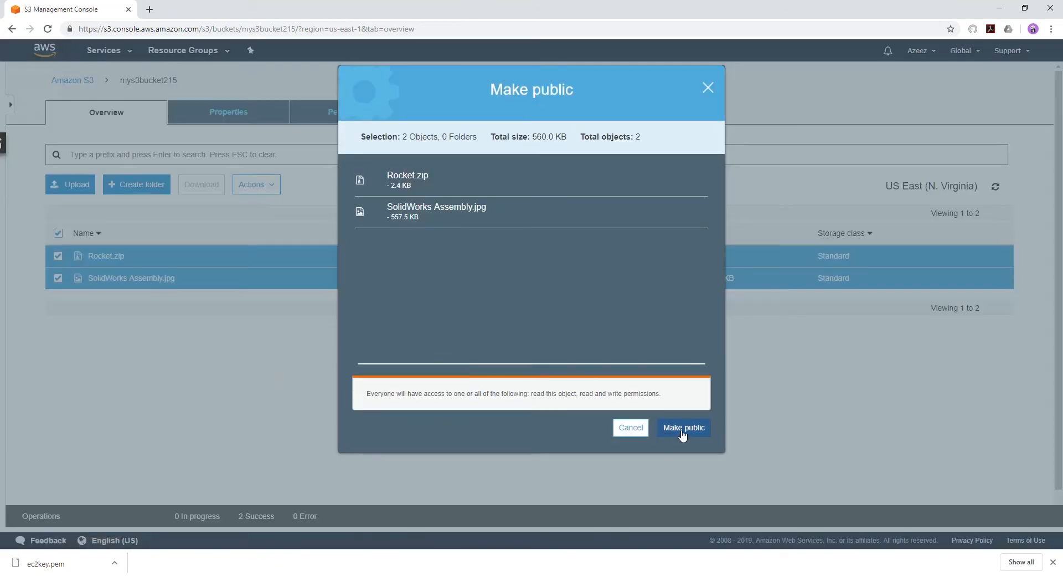
left_click(683, 427)
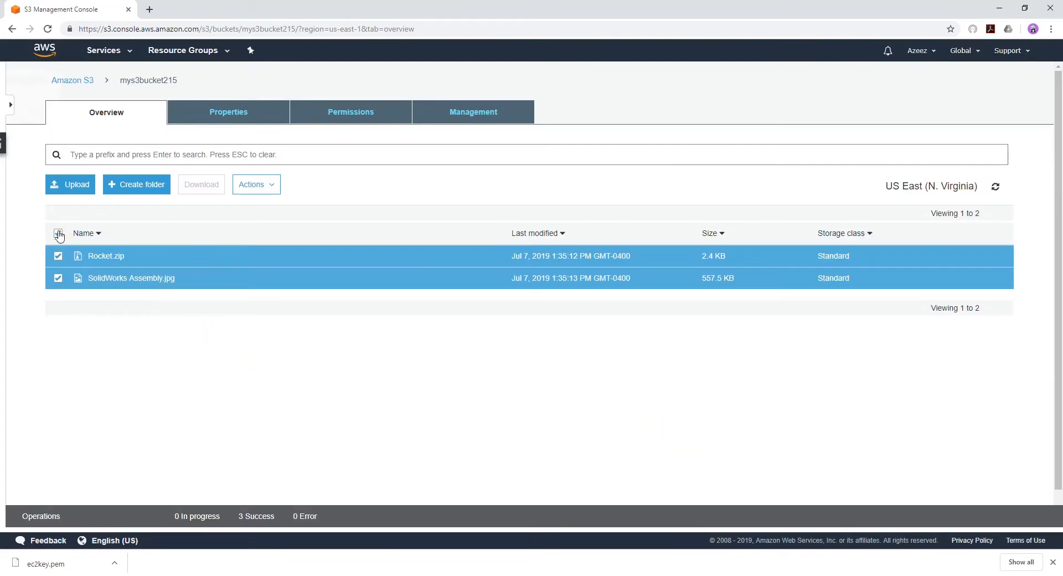
left_click(59, 232)
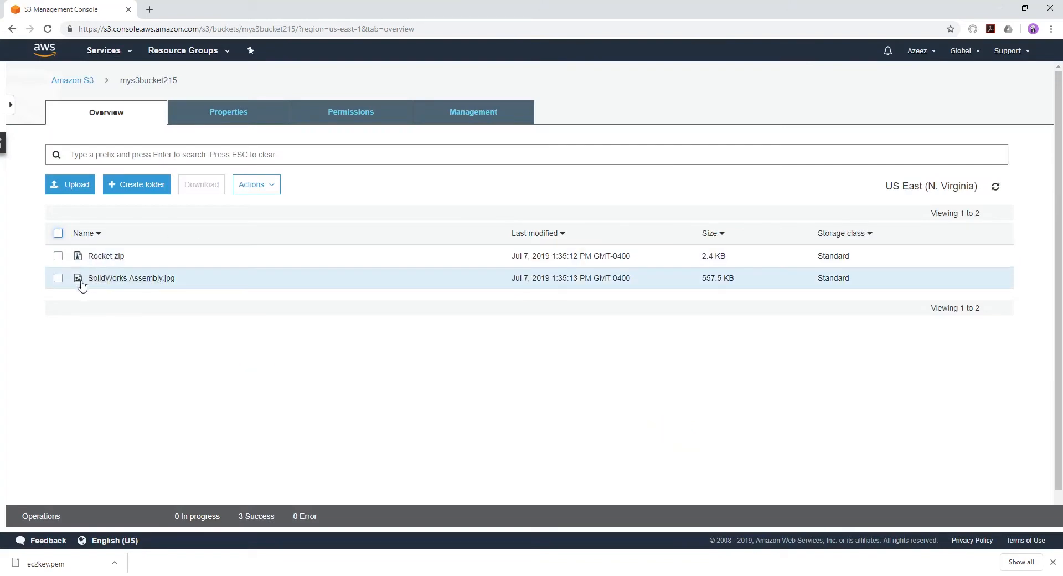
- View SolidWorks Assembly.jpg in a browser tab from its object overview and return to the console
left_click(131, 278)
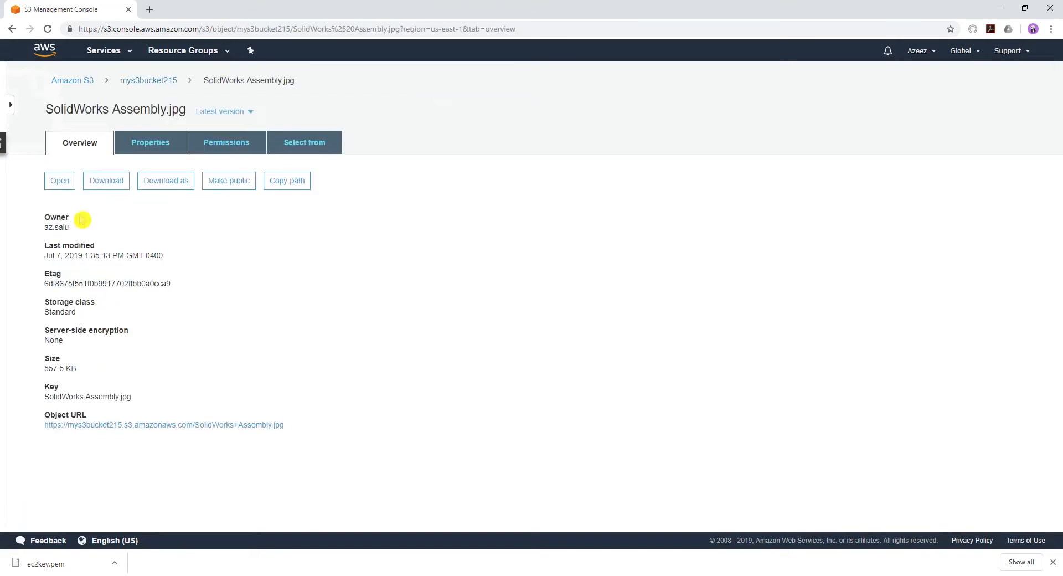
left_click(60, 181)
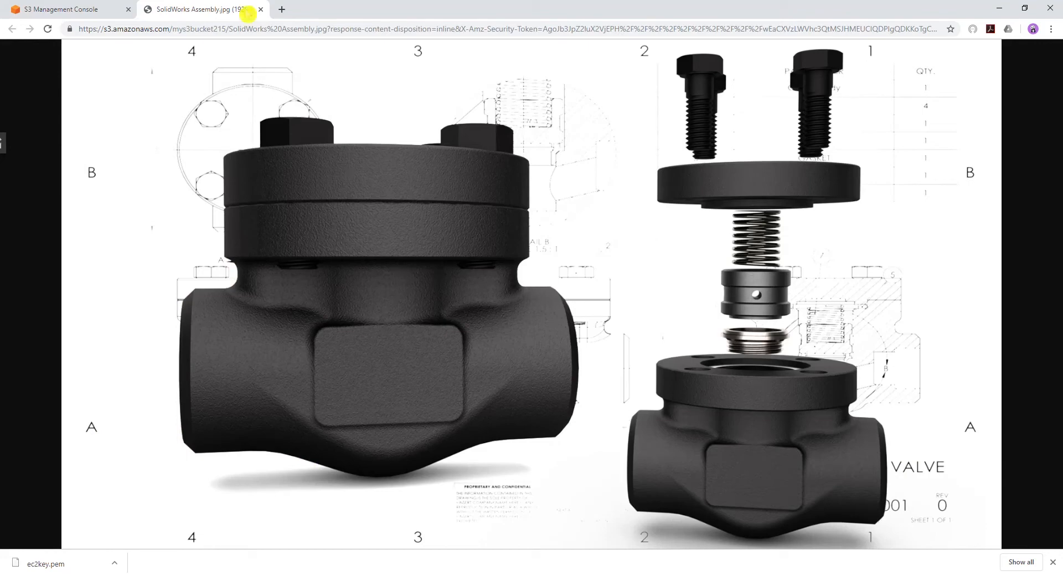
left_click(65, 9)
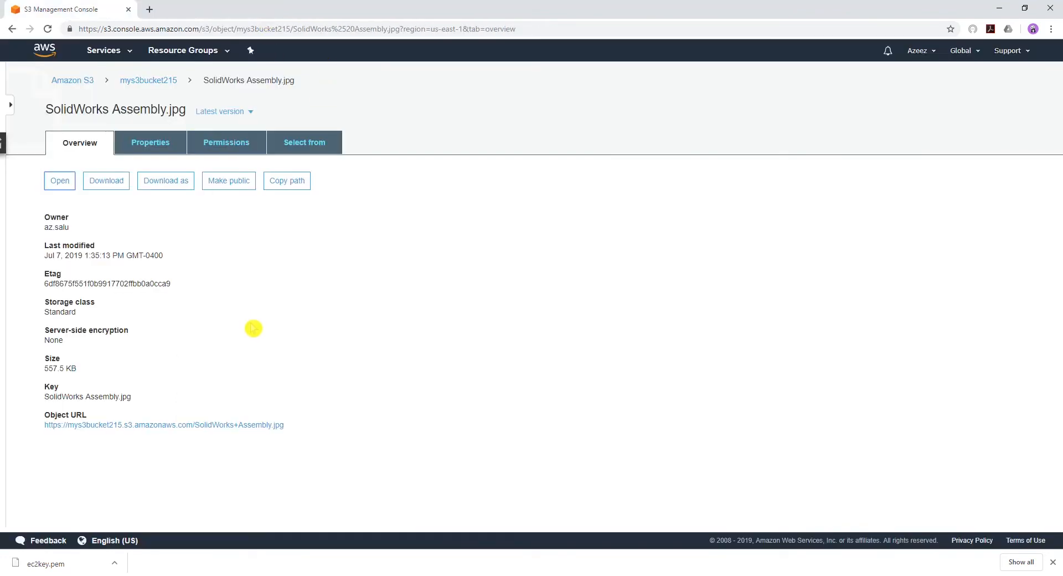
mouse_move(149, 80)
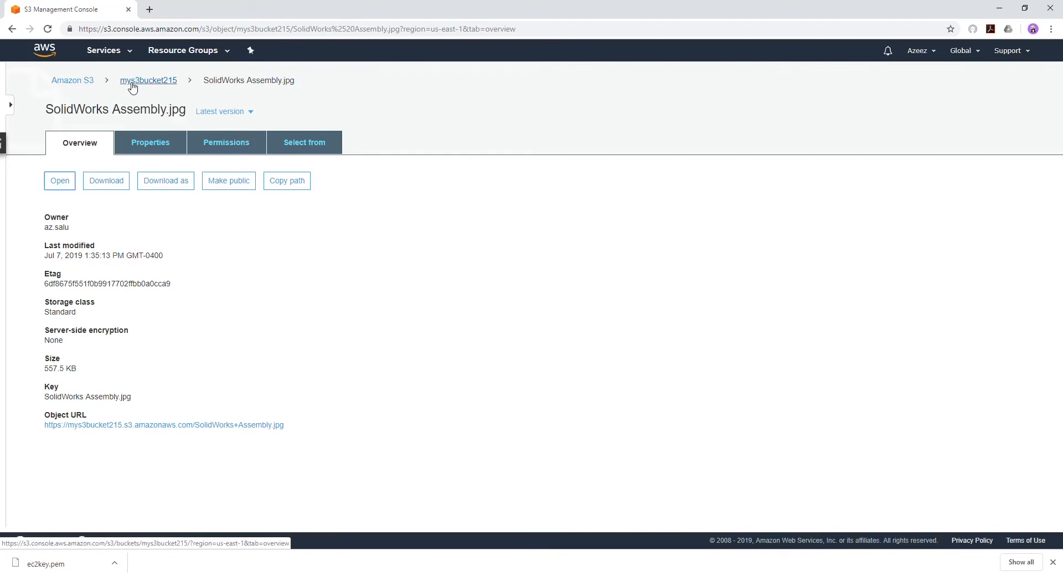
- Navigate from the Services menu to the EC2 Instances page
left_click(103, 50)
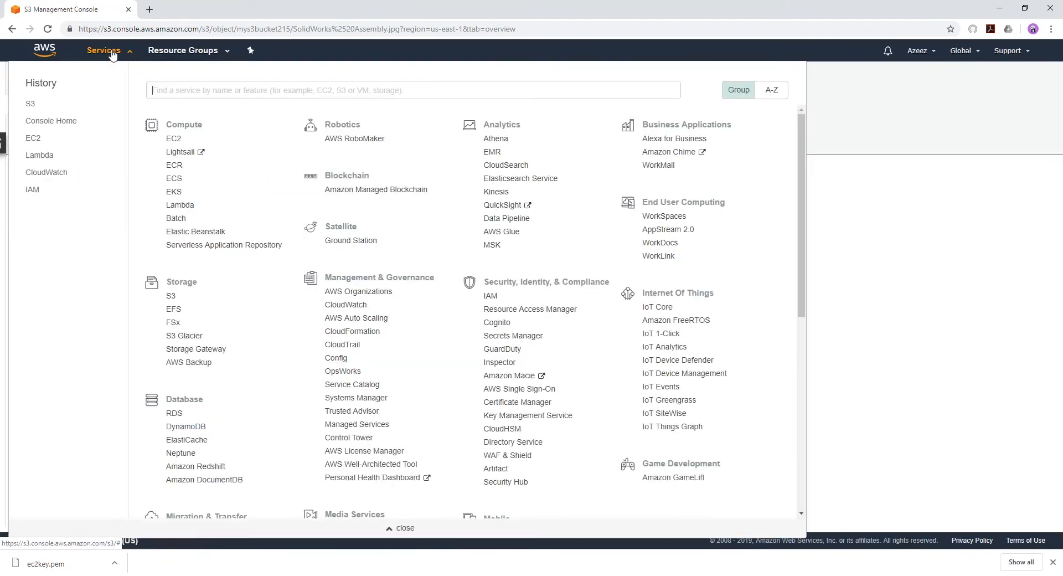
left_click(413, 90)
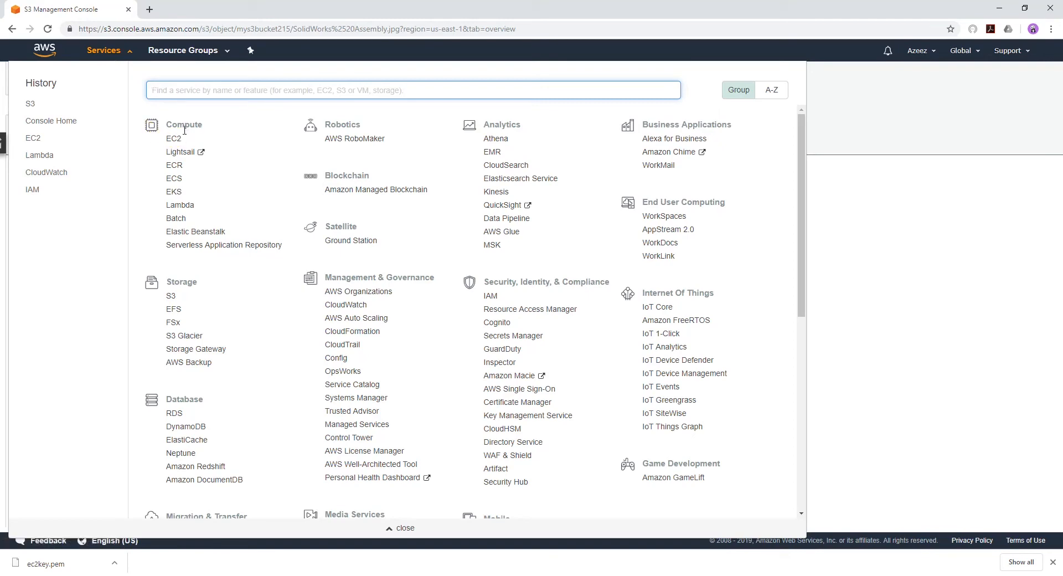
left_click(174, 139)
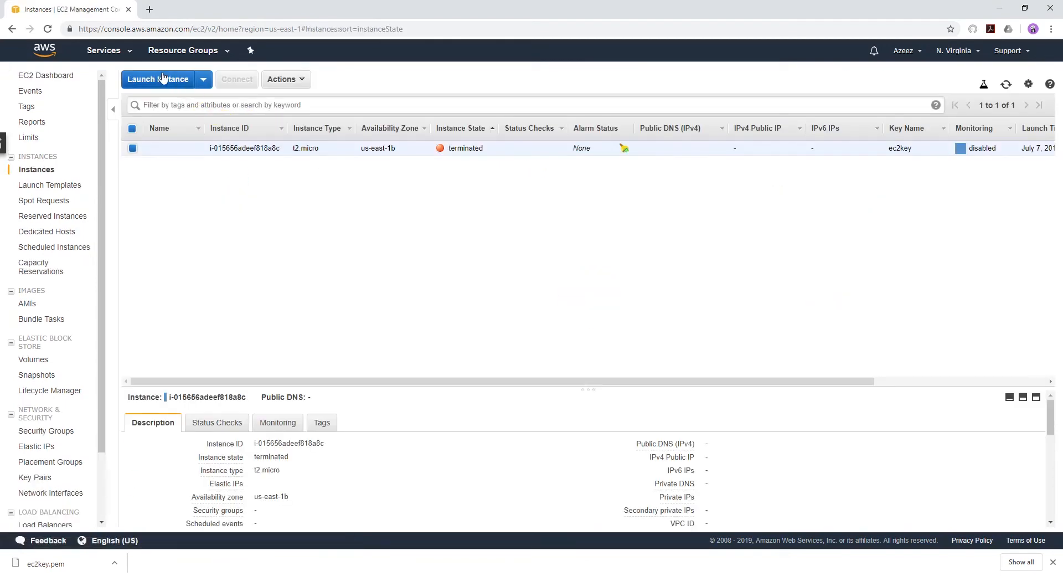
- Launch an Amazon Linux 2 AMI t2.micro instance with default details and 8 GiB storage, reaching the tags step
left_click(157, 79)
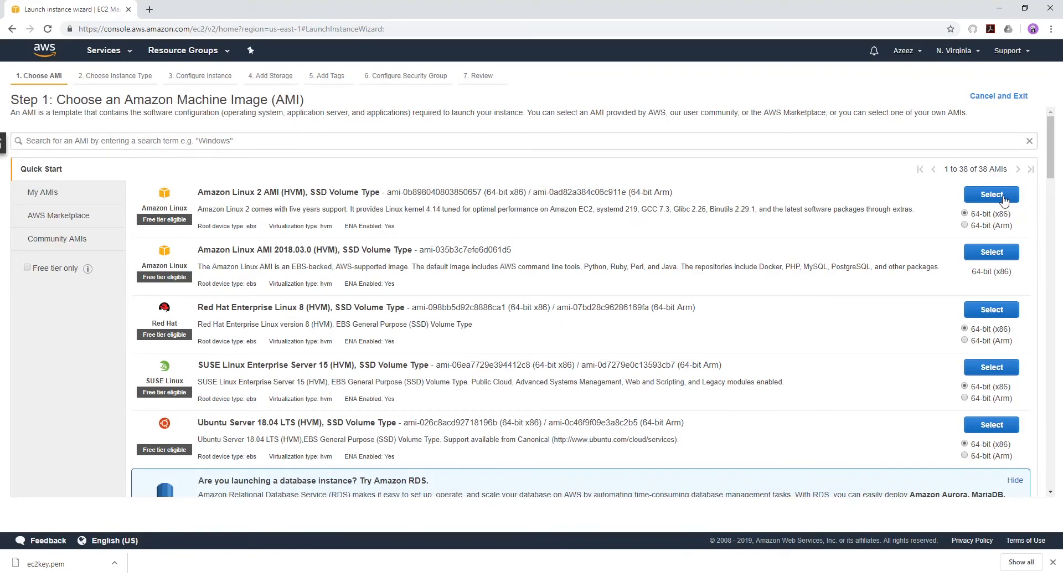
left_click(990, 195)
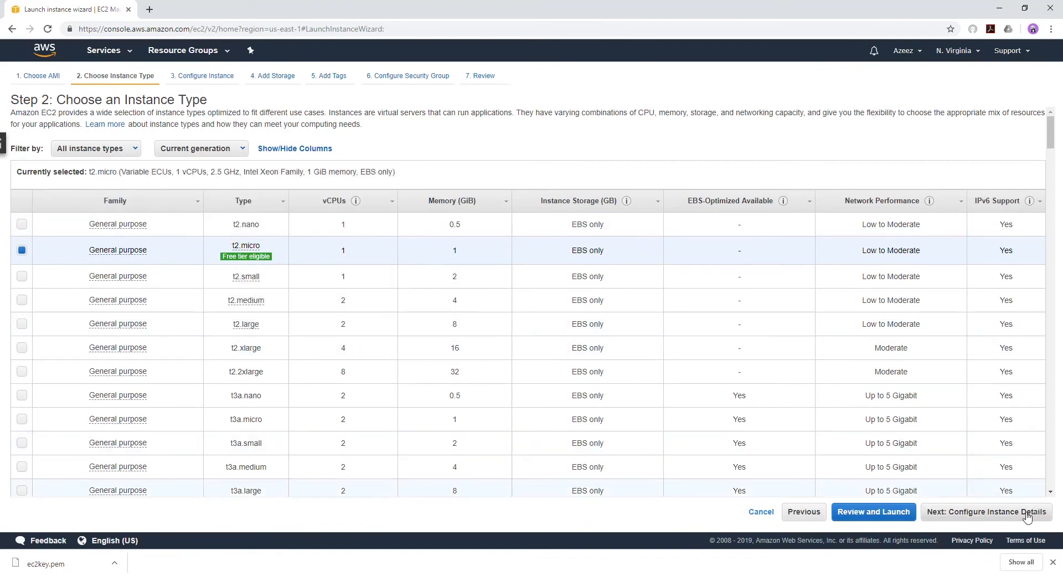
left_click(986, 512)
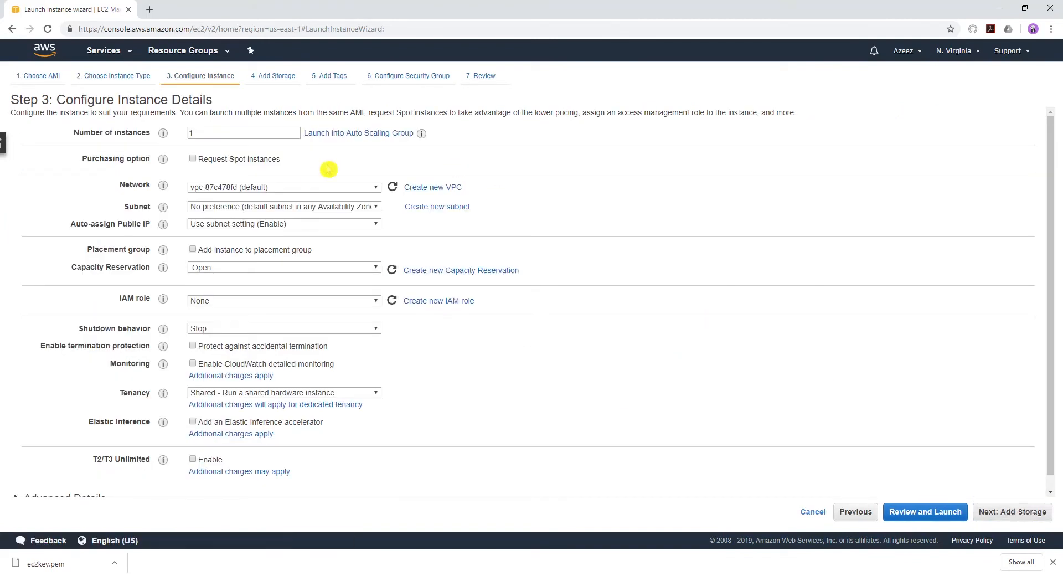
left_click(1011, 512)
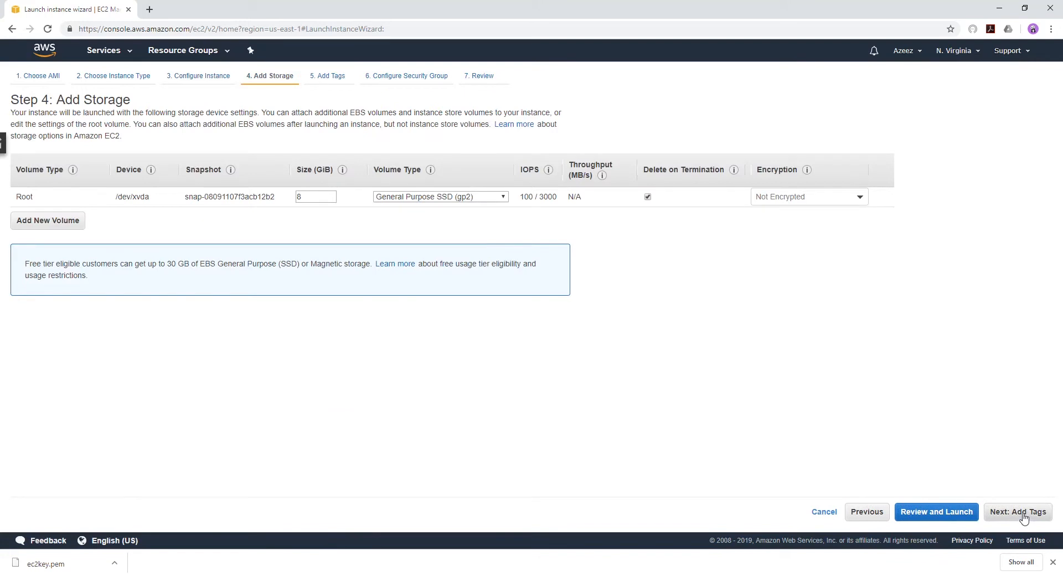
left_click(1017, 512)
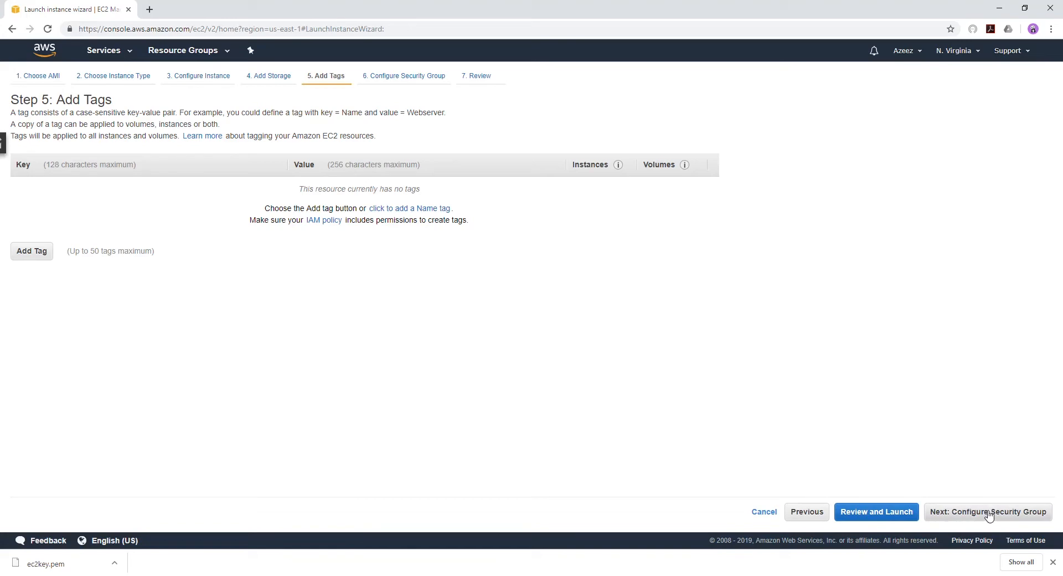
- Skip tags and name the new security group mySG with description mySG
left_click(987, 511)
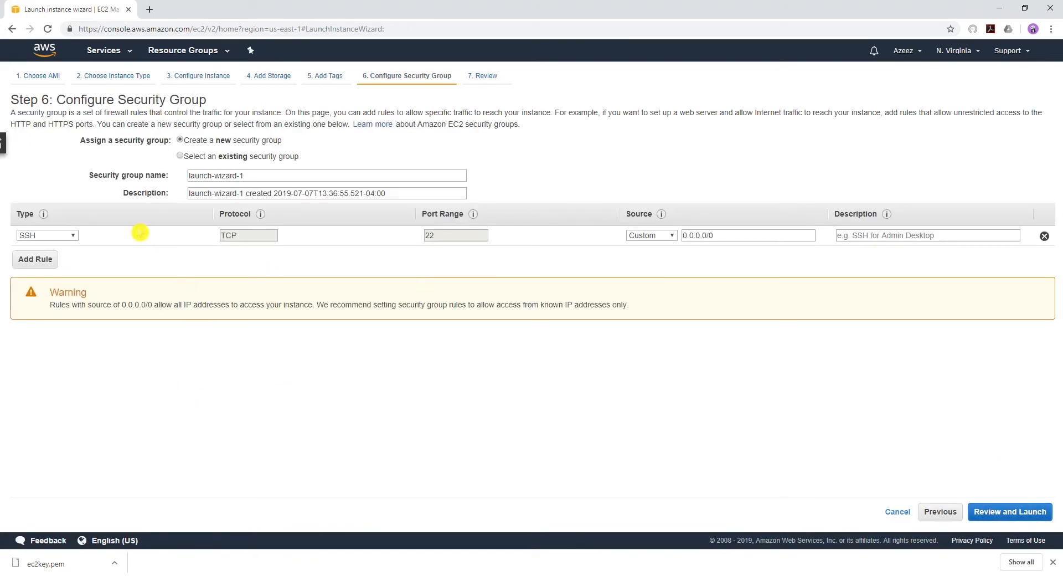
mouse_move(252, 148)
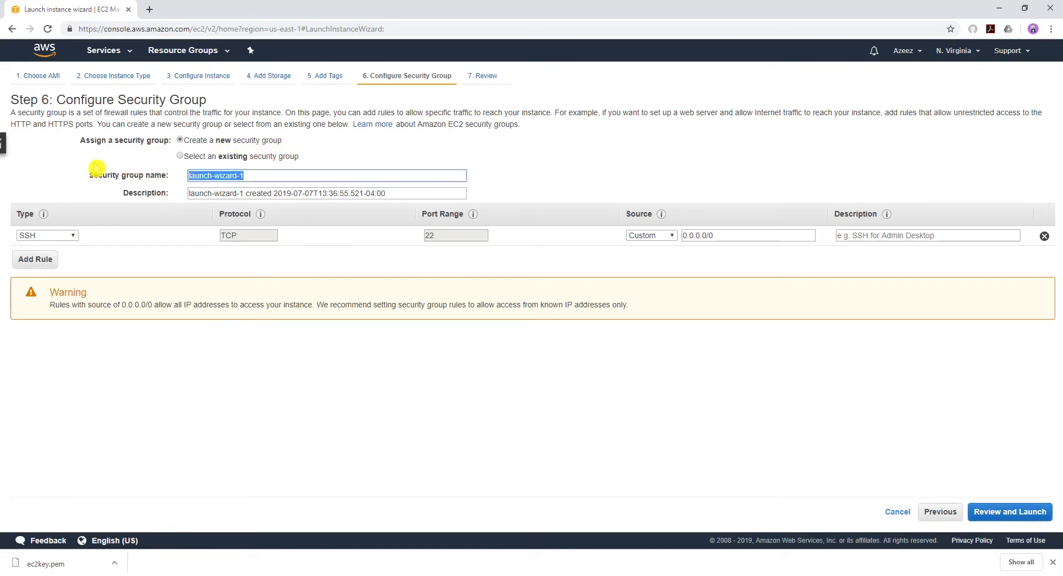
type("my")
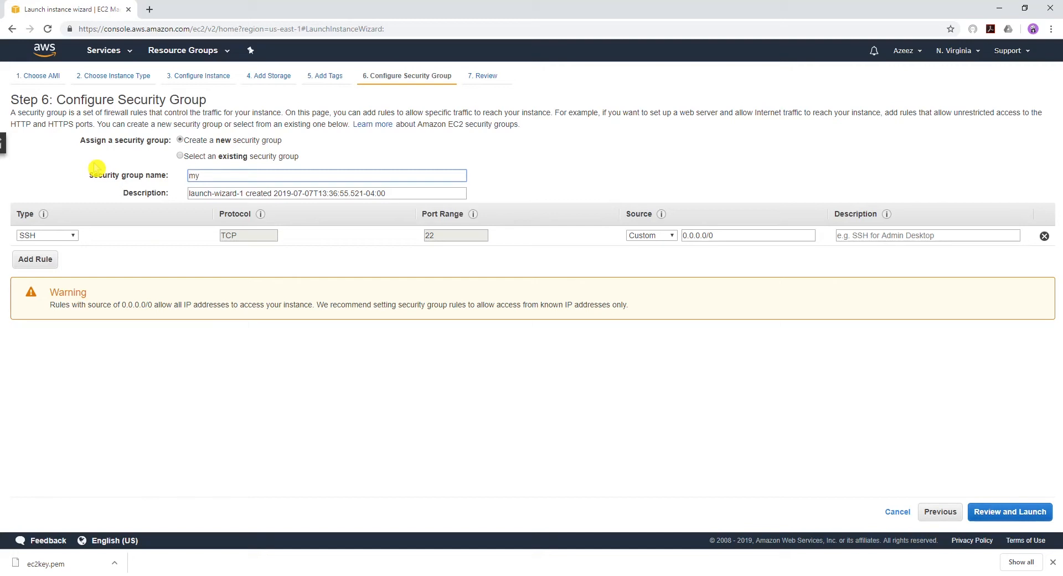
type("SG")
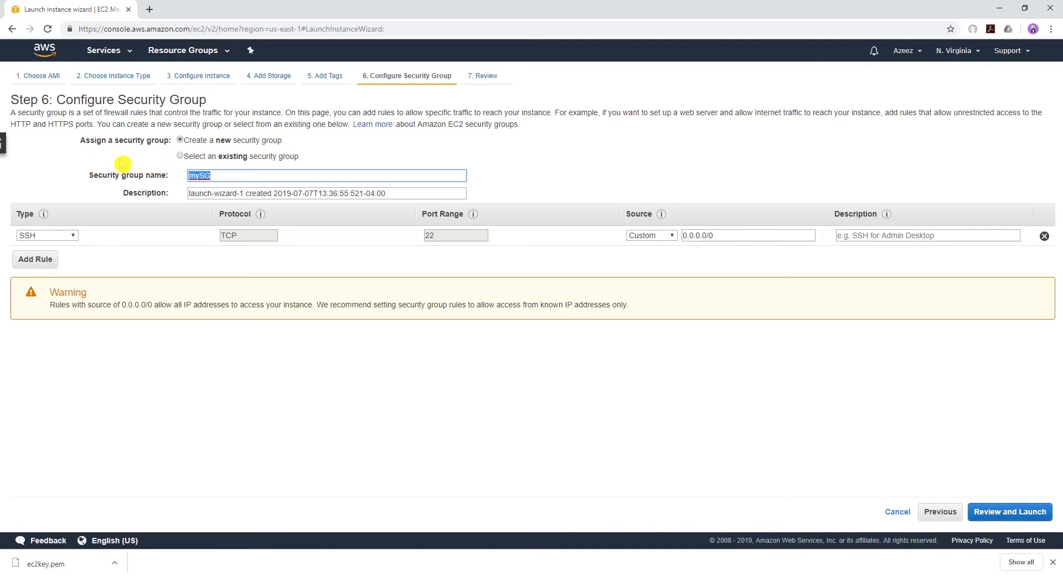
mouse_move(263, 167)
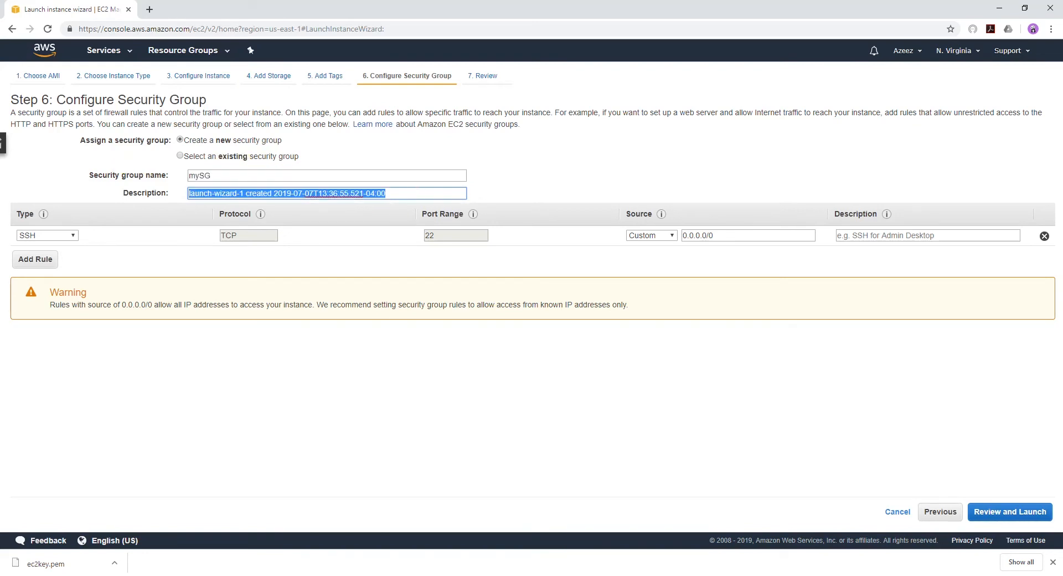
type("mySG")
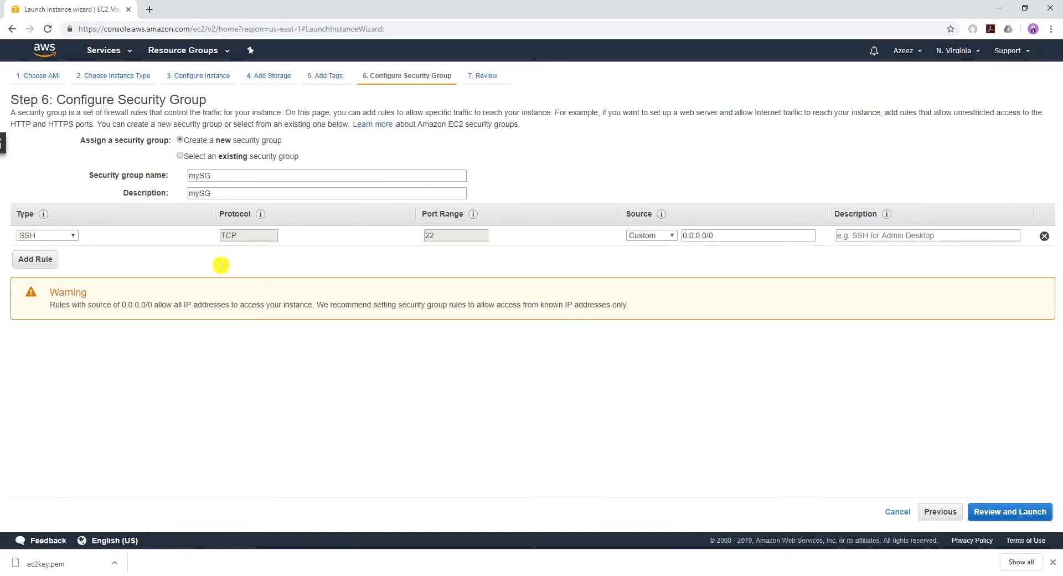
mouse_move(501, 246)
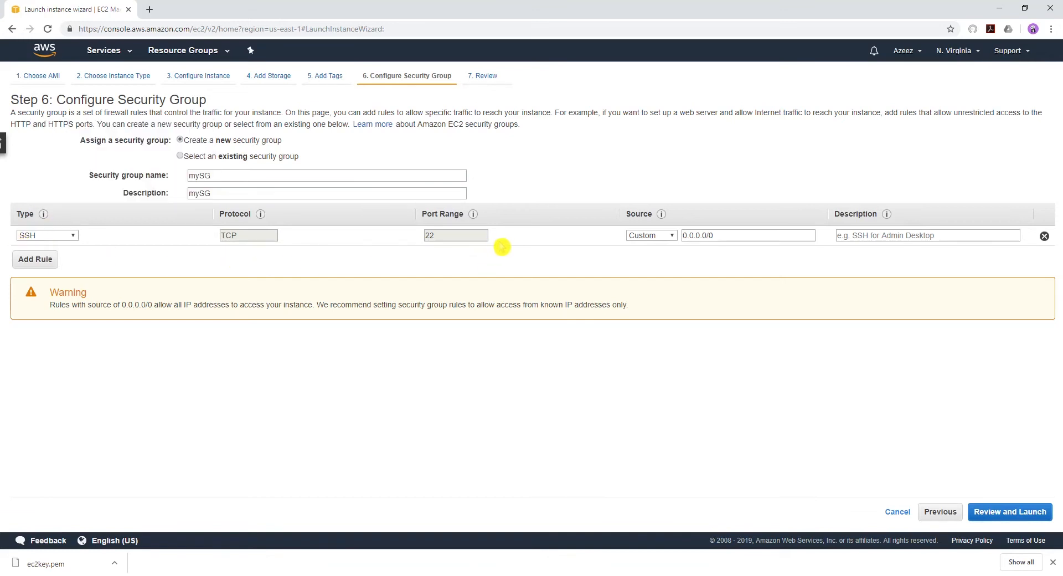
mouse_move(176, 261)
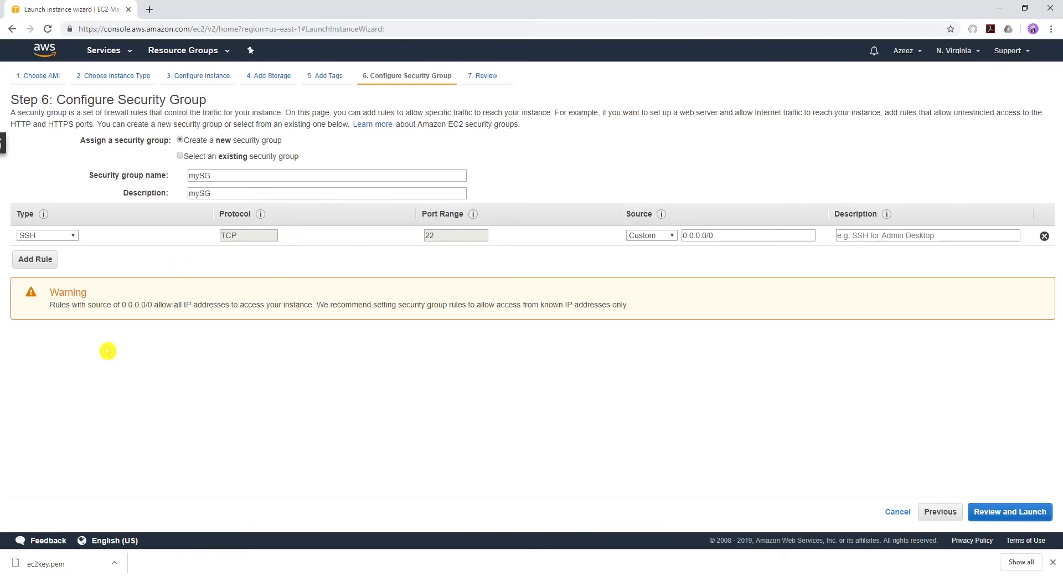
mouse_move(326, 370)
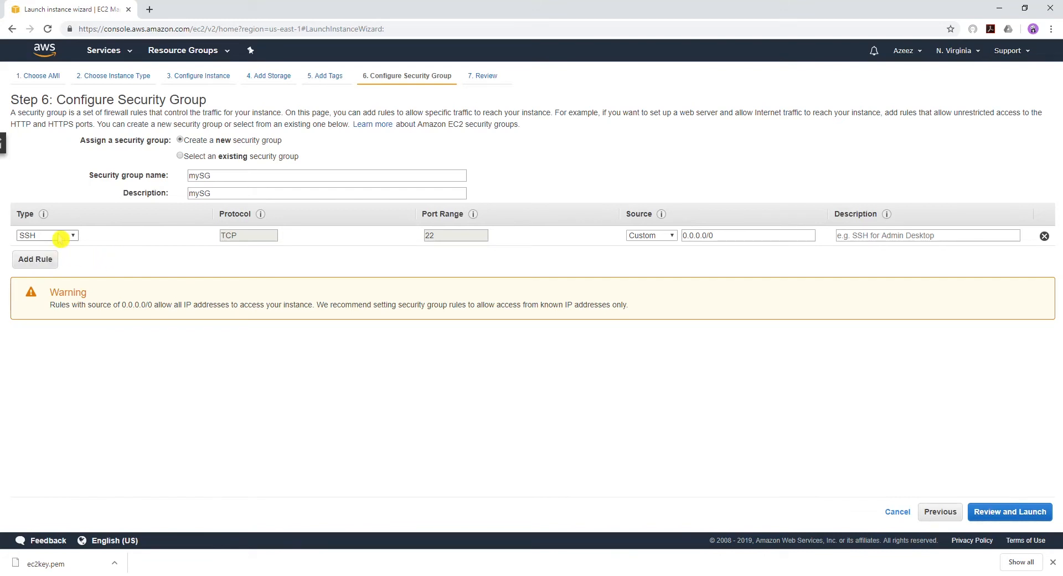
- Add an HTTP inbound rule and paste 0.0.0.0/0 as its source, matching the SSH rule
left_click(34, 259)
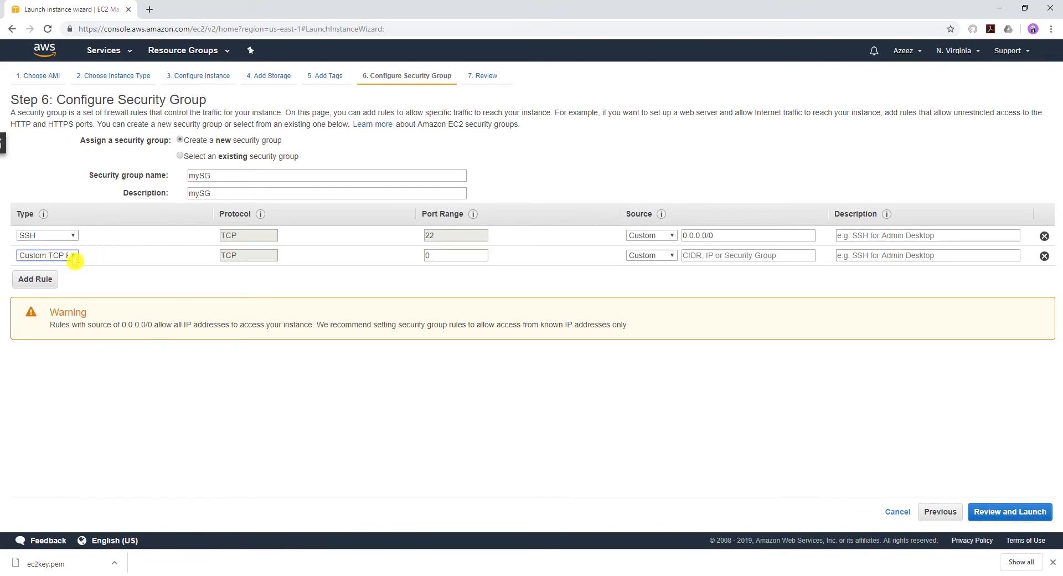
left_click(47, 255)
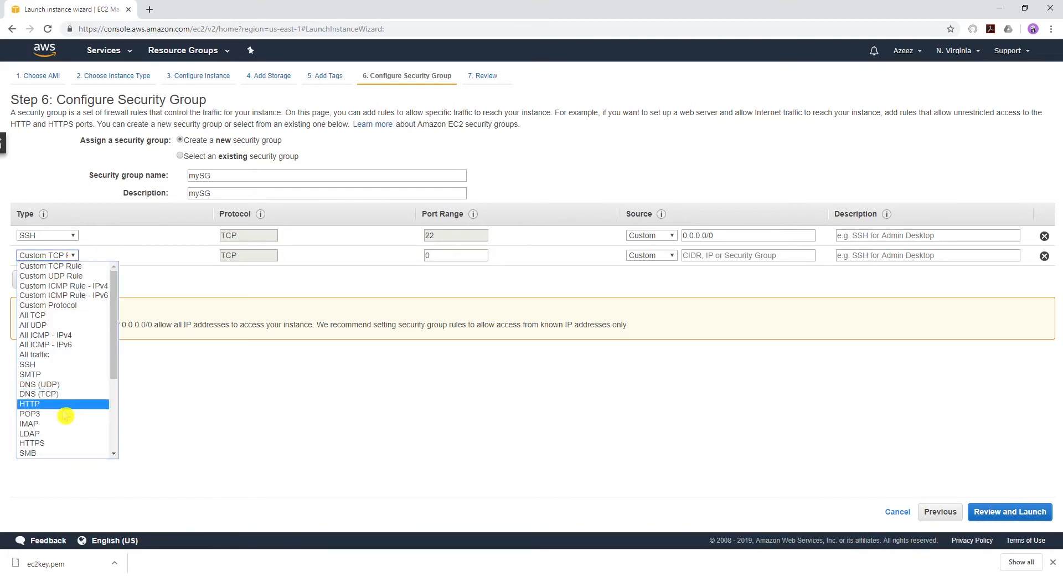
left_click(29, 404)
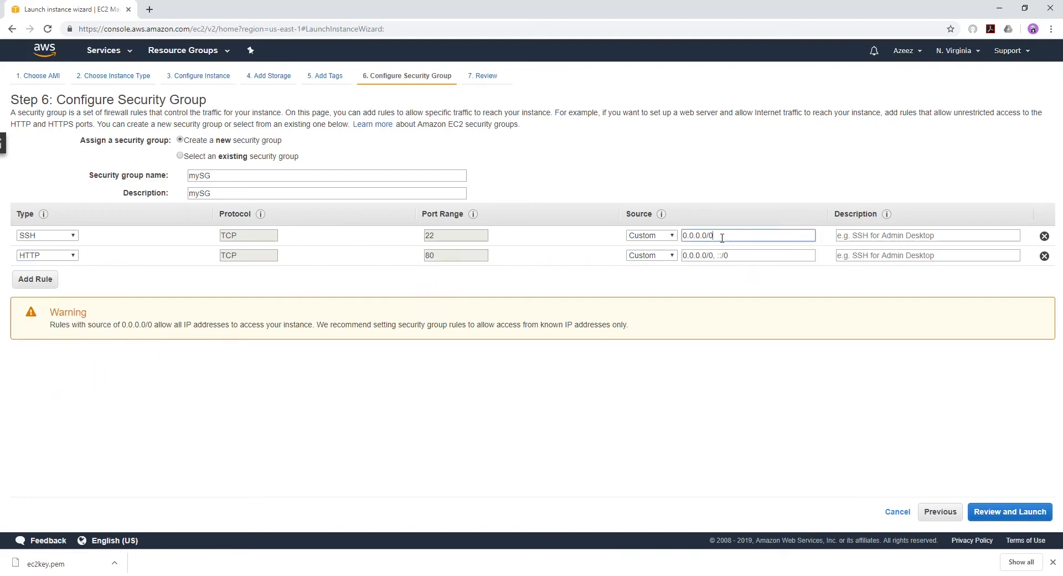
right_click(719, 236)
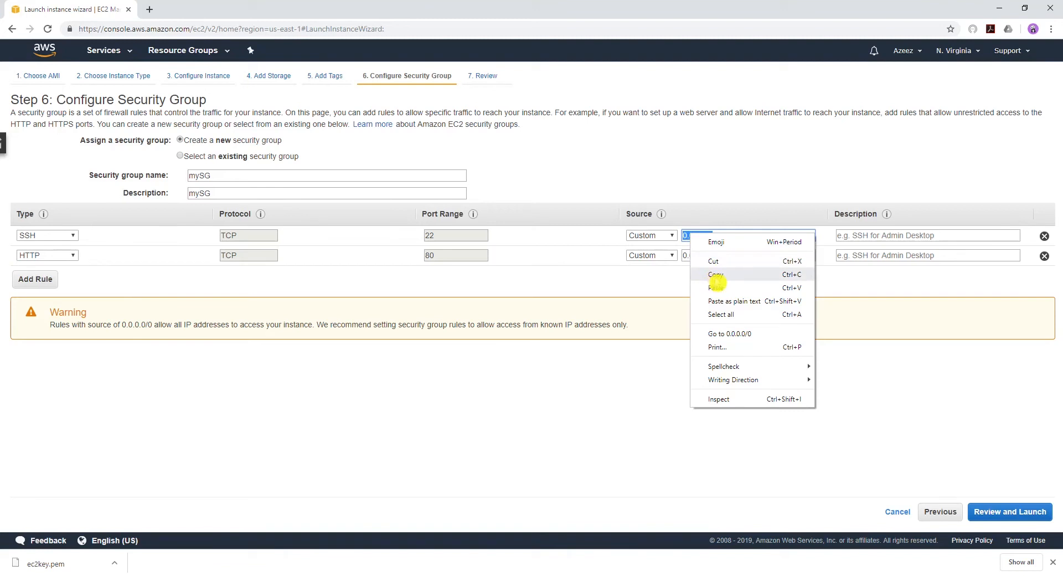
left_click(716, 287)
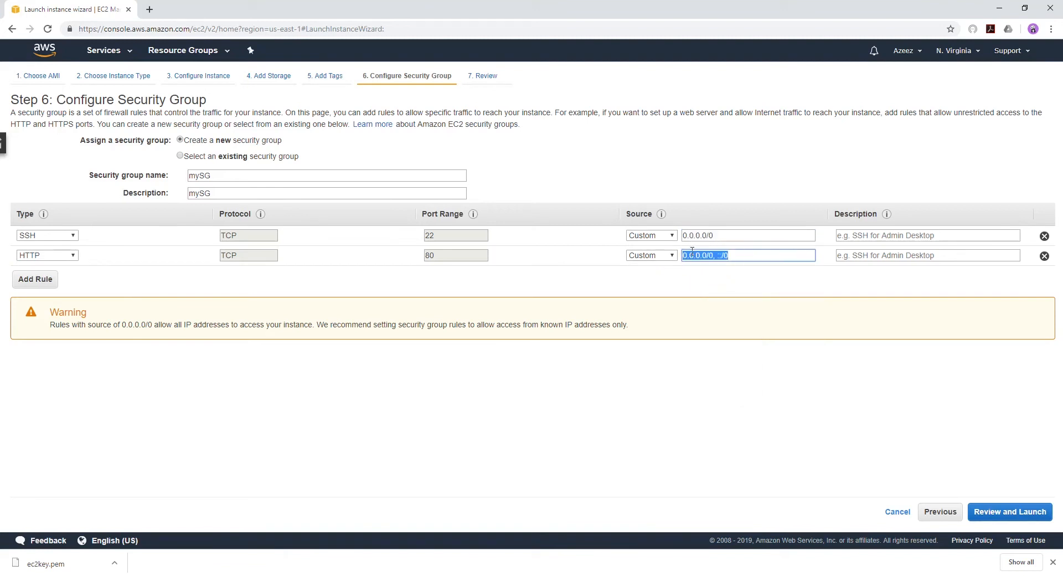
right_click(705, 255)
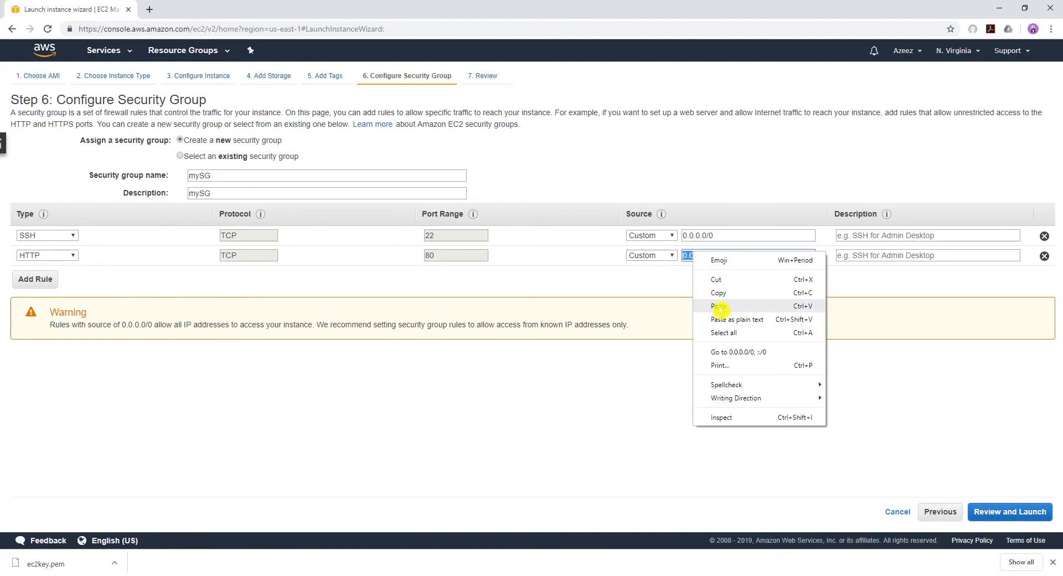
left_click(718, 306)
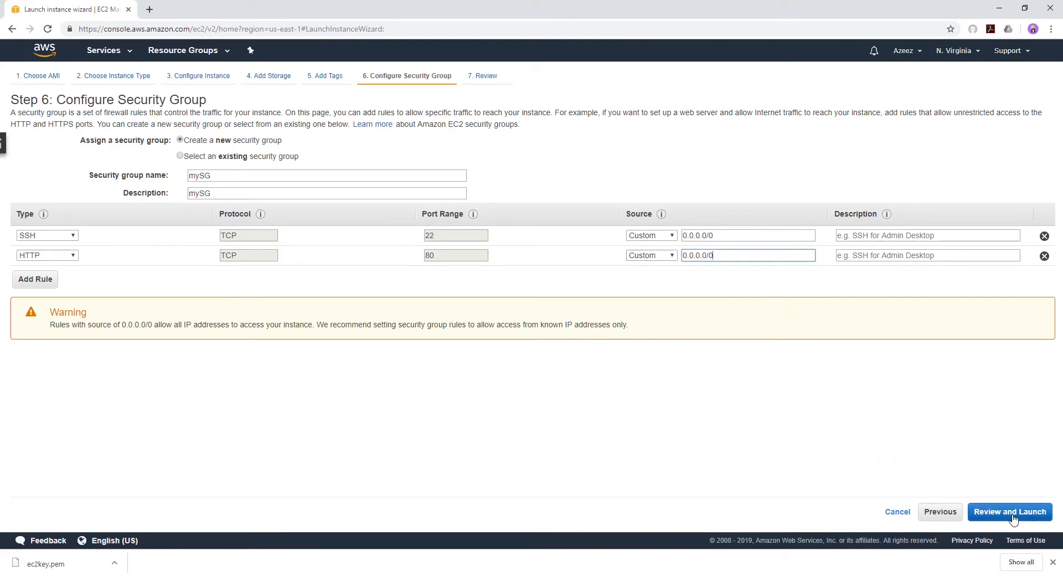
- Review and launch the instance with the existing ec2key key pair, acknowledging key access
left_click(1010, 511)
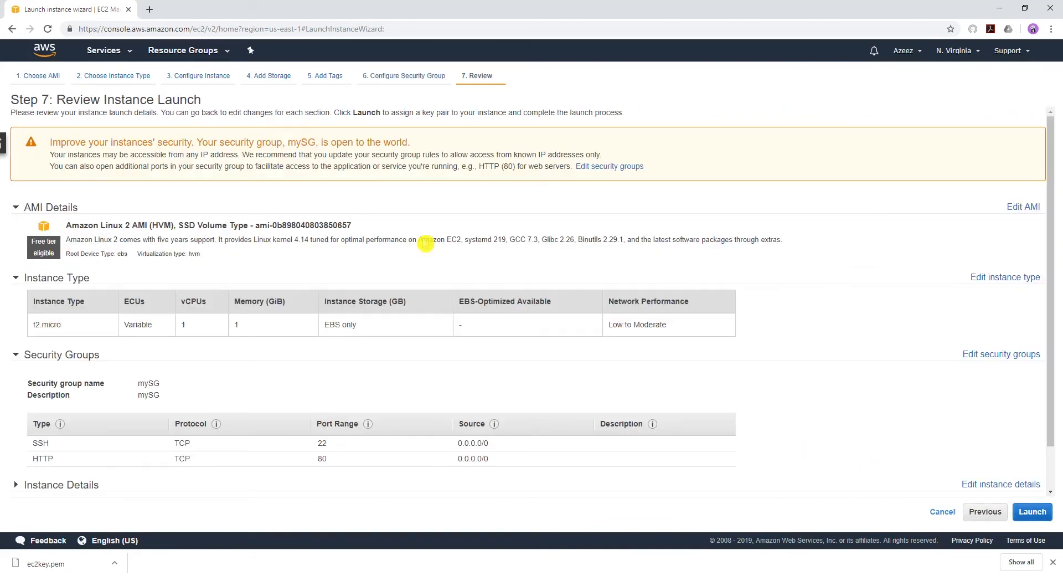
left_click(1031, 512)
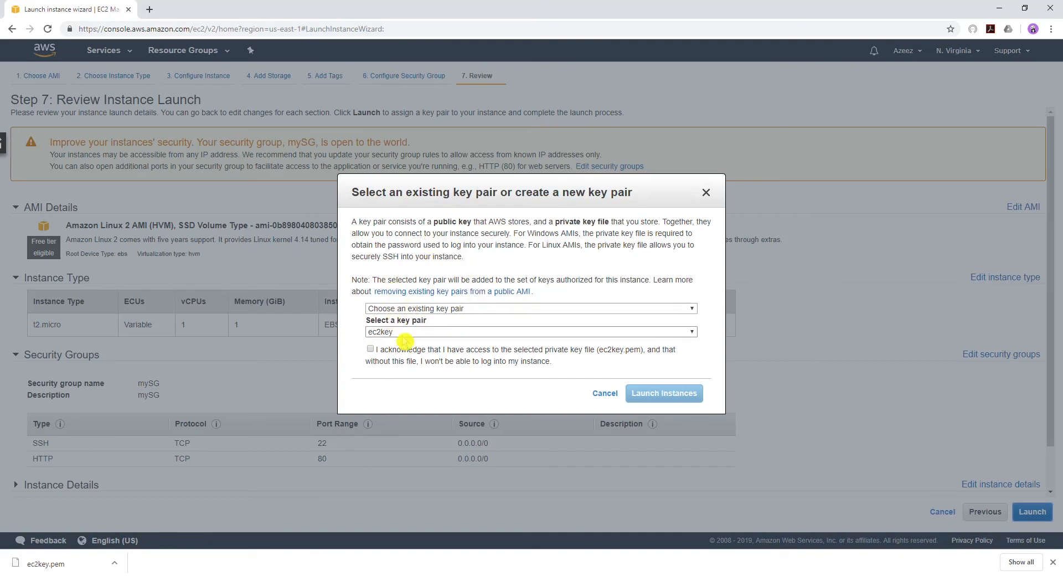
mouse_move(422, 340)
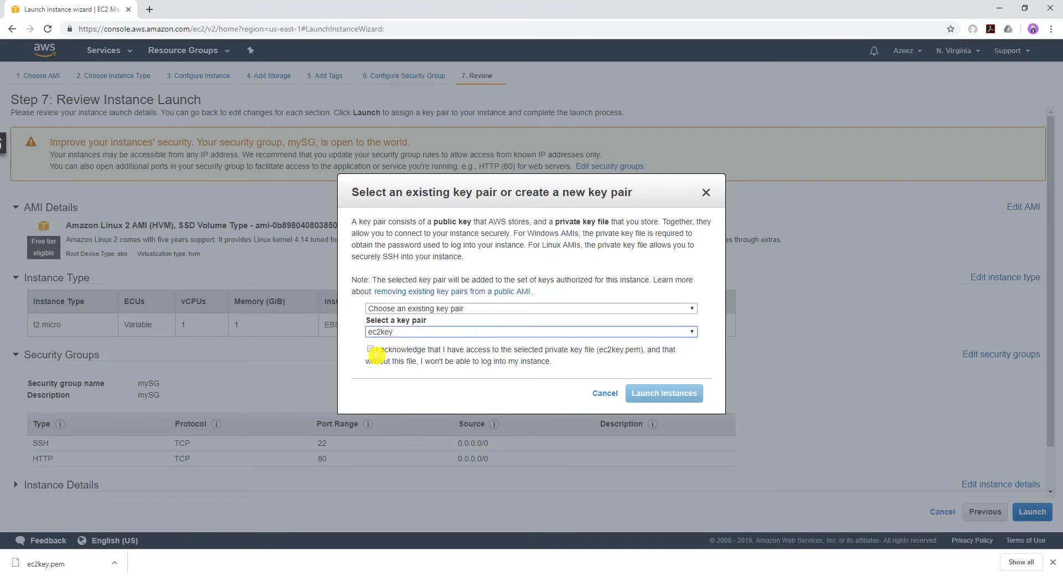
left_click(662, 393)
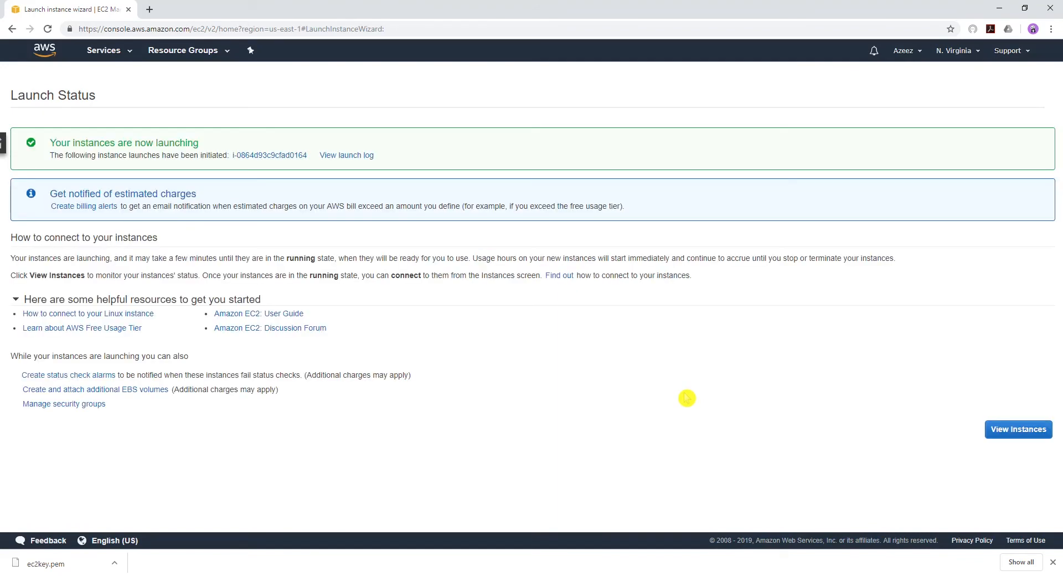
- View the Instances list until the new instance shows running with 2/2 checks
left_click(1018, 429)
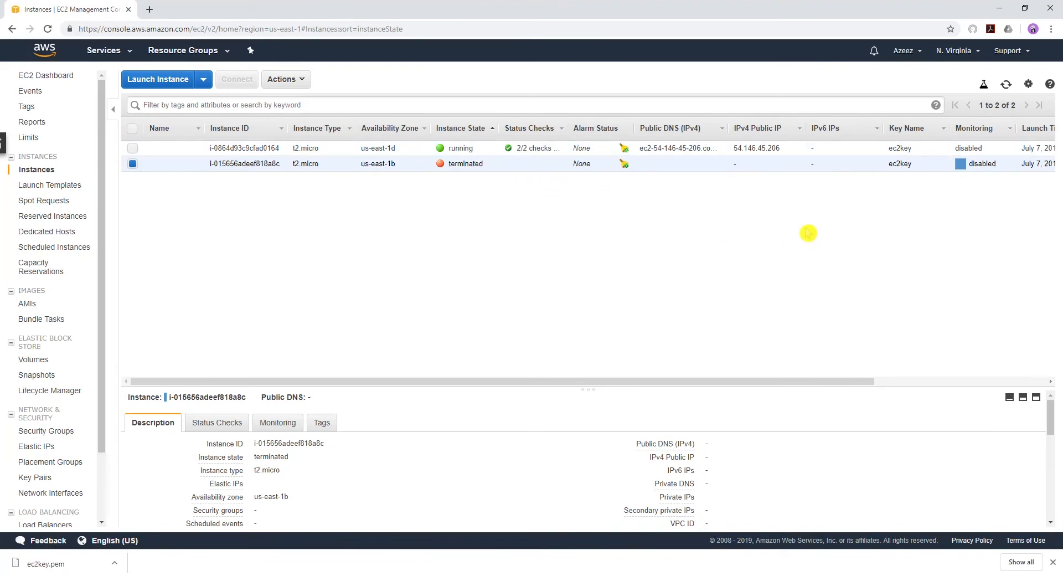
mouse_move(569, 174)
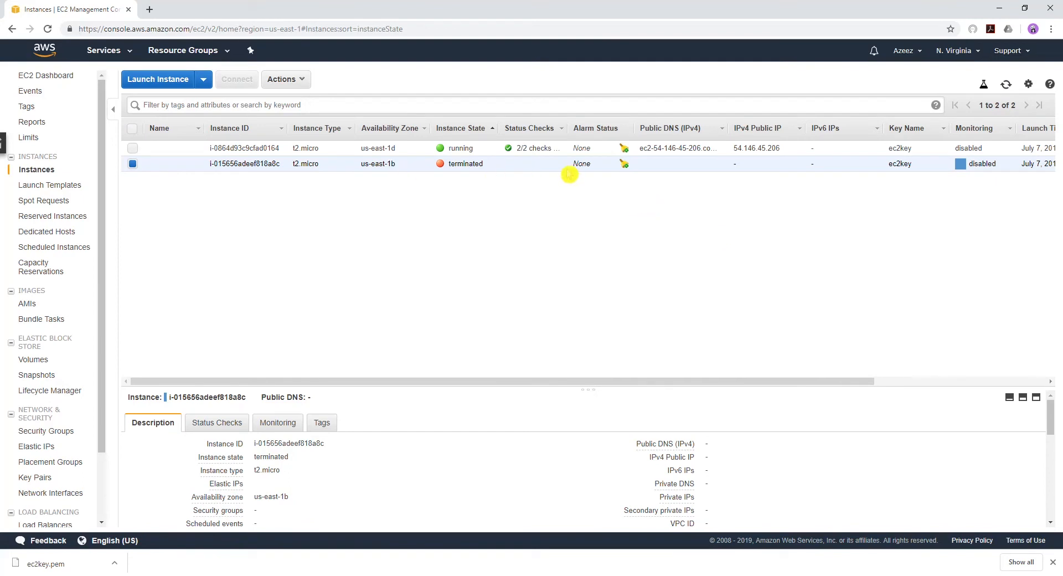
mouse_move(585, 200)
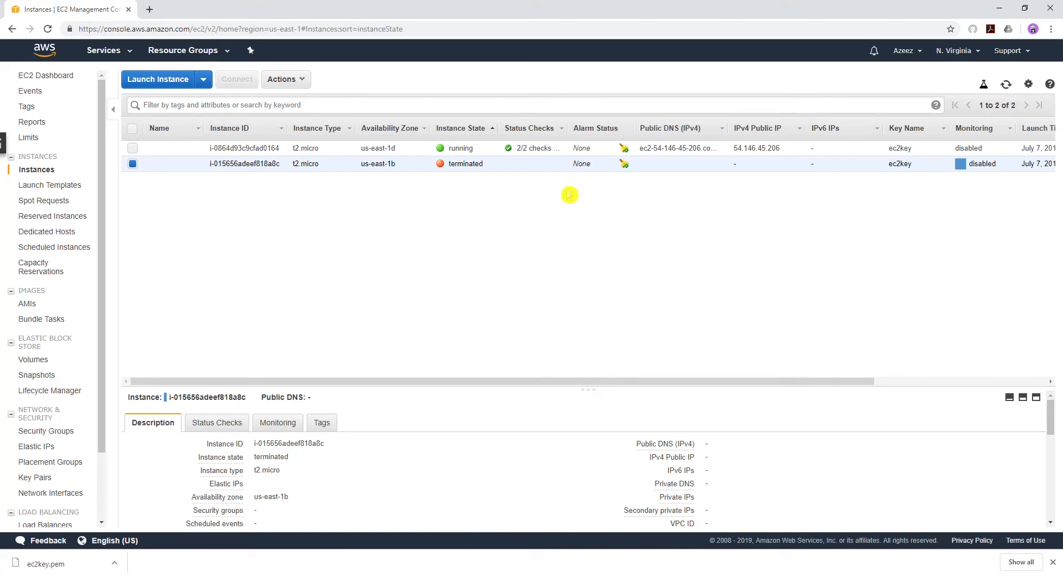
mouse_move(655, 203)
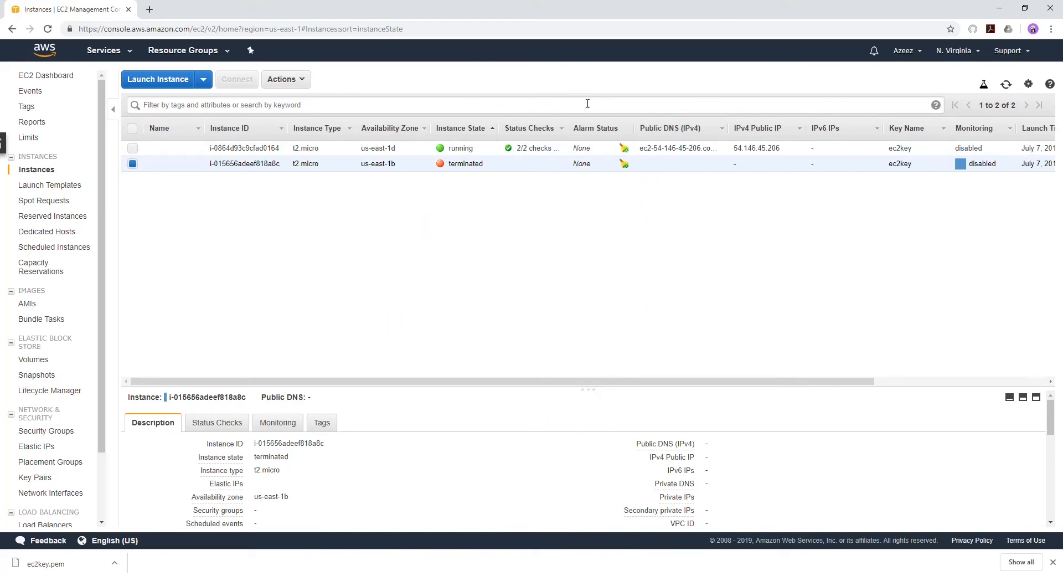
mouse_move(621, 351)
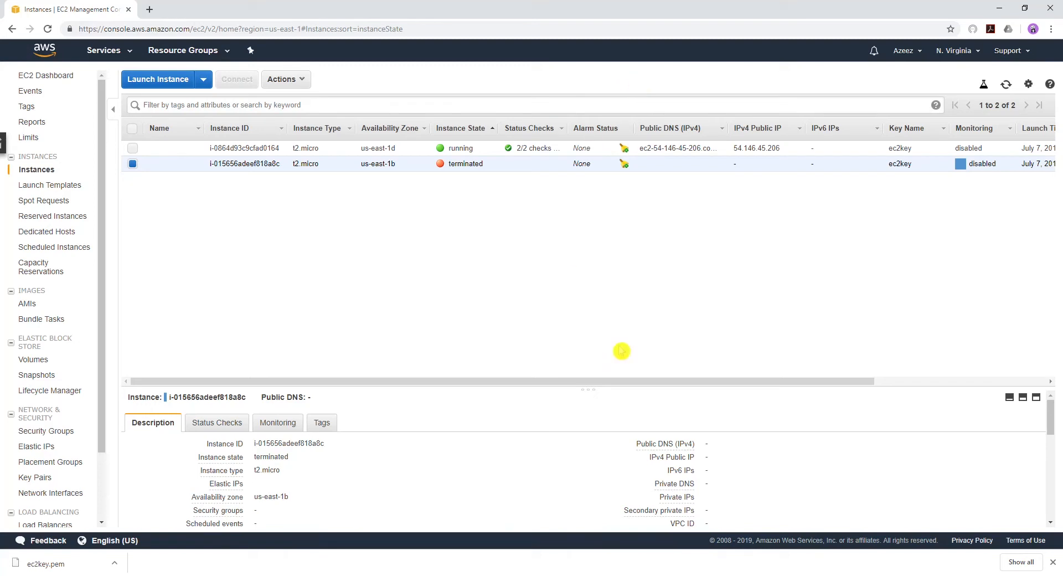
mouse_move(596, 311)
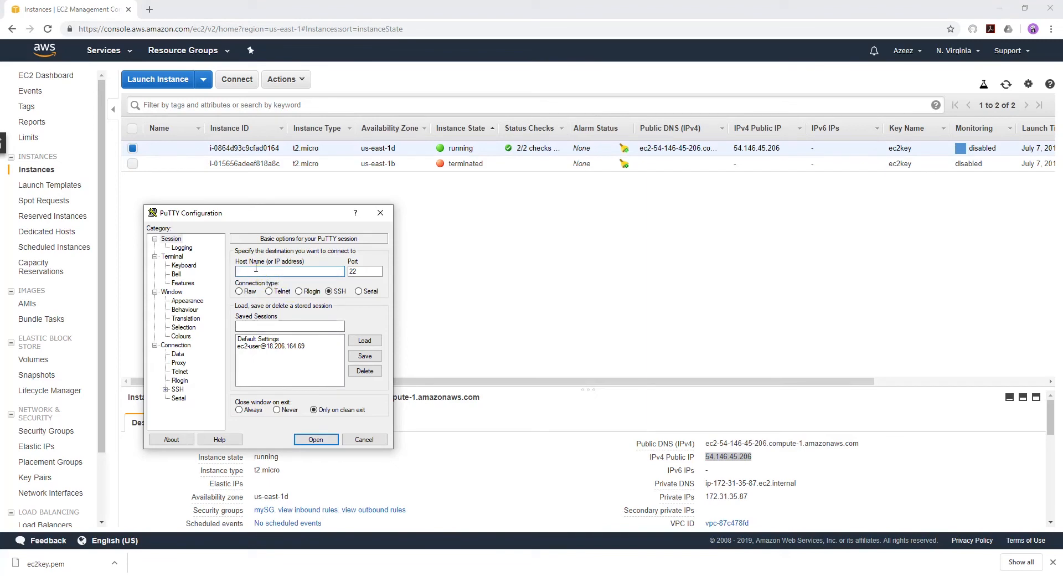
type("u")
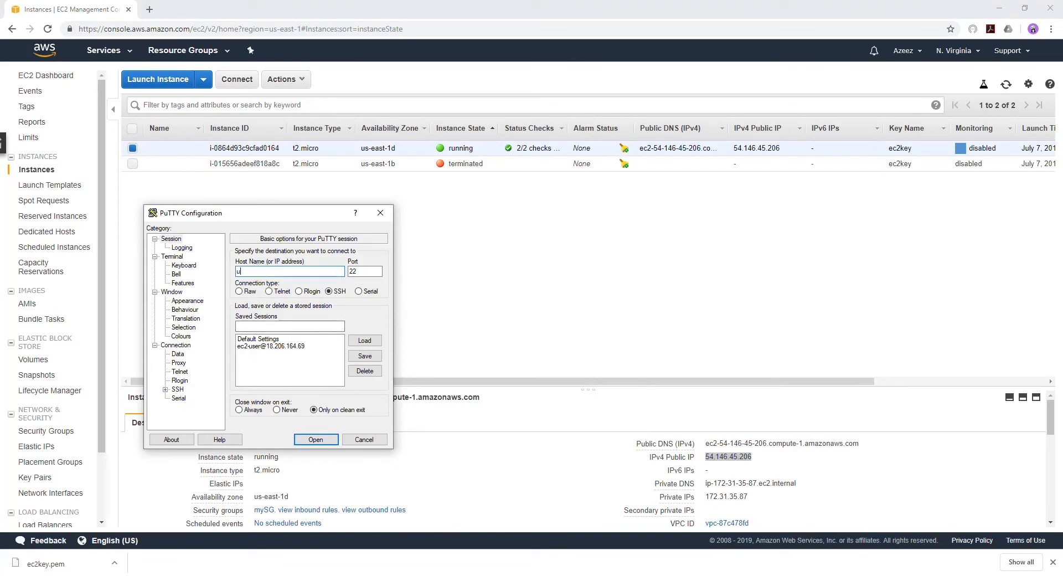
type("ec2-user@")
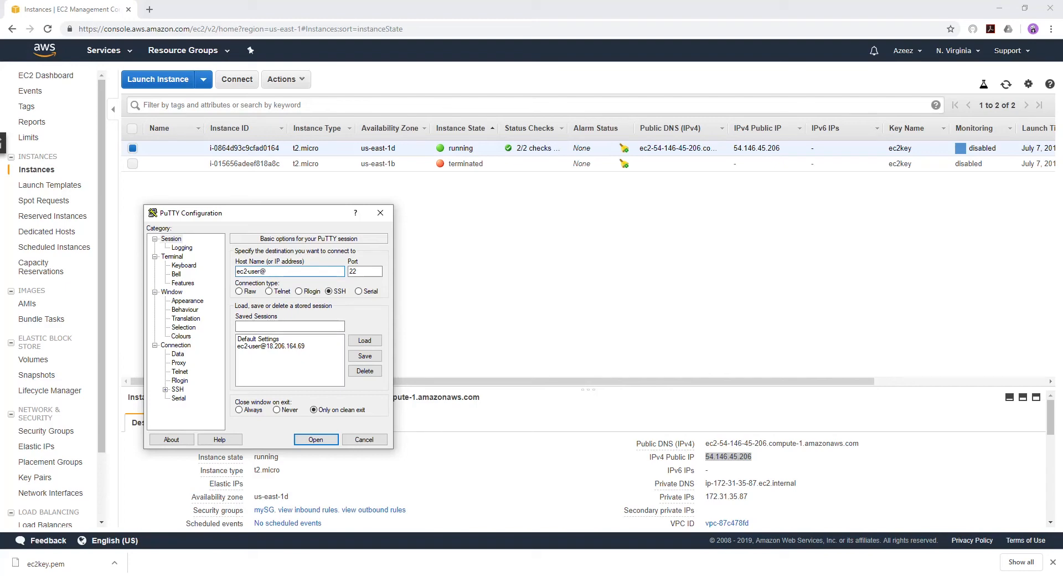
right_click(289, 272)
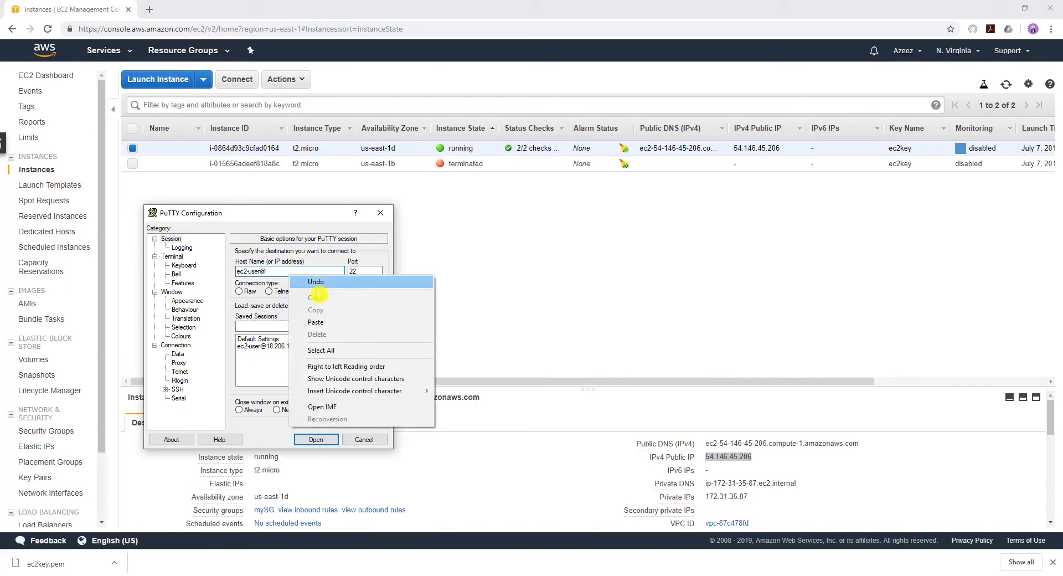
left_click(315, 321)
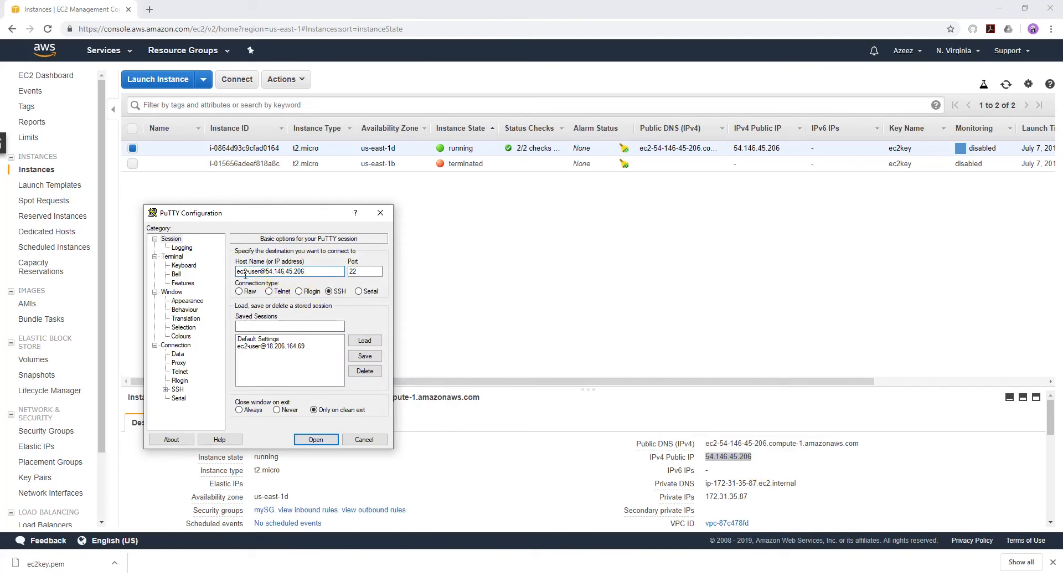
left_click(170, 238)
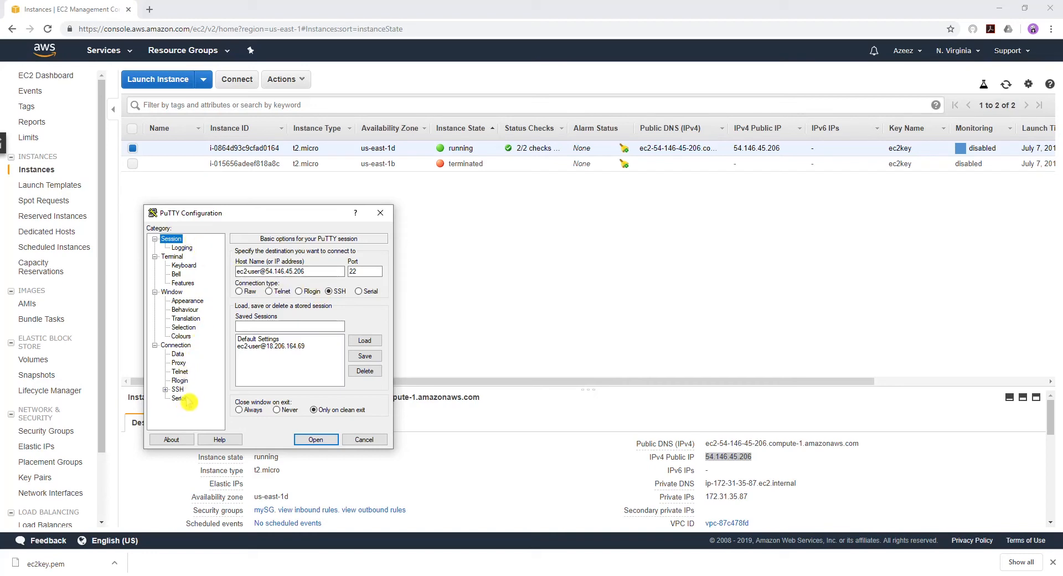
- Select ec2key.ppk as the private key under Connection > SSH > Auth
left_click(178, 389)
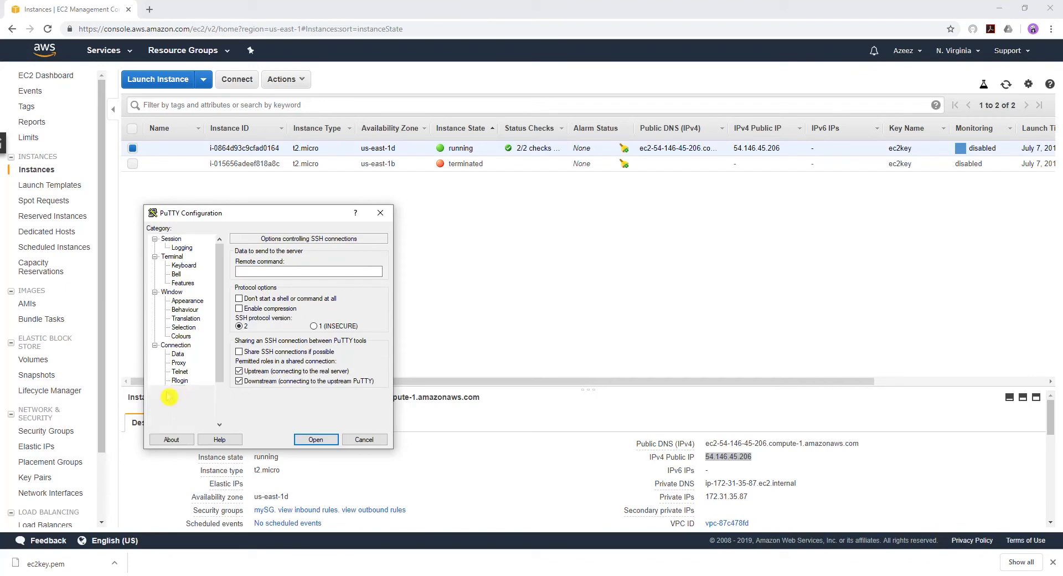
left_click(178, 345)
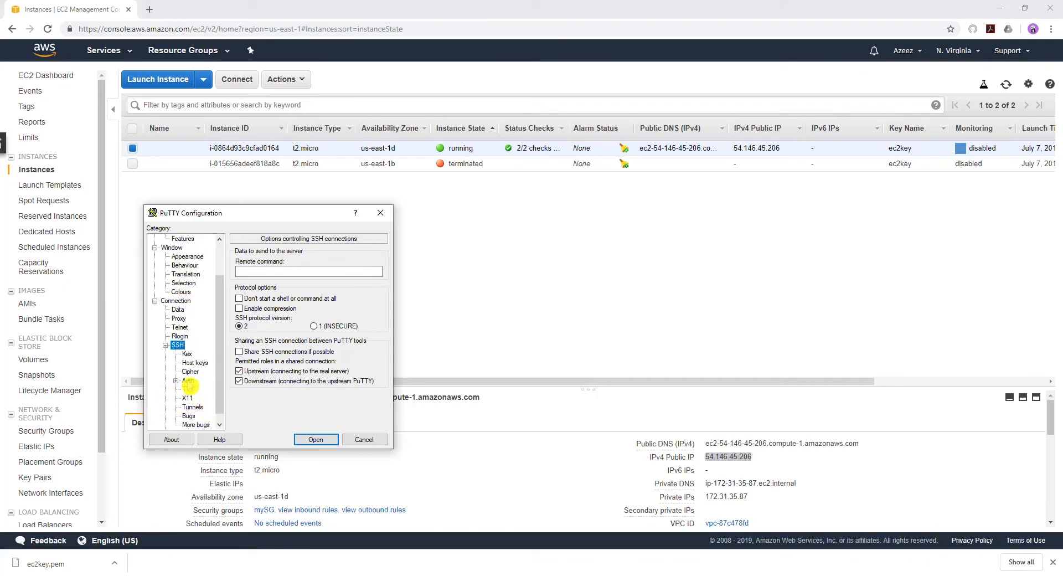
left_click(188, 381)
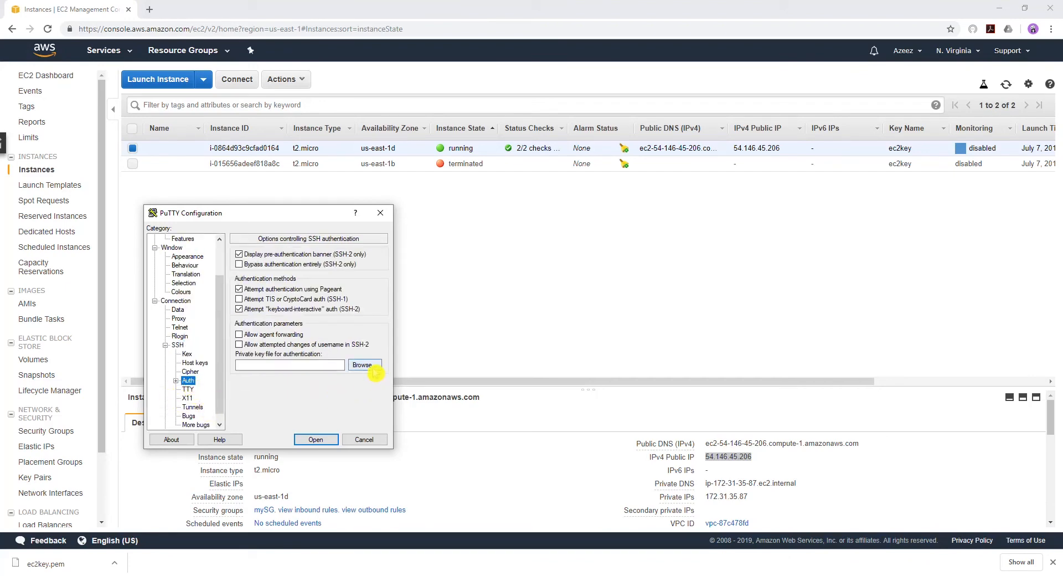
left_click(365, 365)
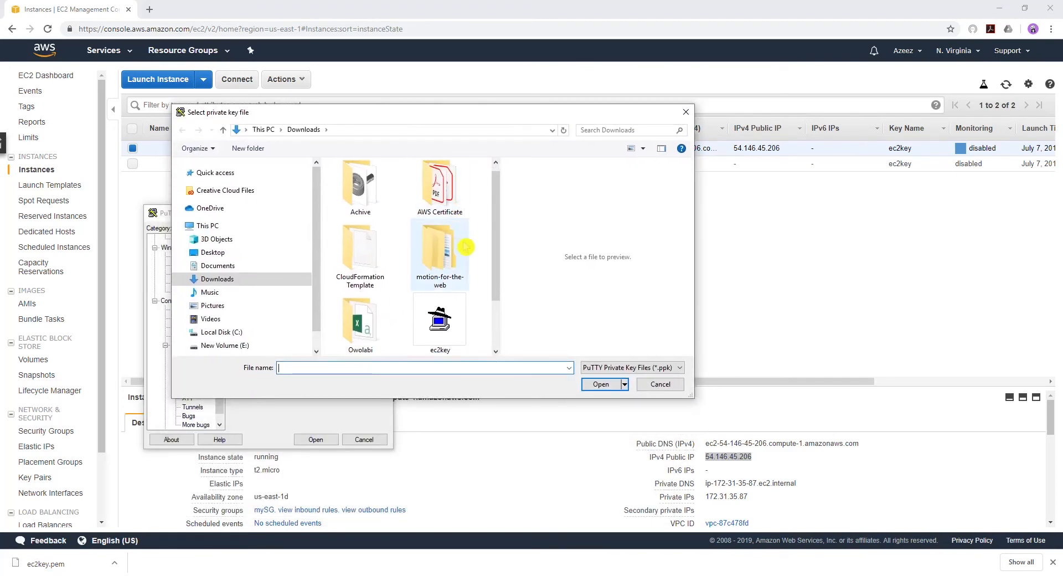
scroll("down", 3)
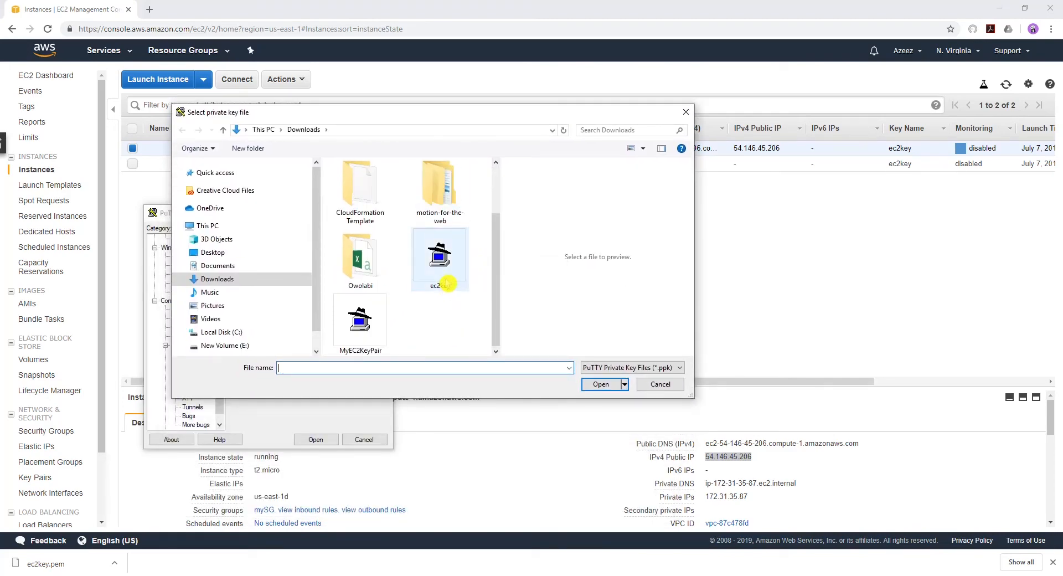
left_click(439, 259)
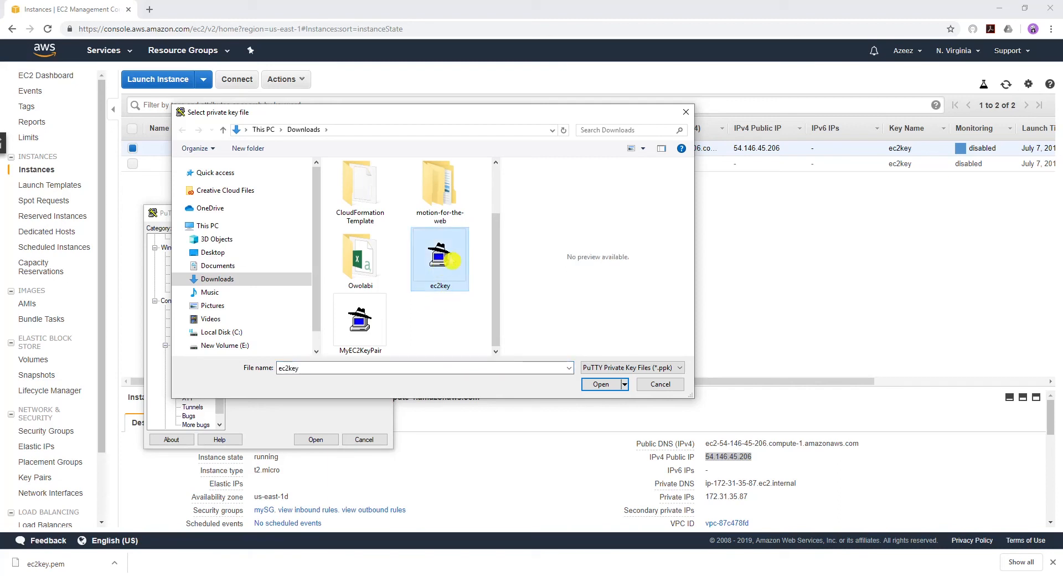
mouse_move(439, 259)
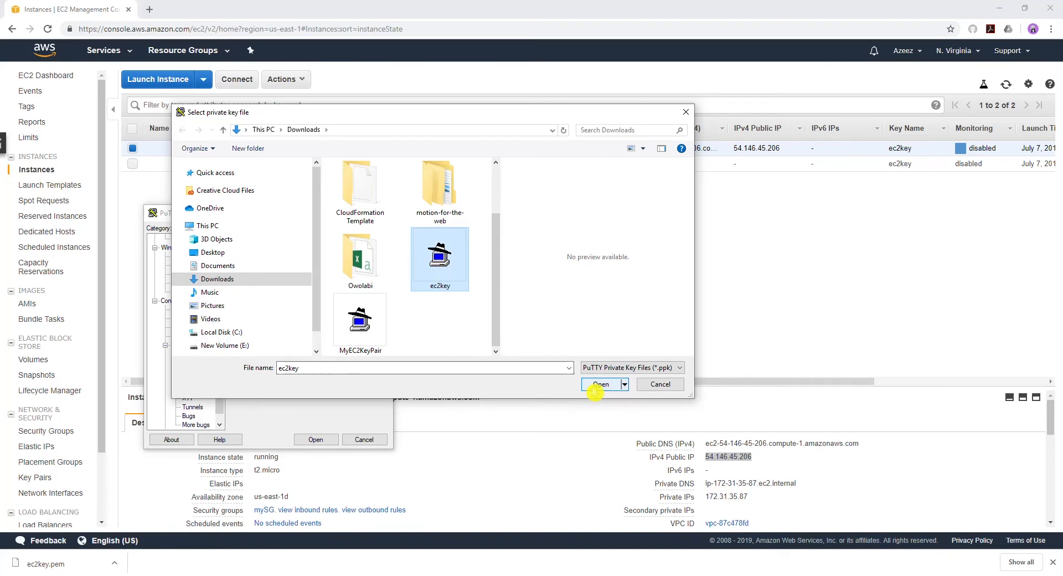
left_click(599, 385)
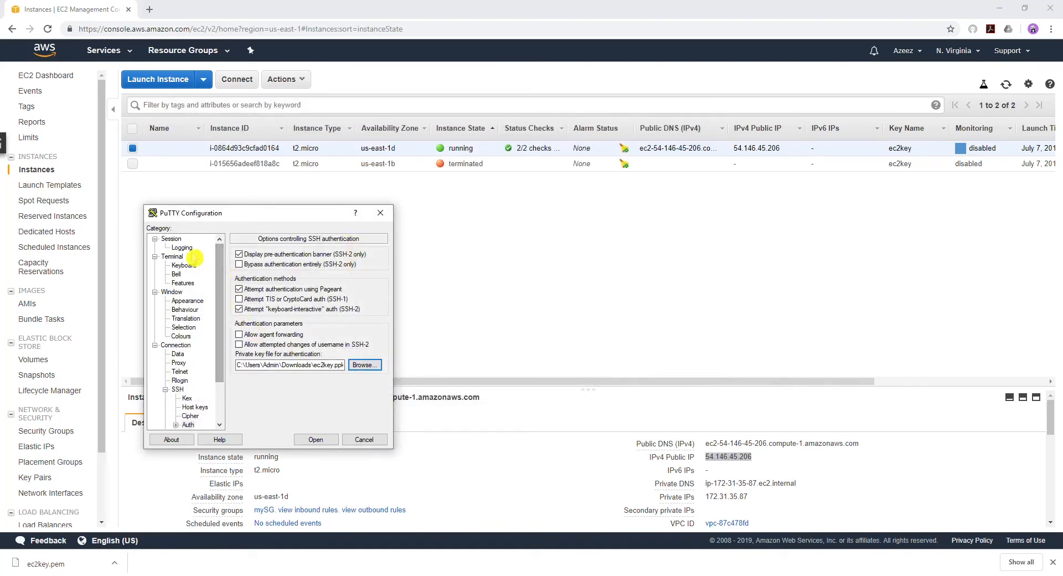
- Start the SSH session as ec2-user, accepting the server's host key
left_click(170, 238)
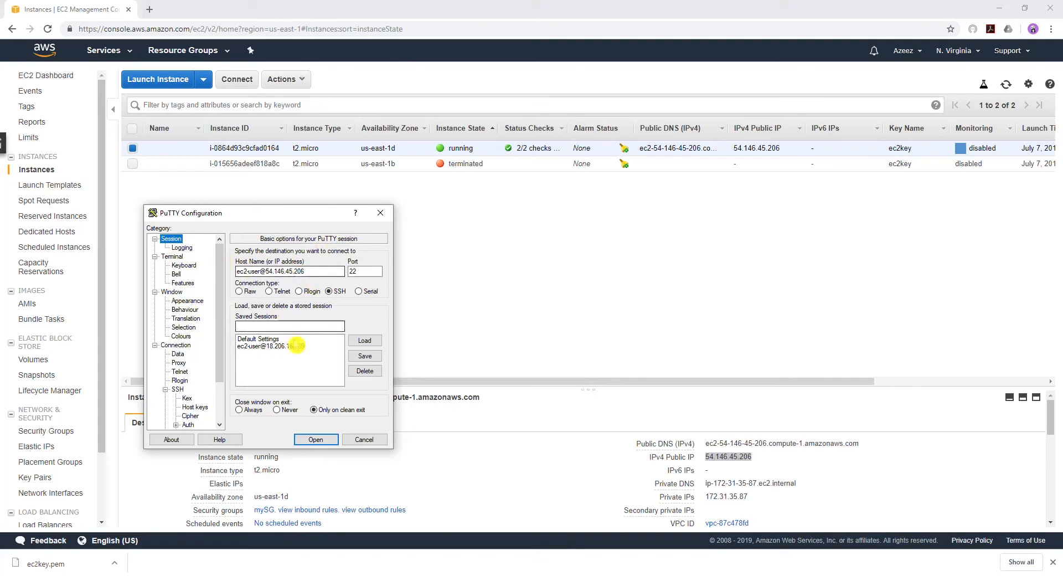
left_click(315, 439)
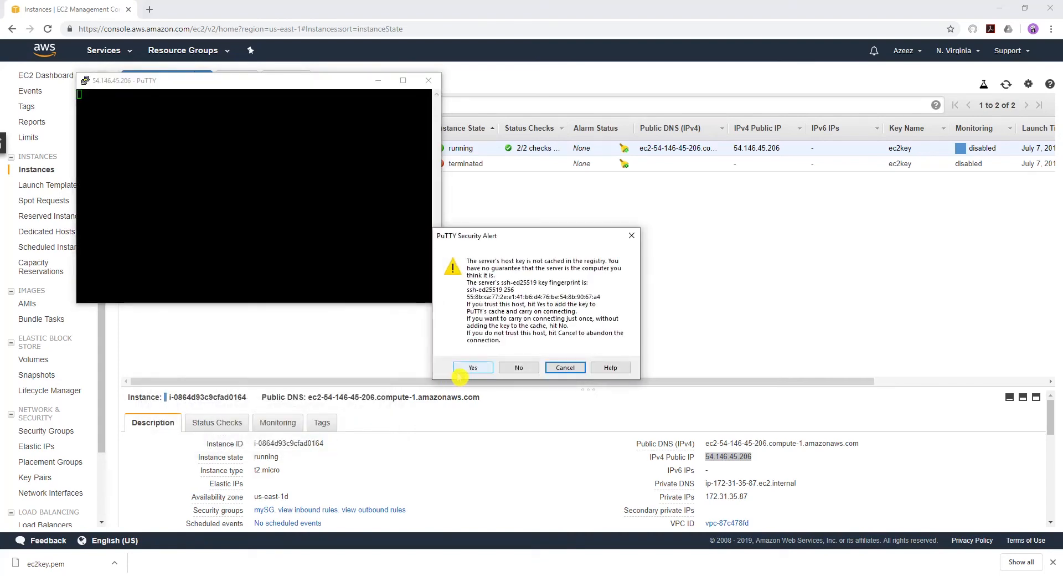
left_click(473, 366)
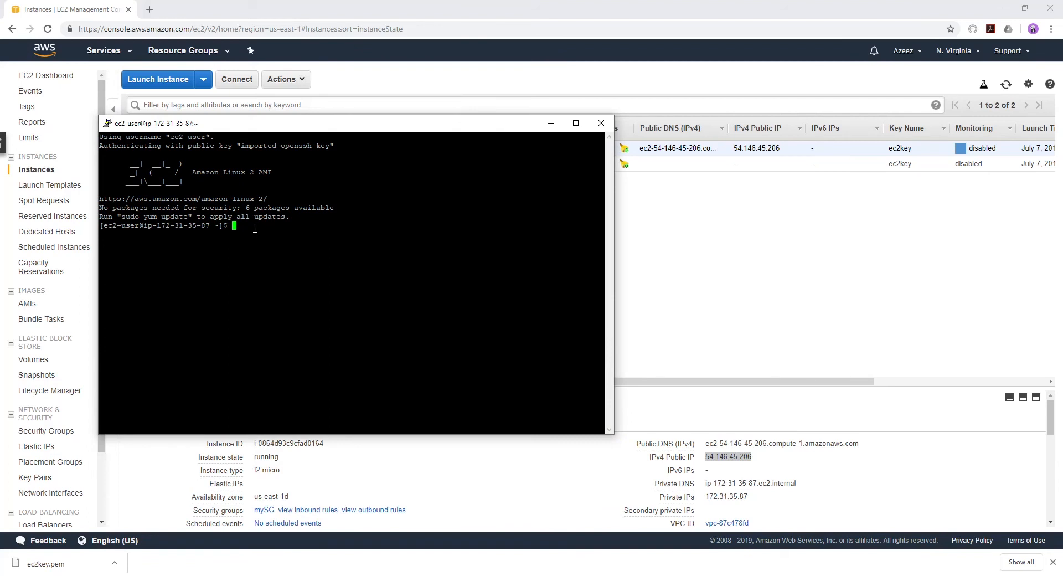
- Become root with sudo su and run yum update -y on the instance
type("sudo")
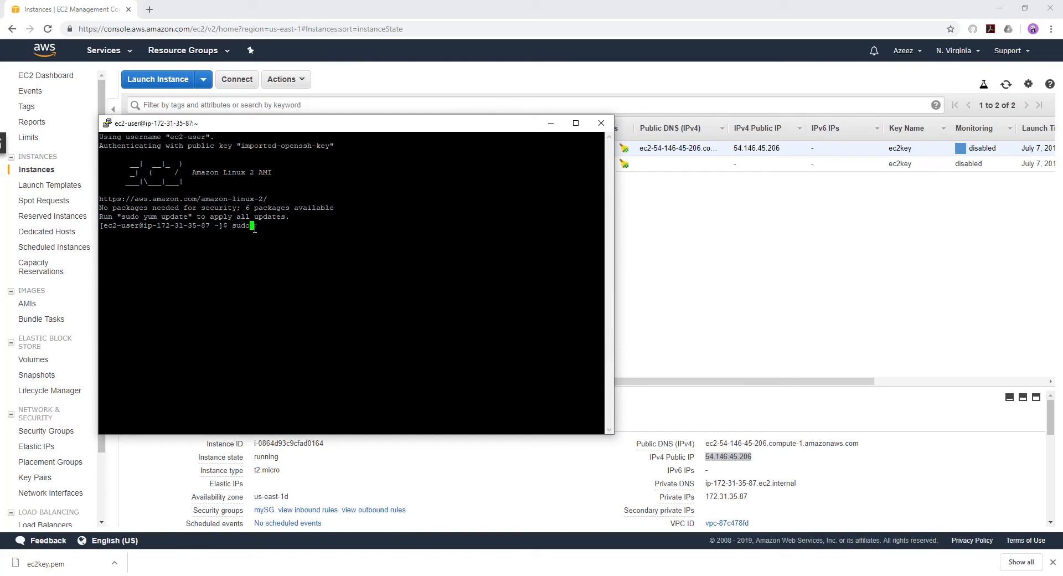
type("su")
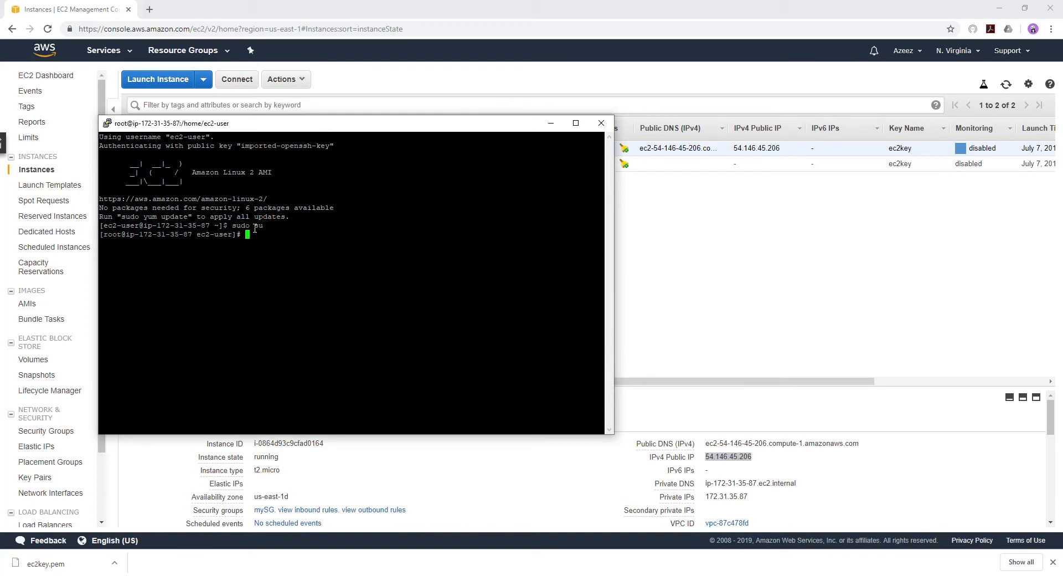
type("yum")
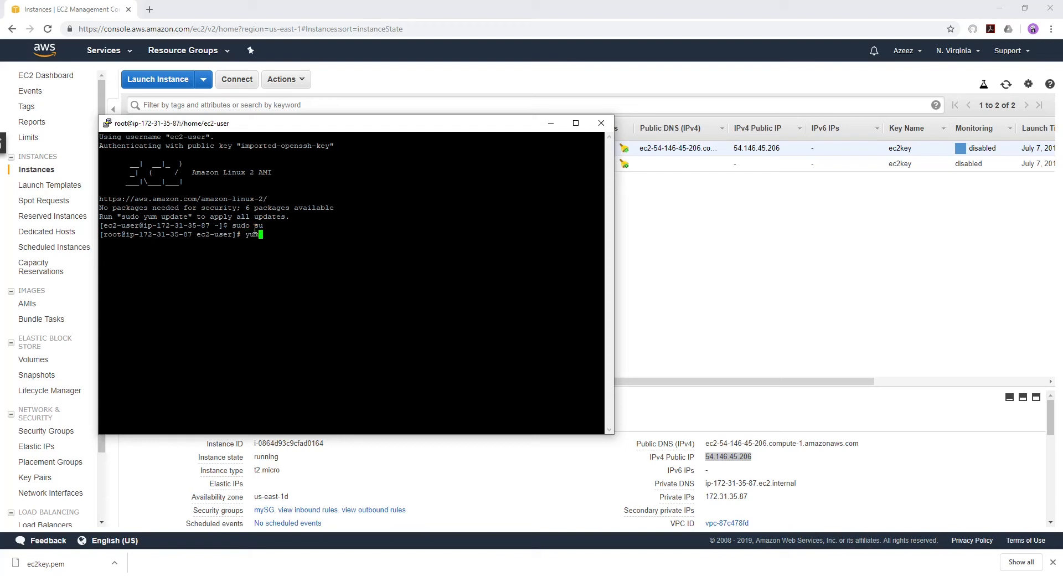
type("c")
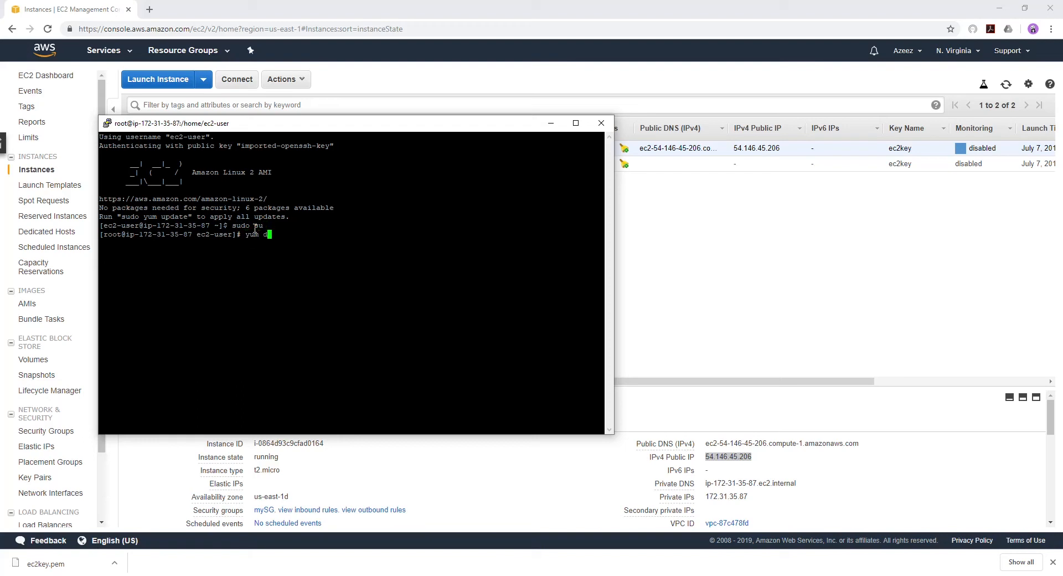
type("up")
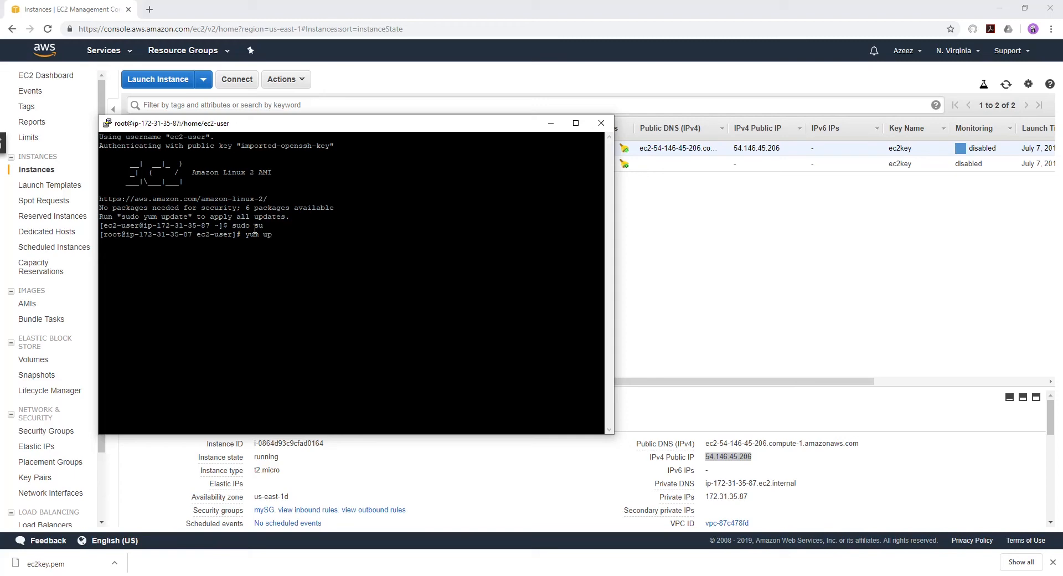
type("date")
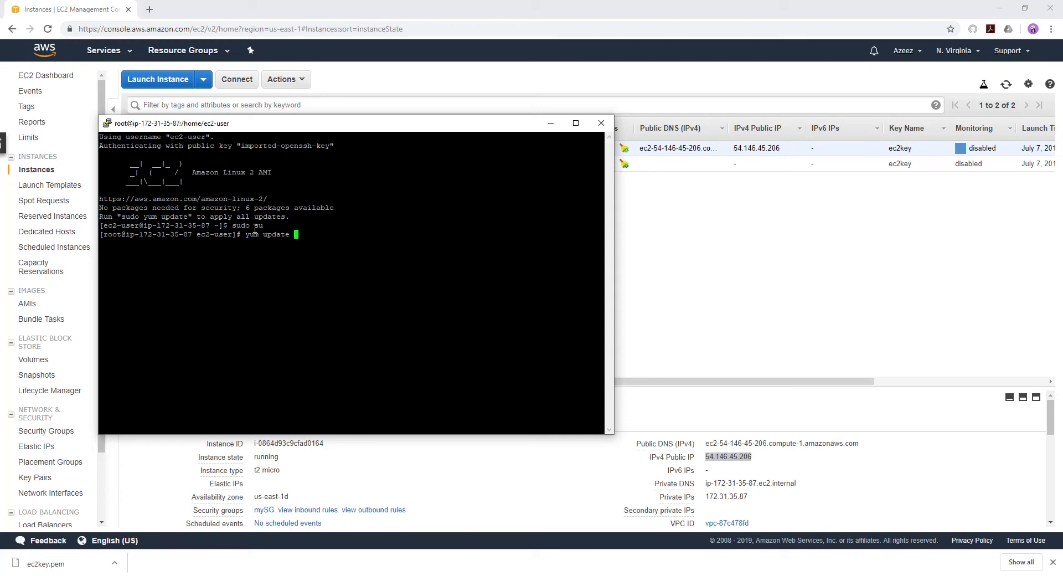
type("-y")
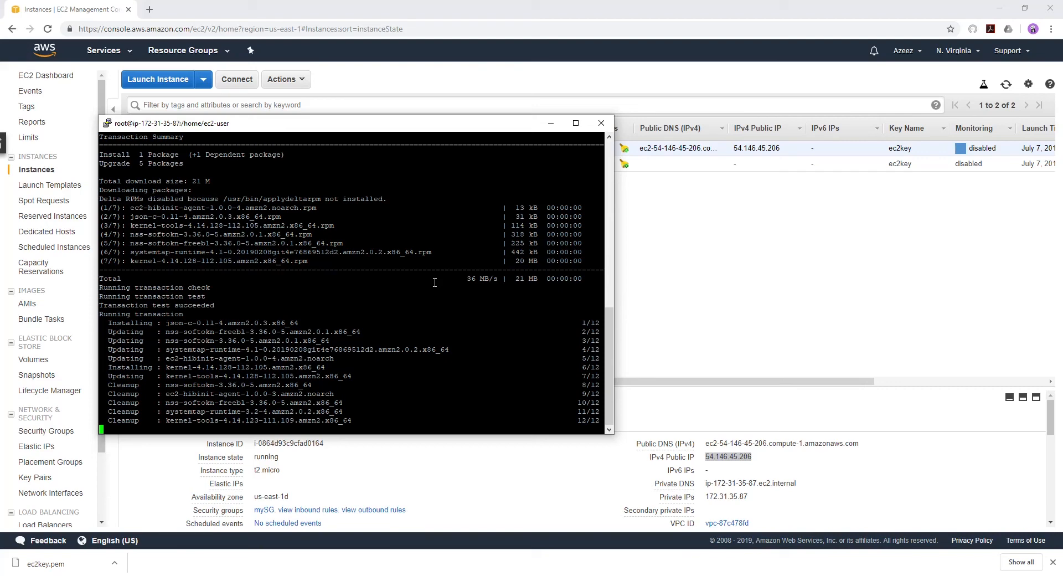
mouse_move(370, 332)
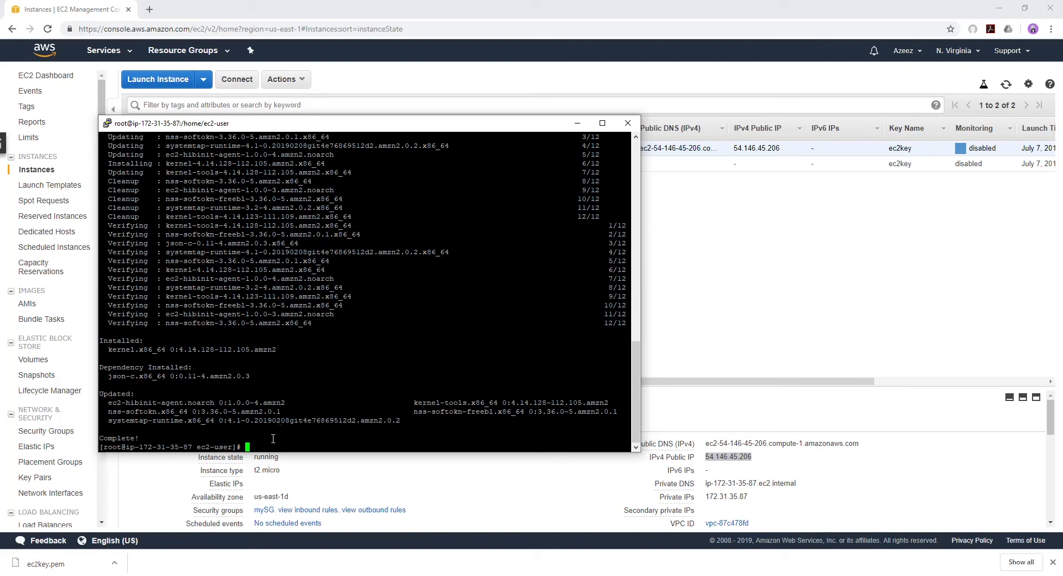
mouse_move(256, 446)
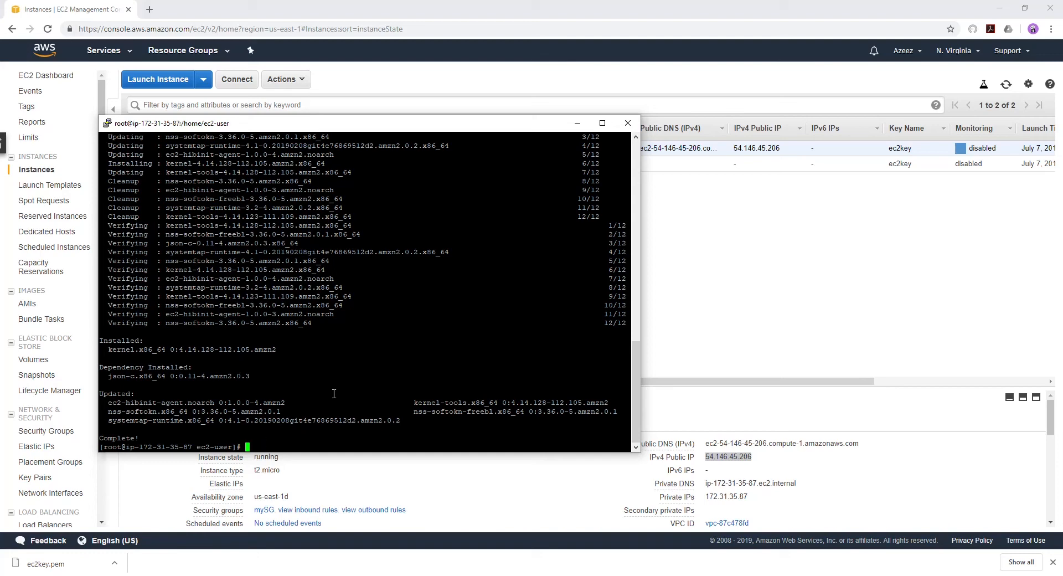
mouse_move(385, 365)
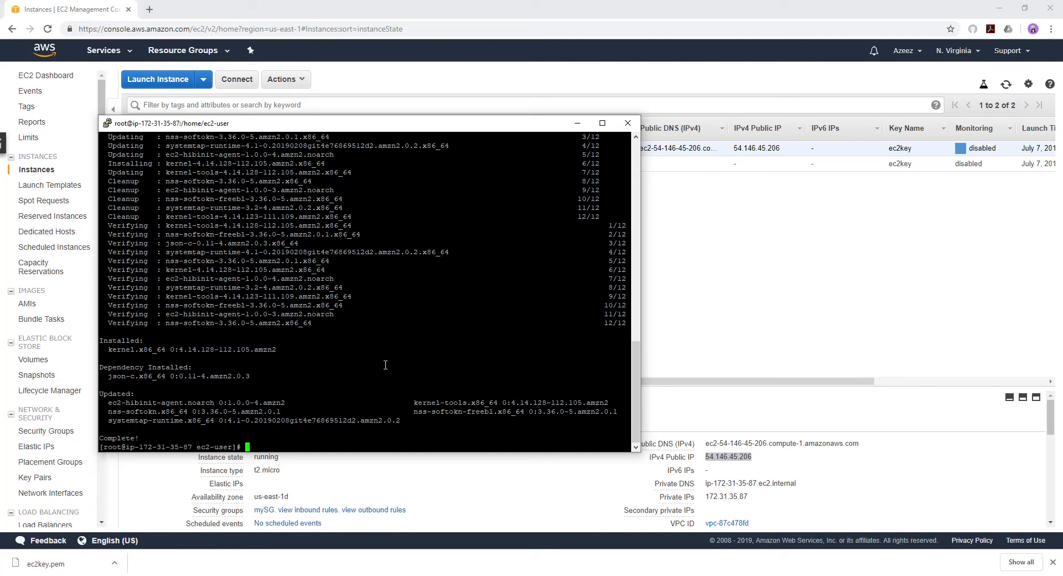
- Run pwd and ls to see /home/ec2-user is empty, start a wget command, and return to the EC2 console
type("pwd")
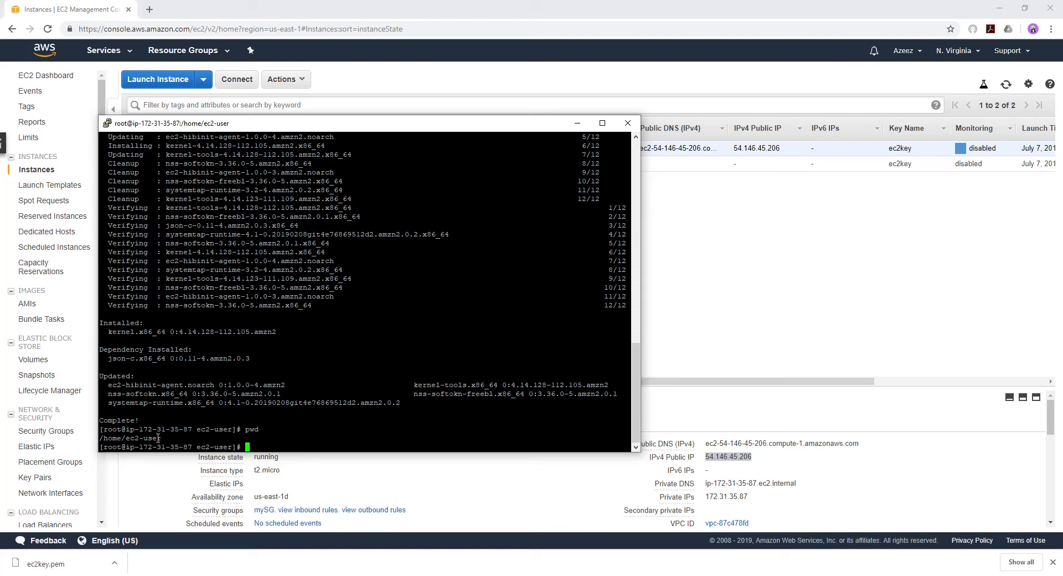
type("ls")
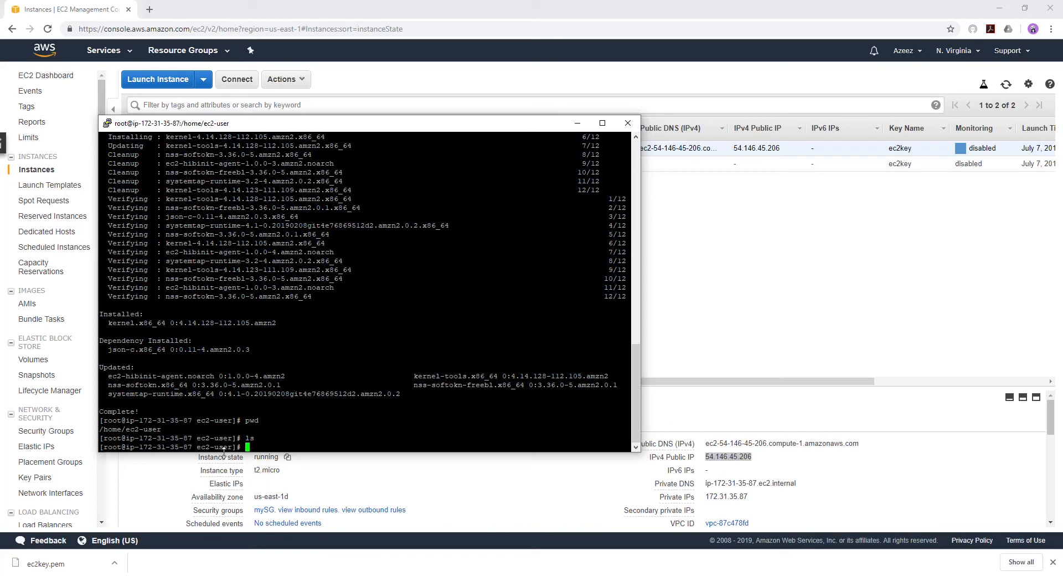
mouse_move(295, 278)
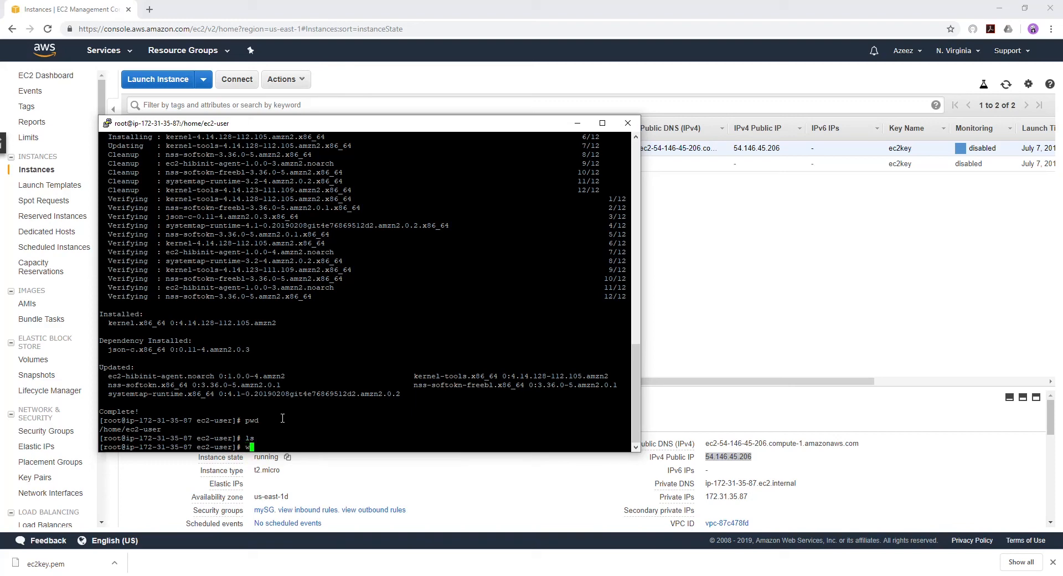
type("wget")
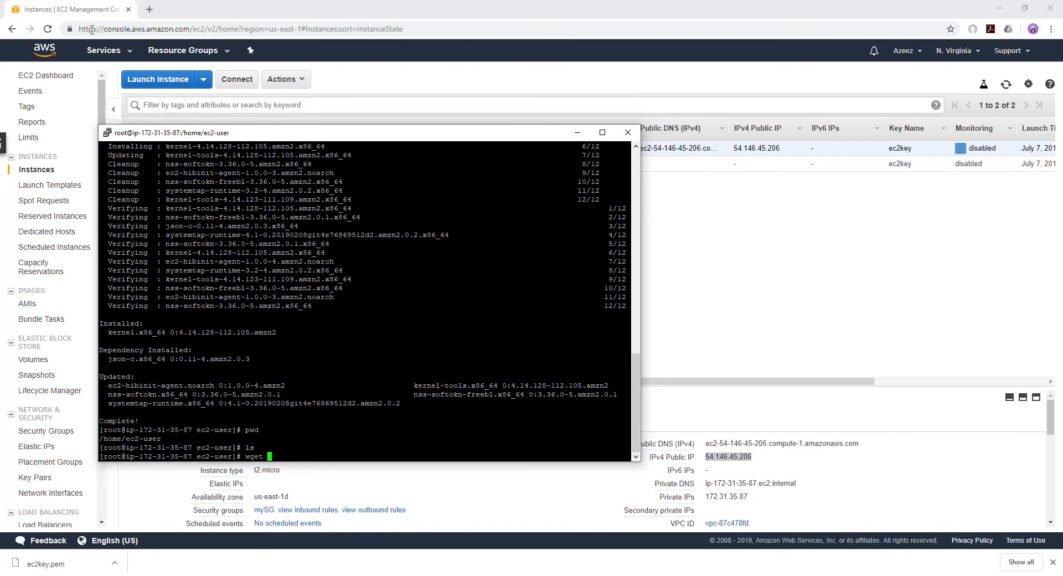
left_click(627, 131)
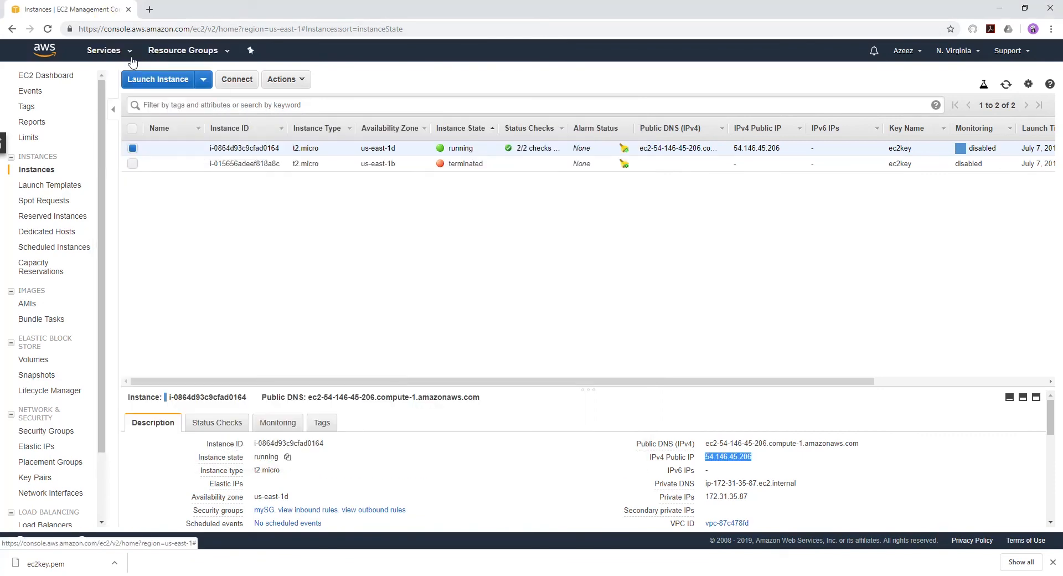
left_click(148, 9)
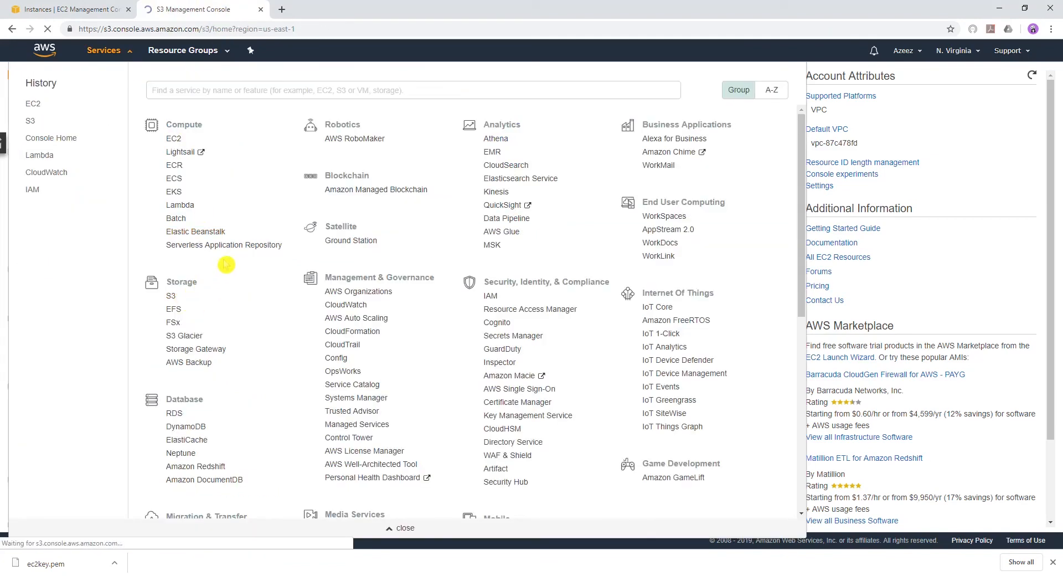
left_click(171, 294)
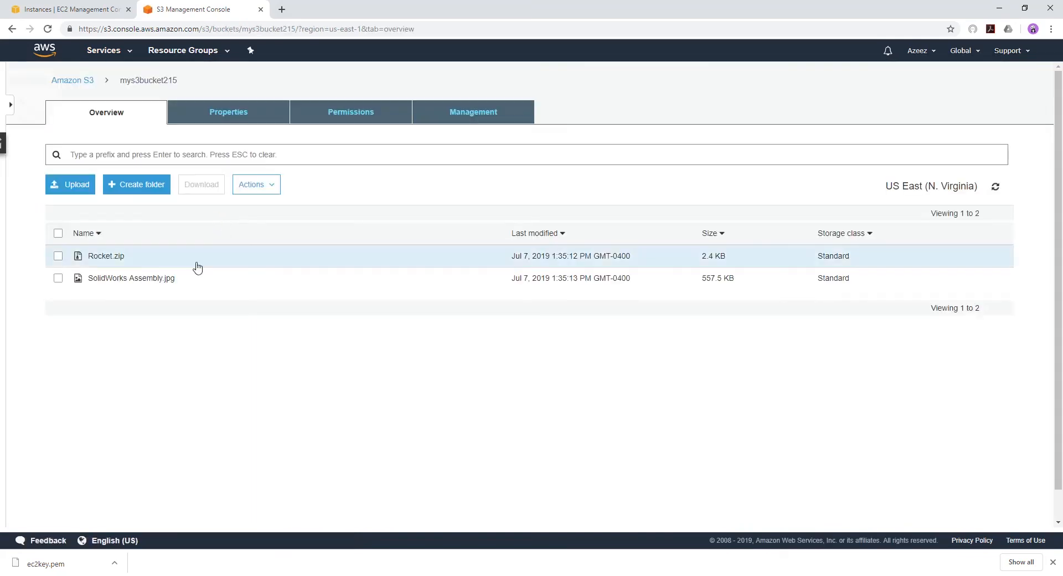
mouse_move(105, 256)
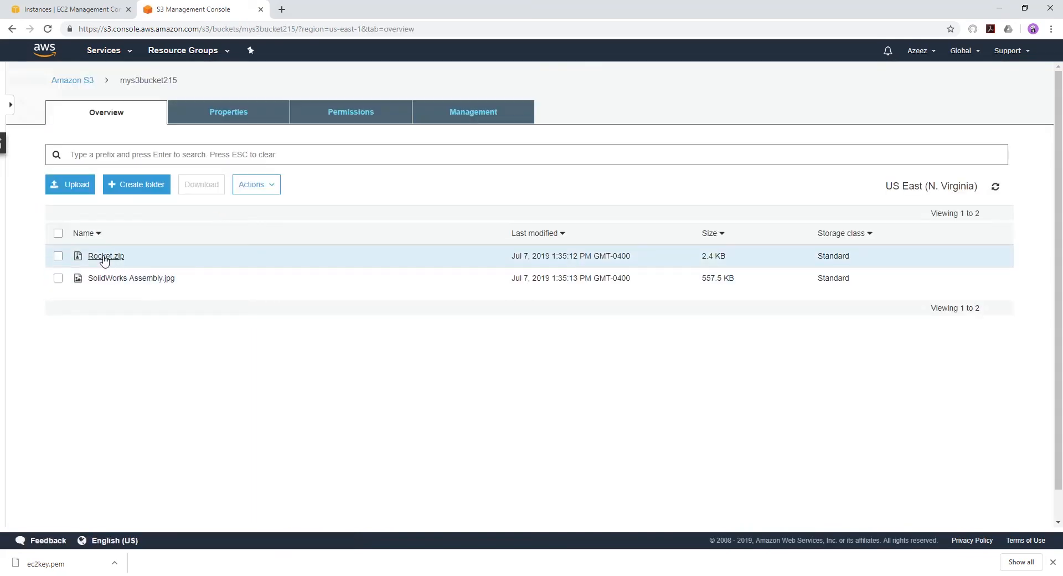
left_click(106, 257)
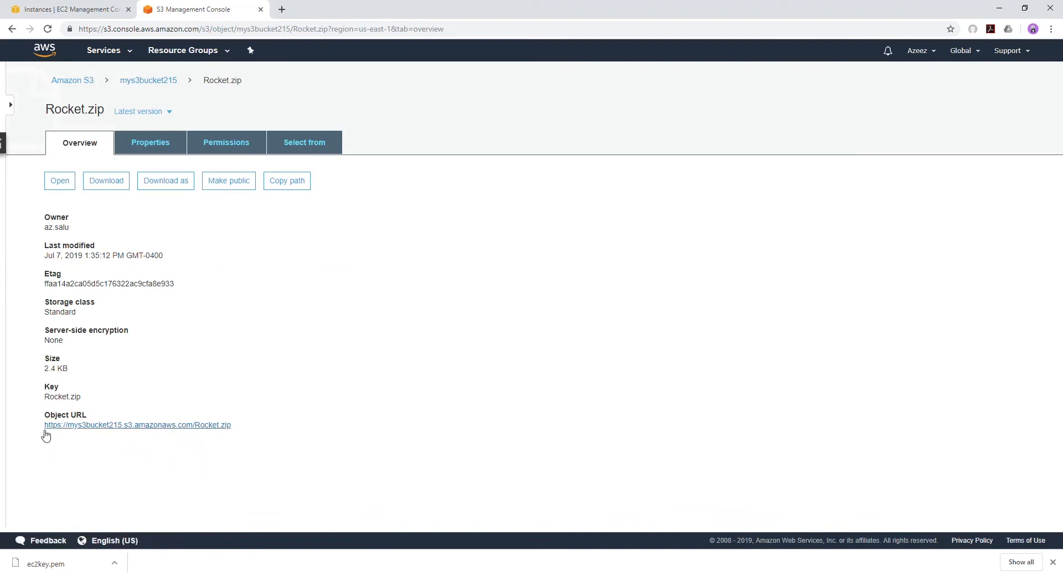
left_click_drag(44, 425, 231, 425)
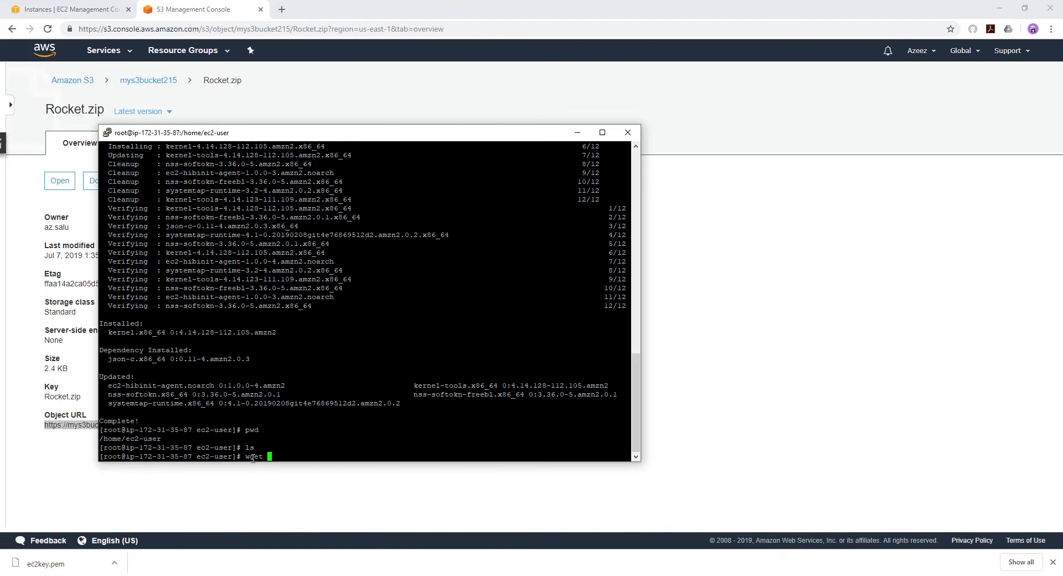
type("https://mys3bucket215.s3.amazonaws.com/Rocket.zip")
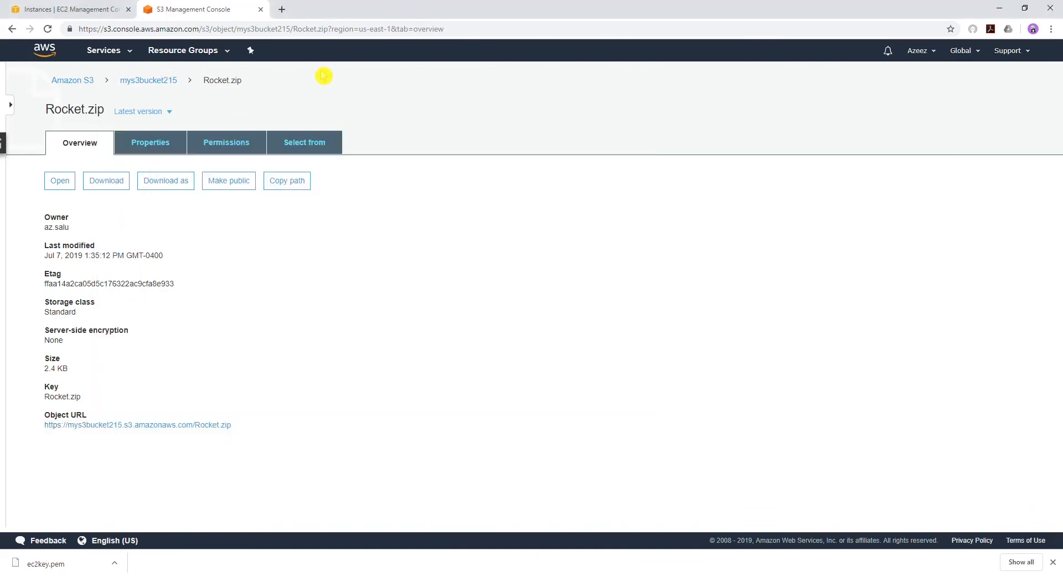
mouse_move(139, 86)
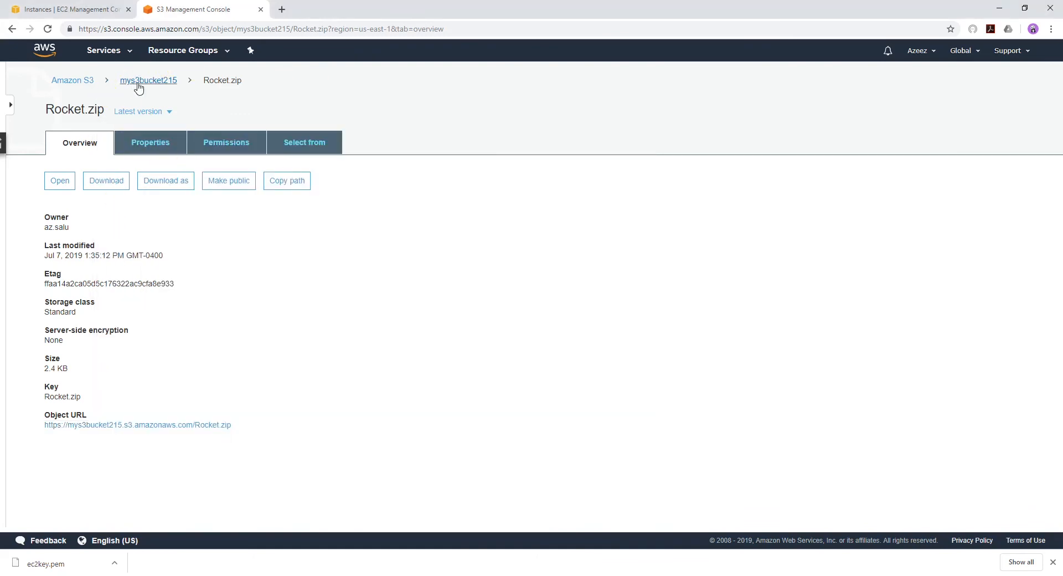
- Copy the object URL of SolidWorks Assembly.jpg from the mys3bucket215 bucket
left_click(148, 80)
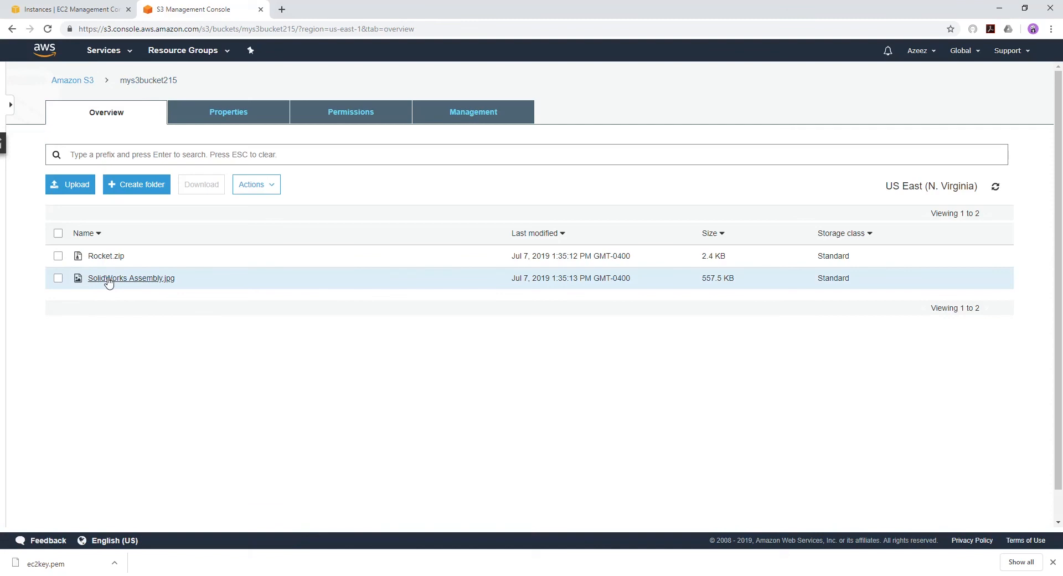
left_click(131, 278)
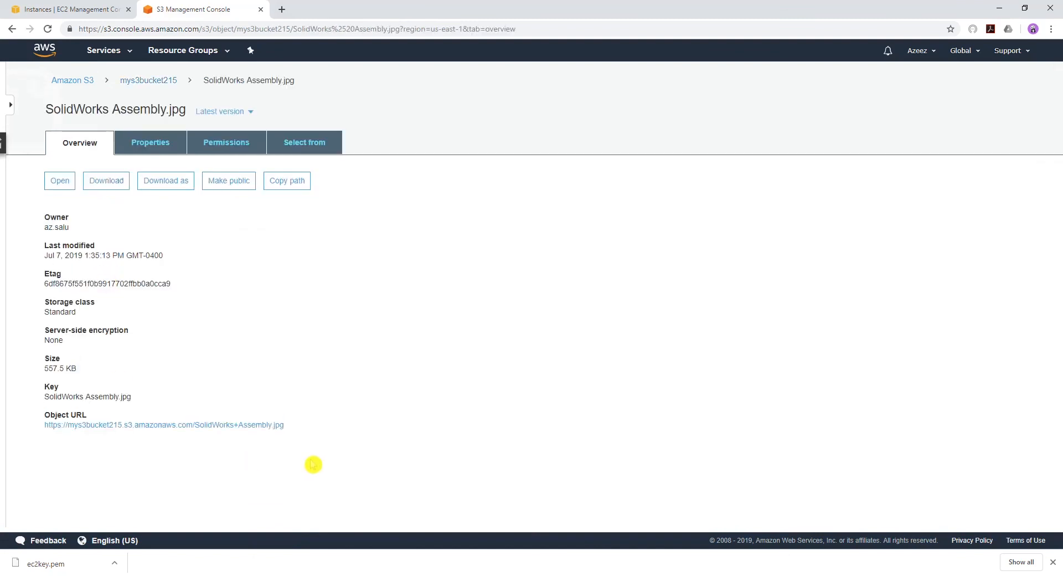
triple_click(164, 425)
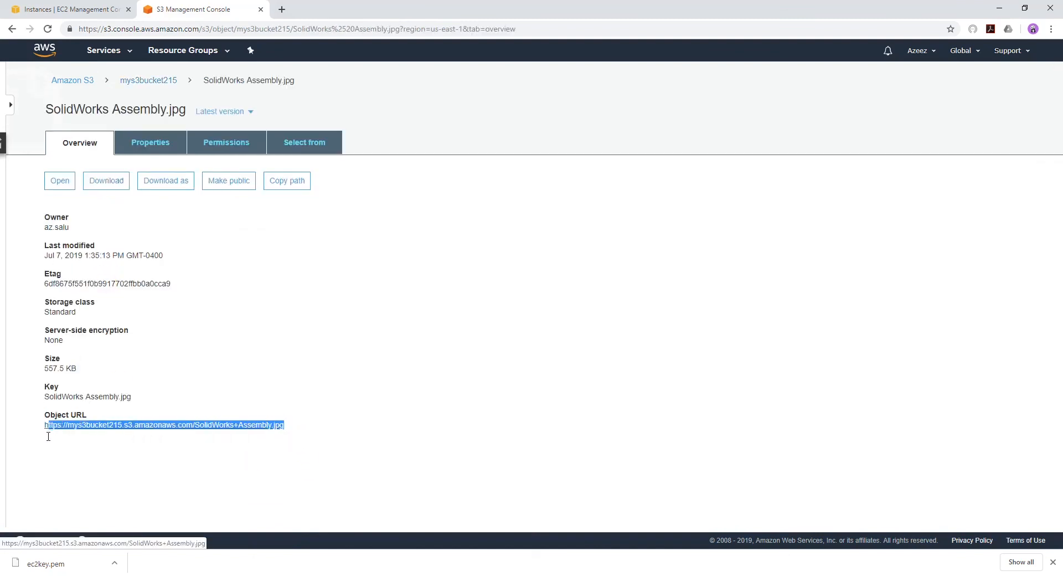
right_click(164, 424)
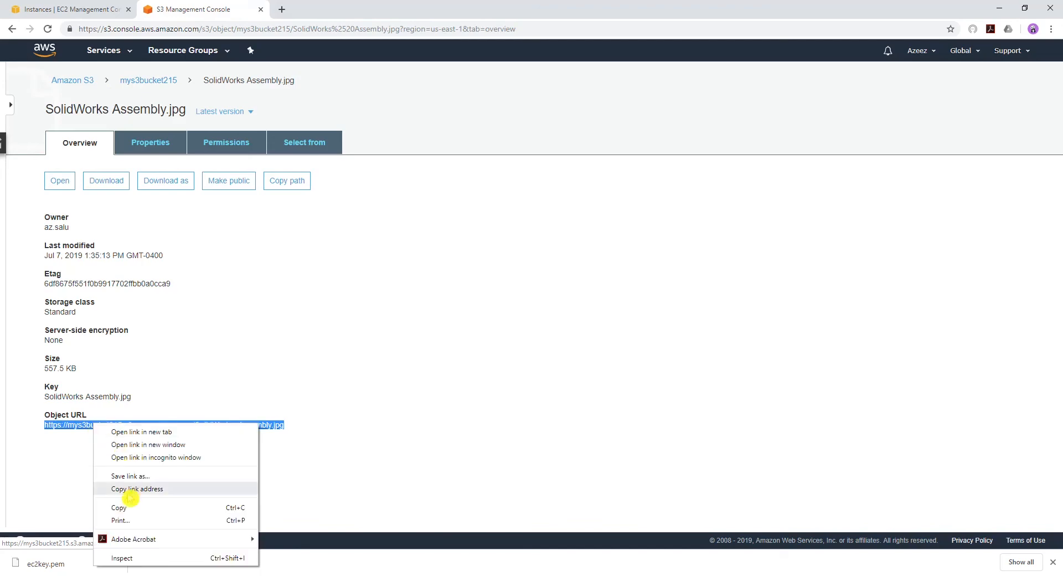
left_click(138, 489)
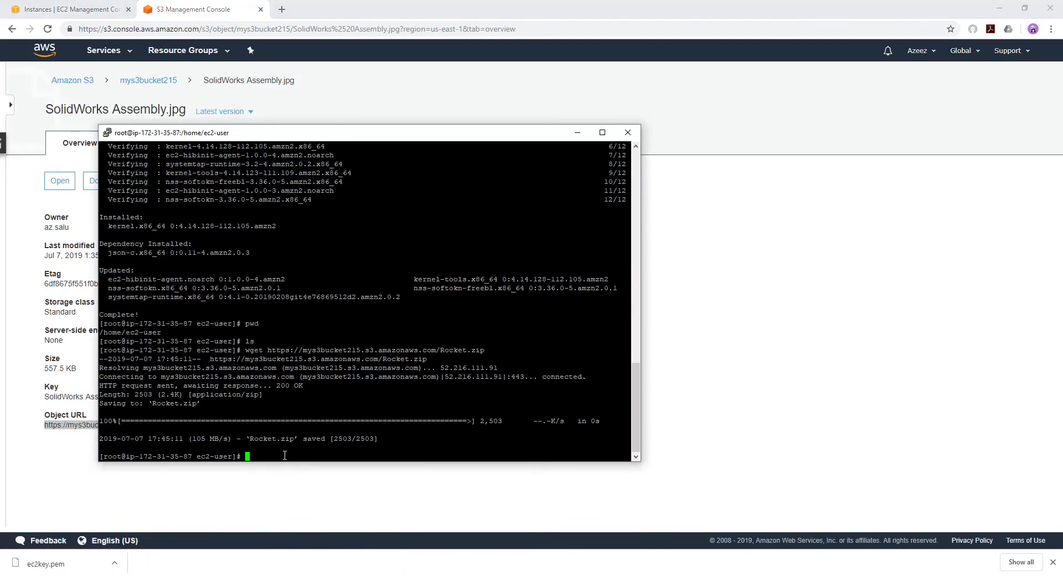
- Download SolidWorks Assembly.jpg with wget on the instance and check the directory with pwd
type("wget https://mys3bucket215.s3.amazonaws.com/SolidWorks+Assembly.jpg")
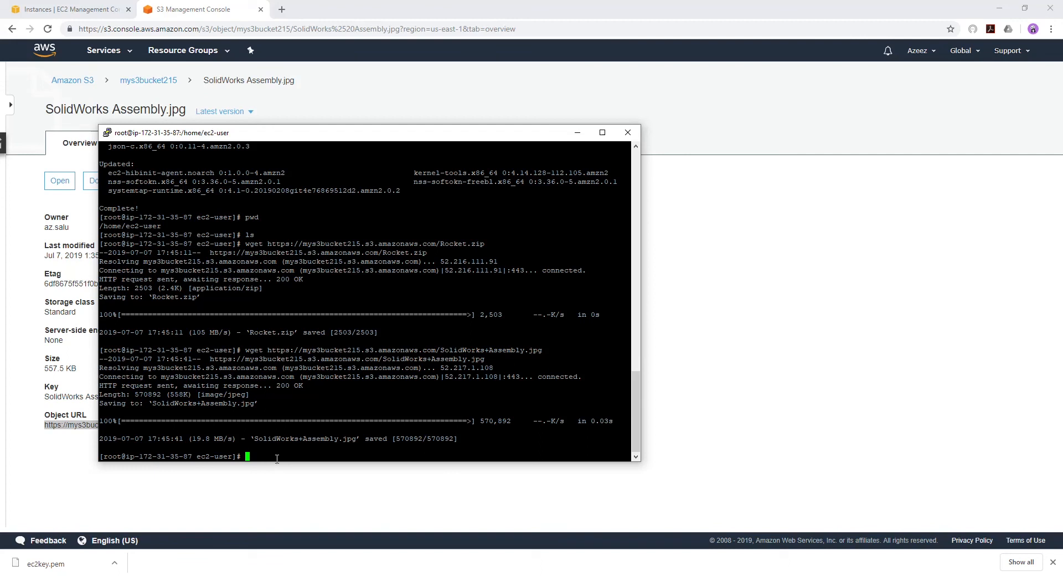
type("pwd")
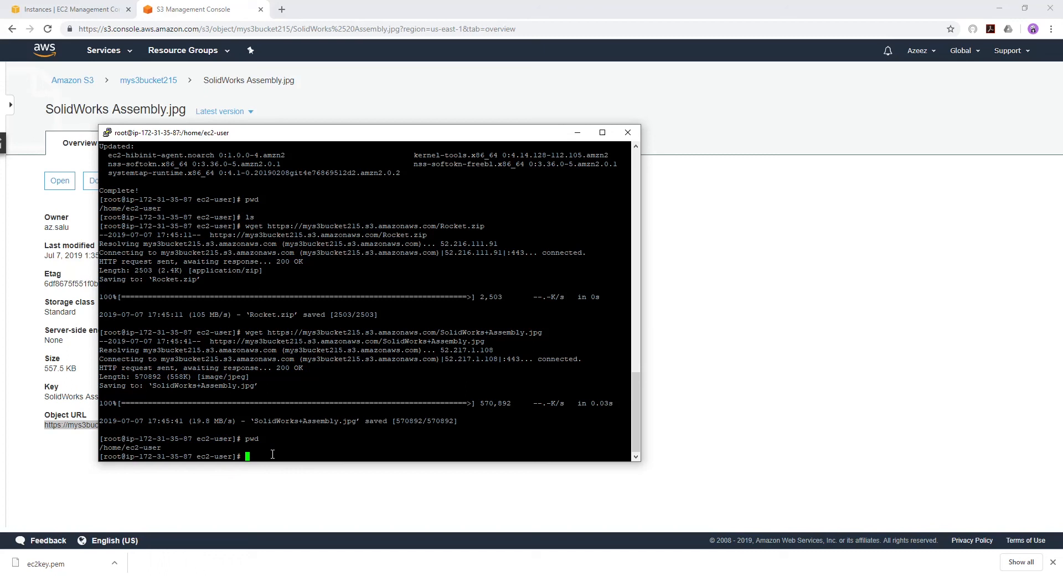
- List /home/ec2-user to show Rocket.zip and SolidWorks+Assembly.jpg downloaded
type("ls")
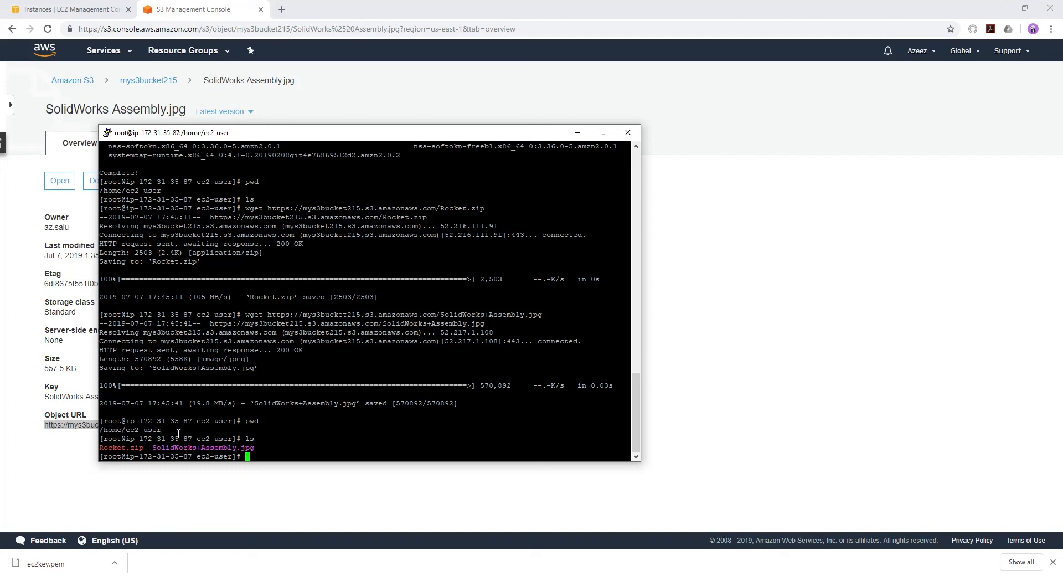
mouse_move(204, 423)
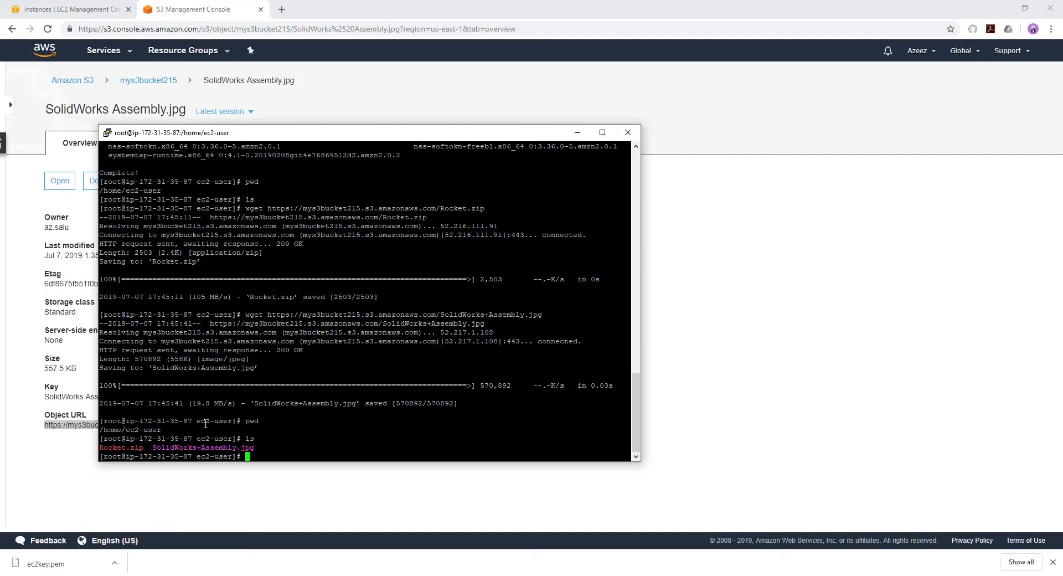